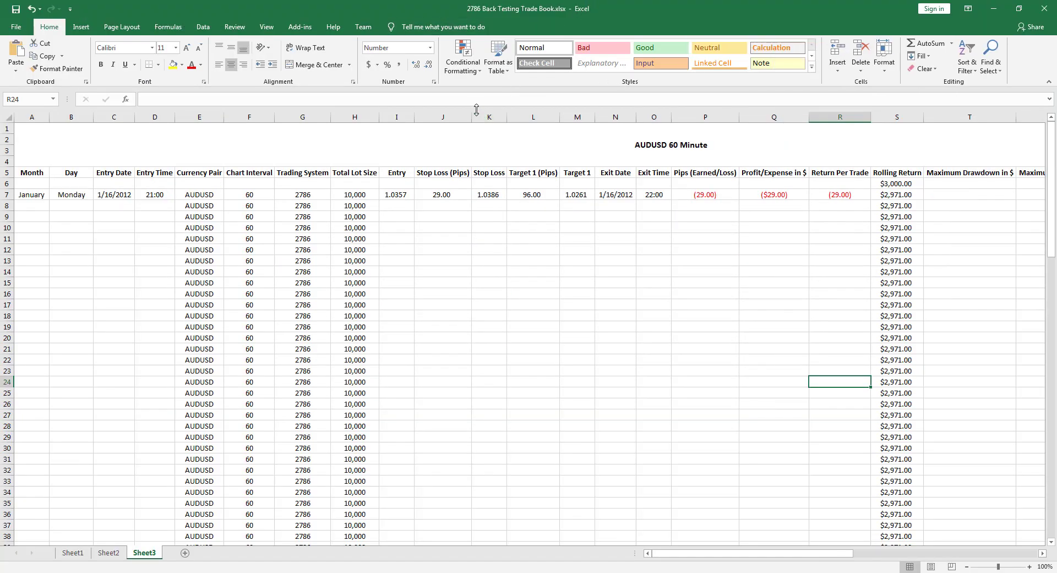
mouse_move(387, 228)
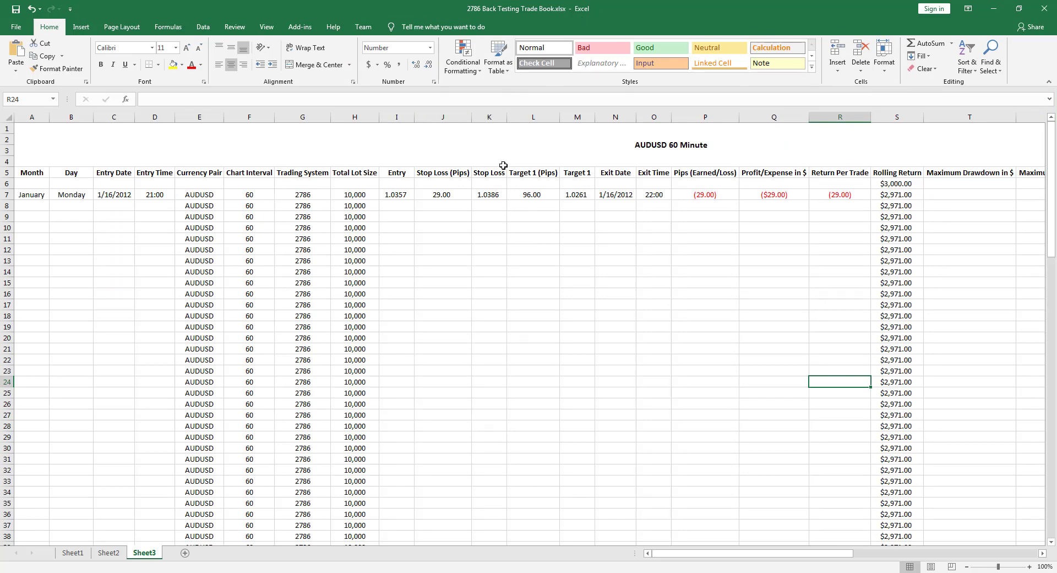
mouse_move(423, 217)
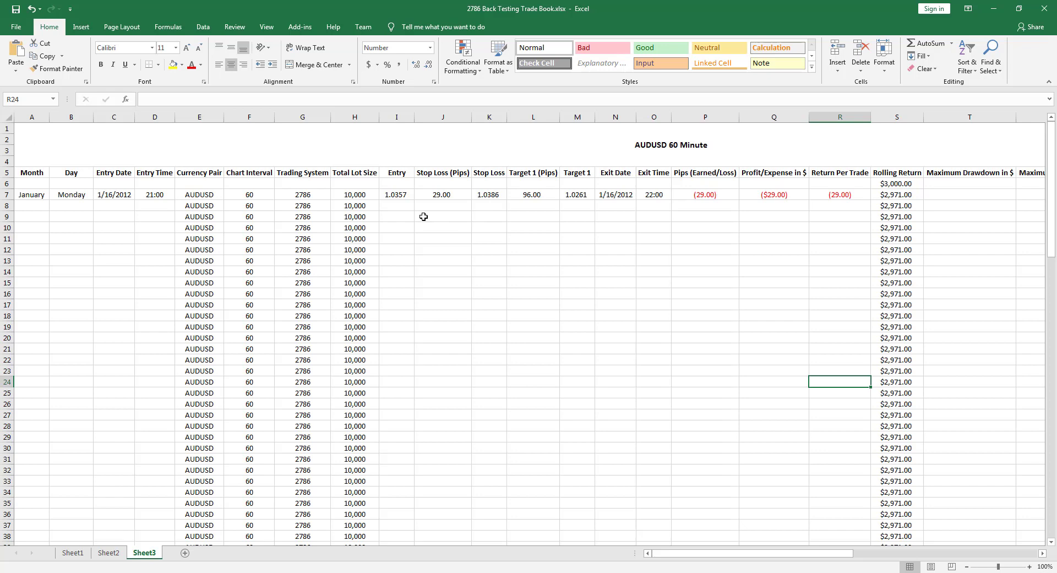
mouse_move(50, 221)
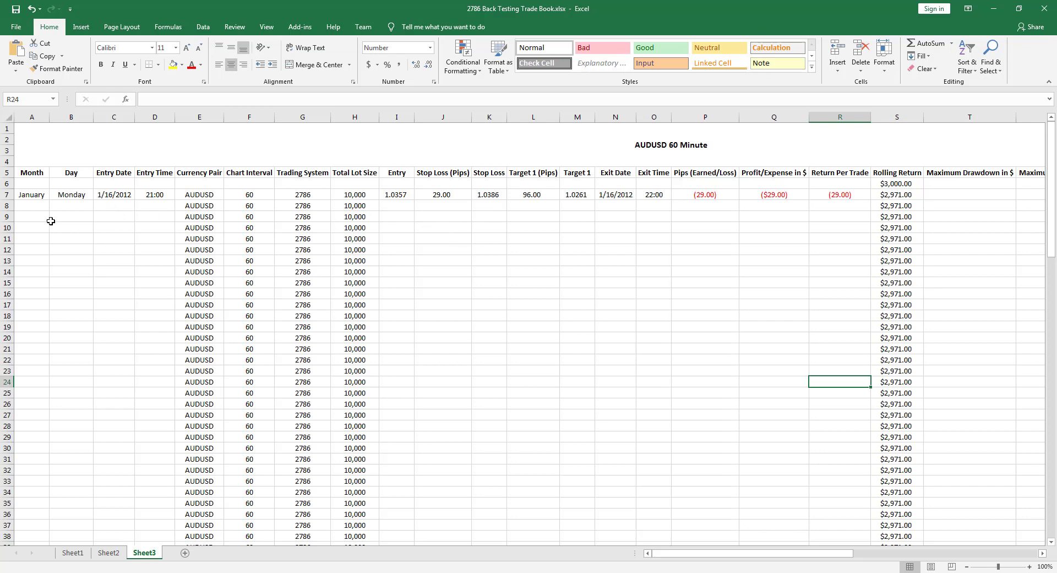
mouse_move(100, 216)
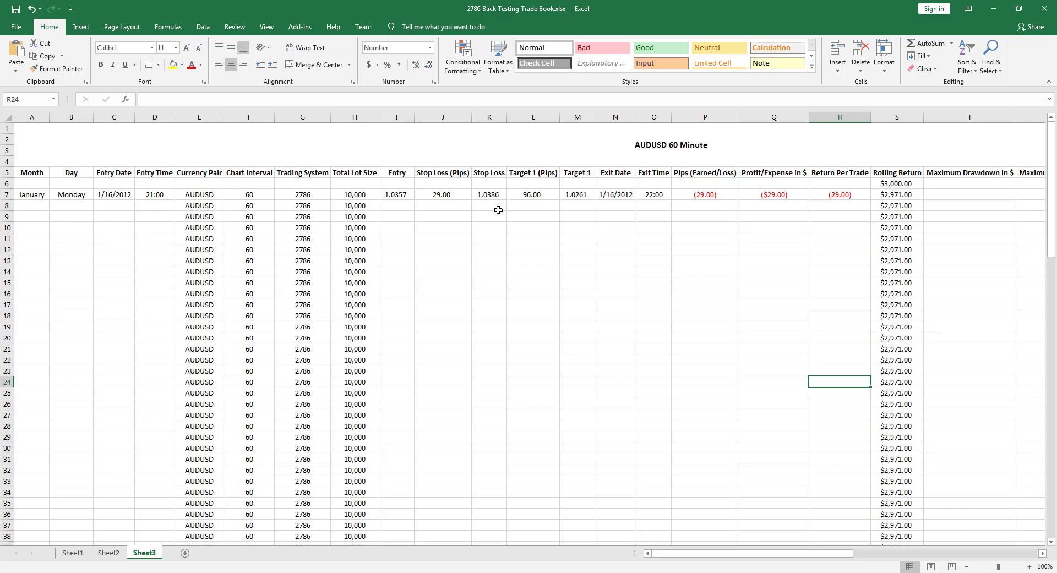
mouse_move(89, 215)
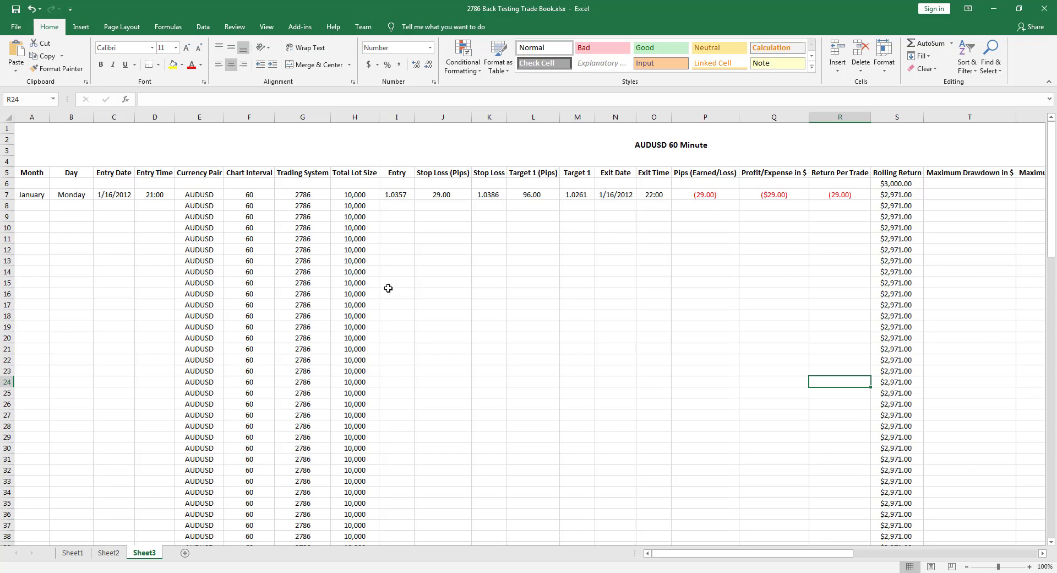
- Inspect the first AUDUSD trade's day, entry date, lot size, stop loss, return and profit
left_click(71, 194)
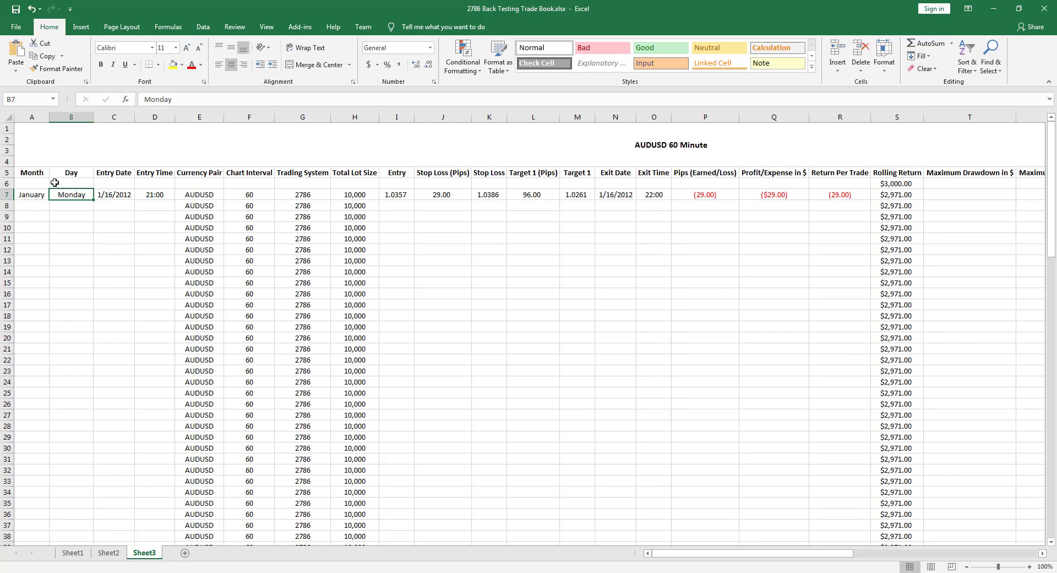
left_click(114, 195)
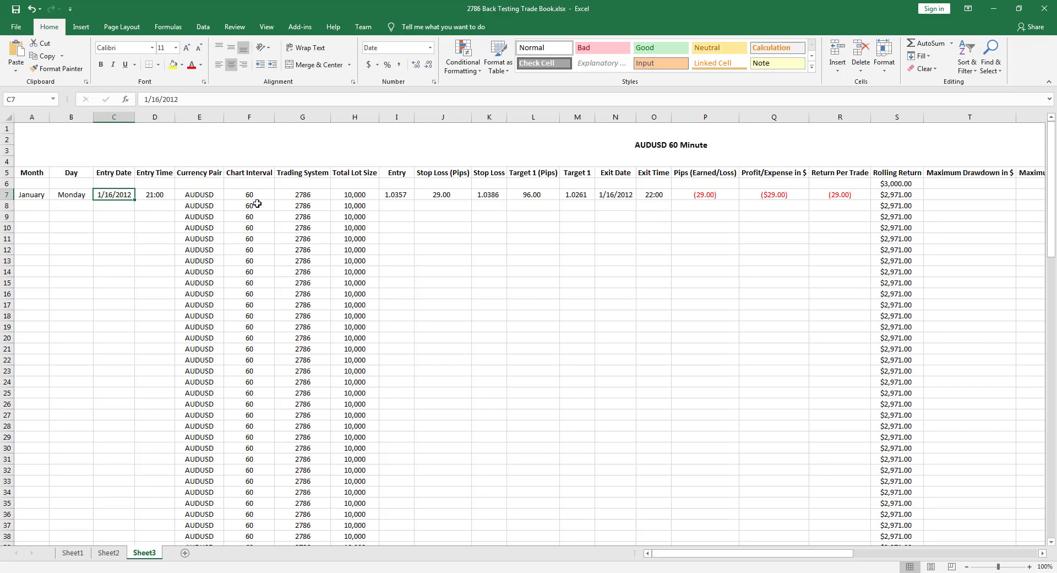
mouse_move(295, 198)
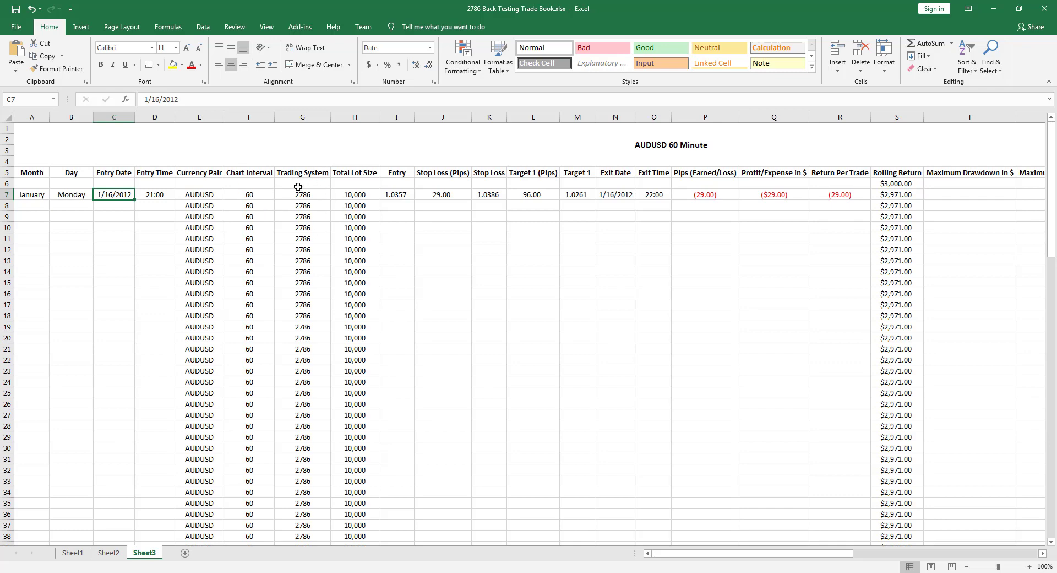
mouse_move(391, 194)
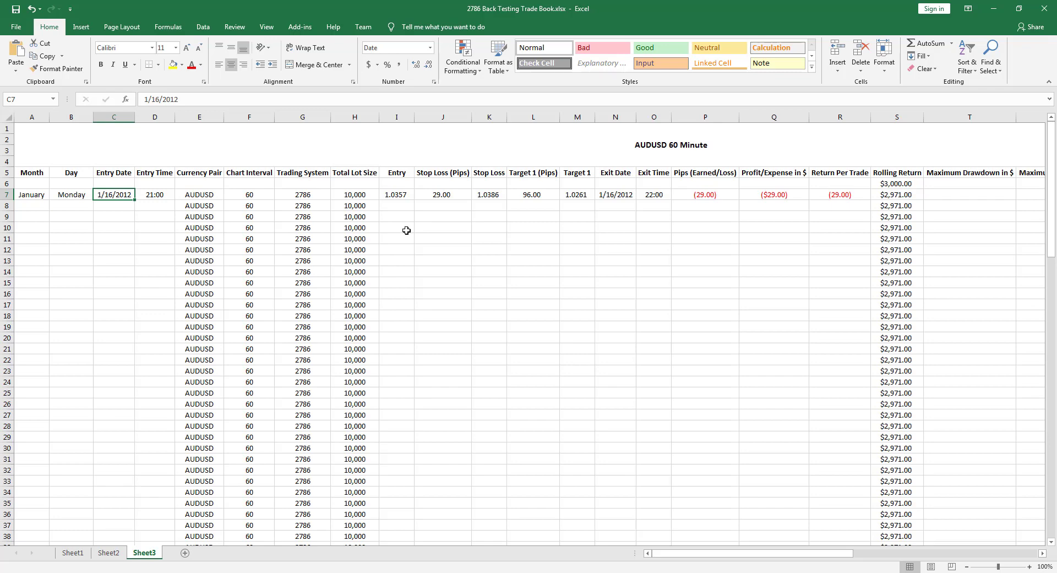
mouse_move(363, 176)
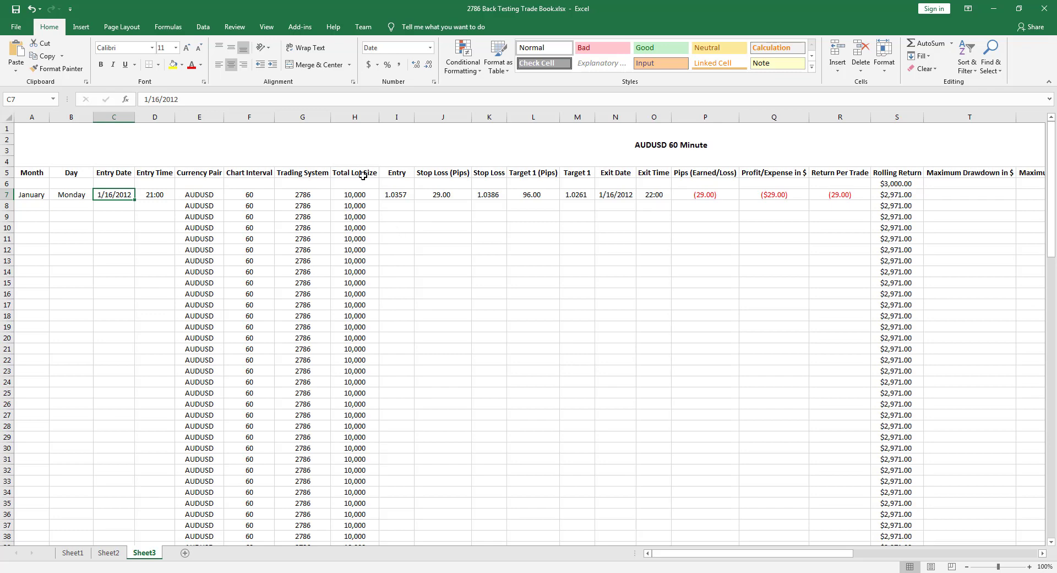
mouse_move(368, 195)
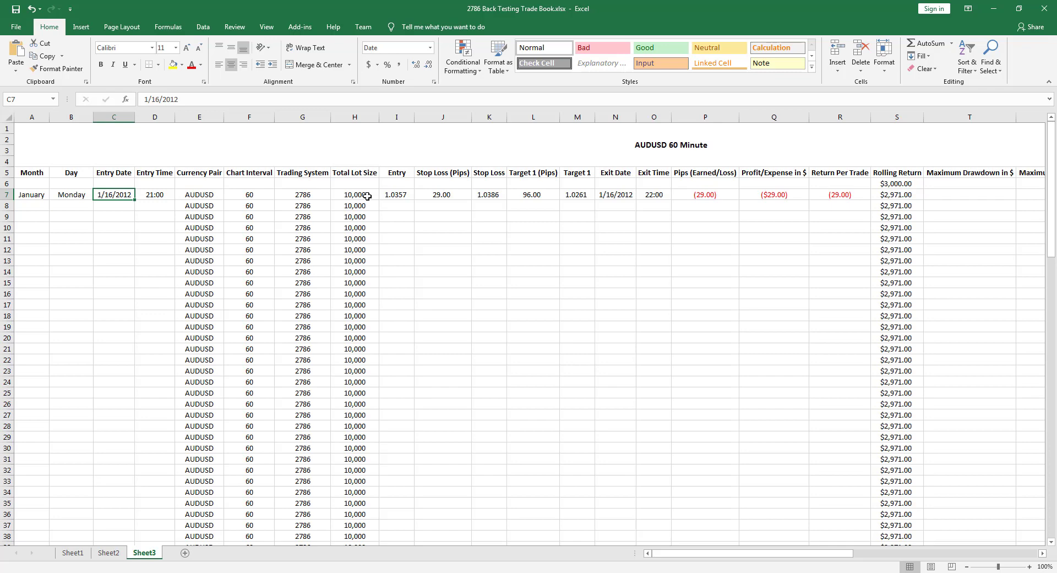
left_click(354, 194)
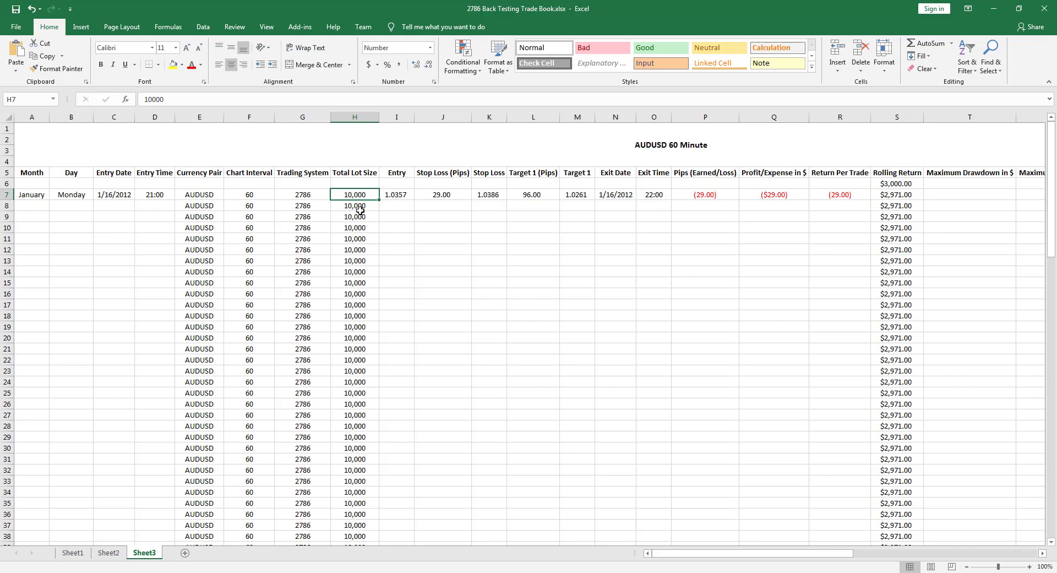
mouse_move(348, 236)
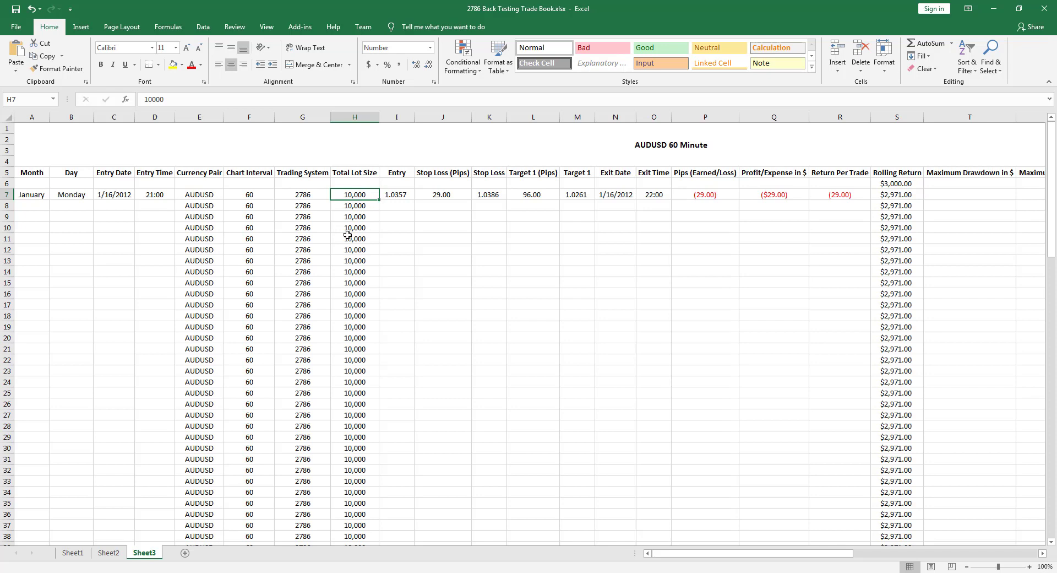
mouse_move(364, 169)
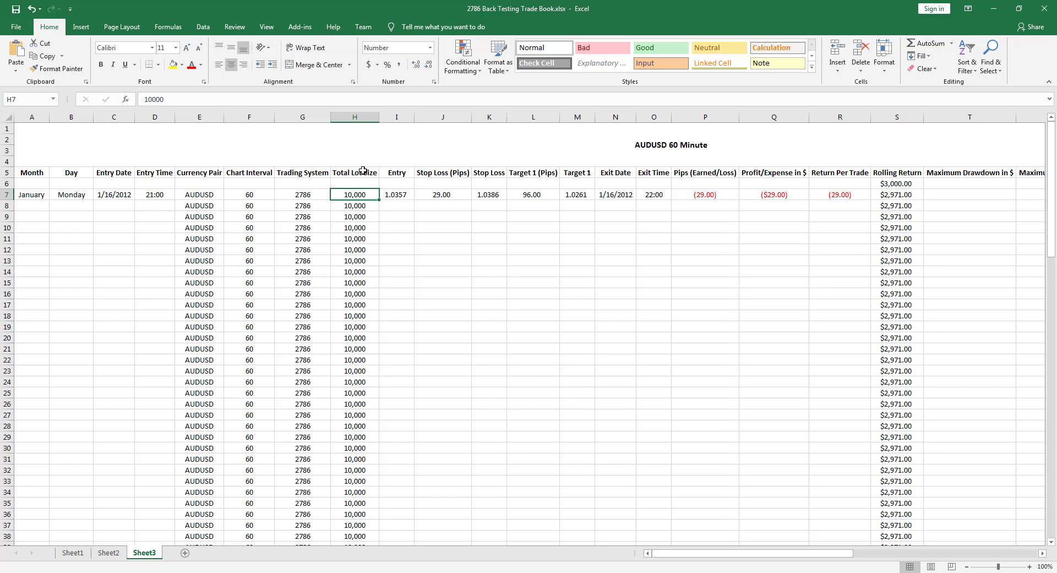
mouse_move(360, 171)
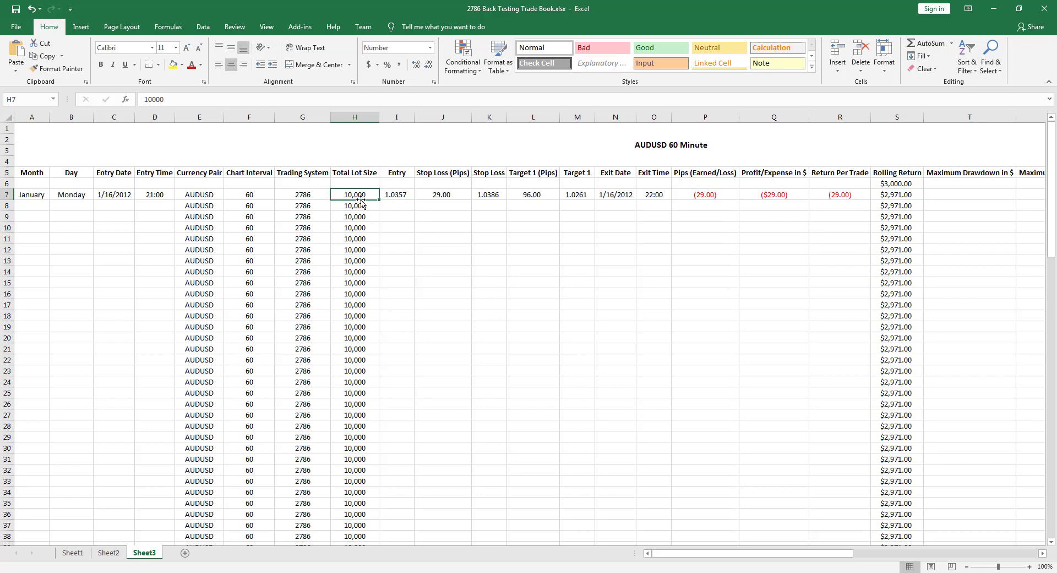
mouse_move(356, 217)
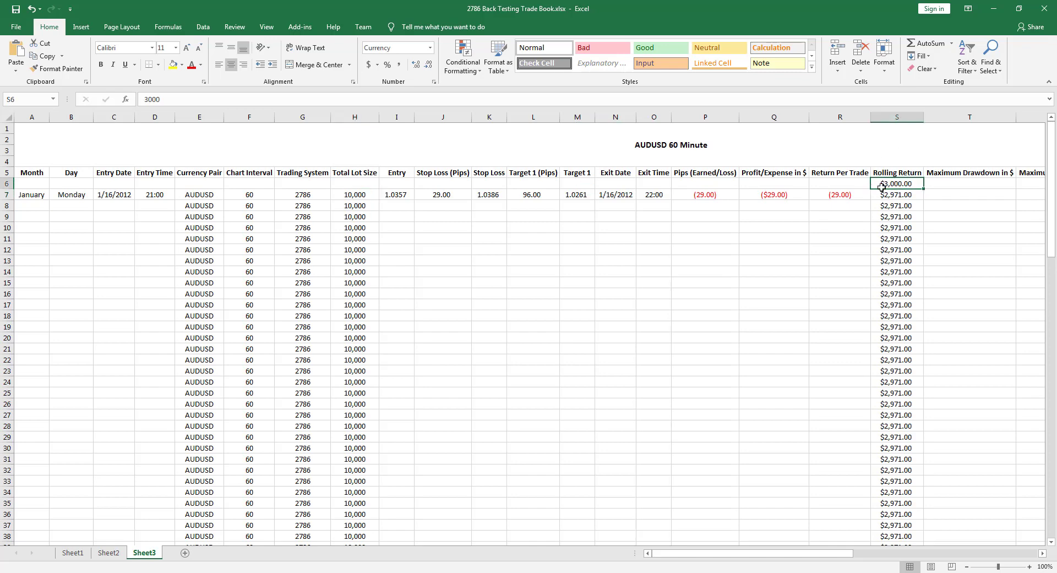
mouse_move(891, 192)
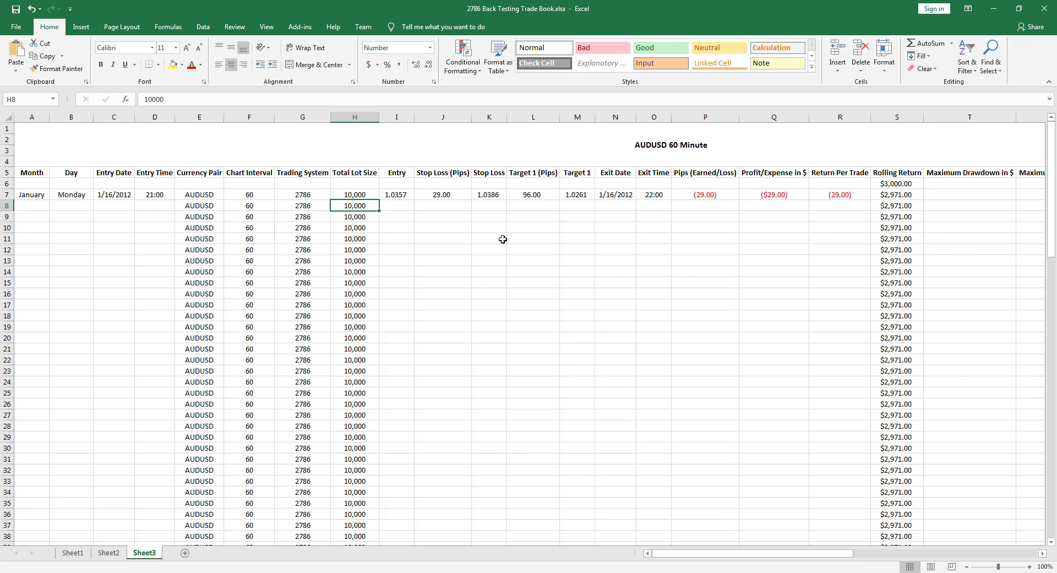
mouse_move(705, 252)
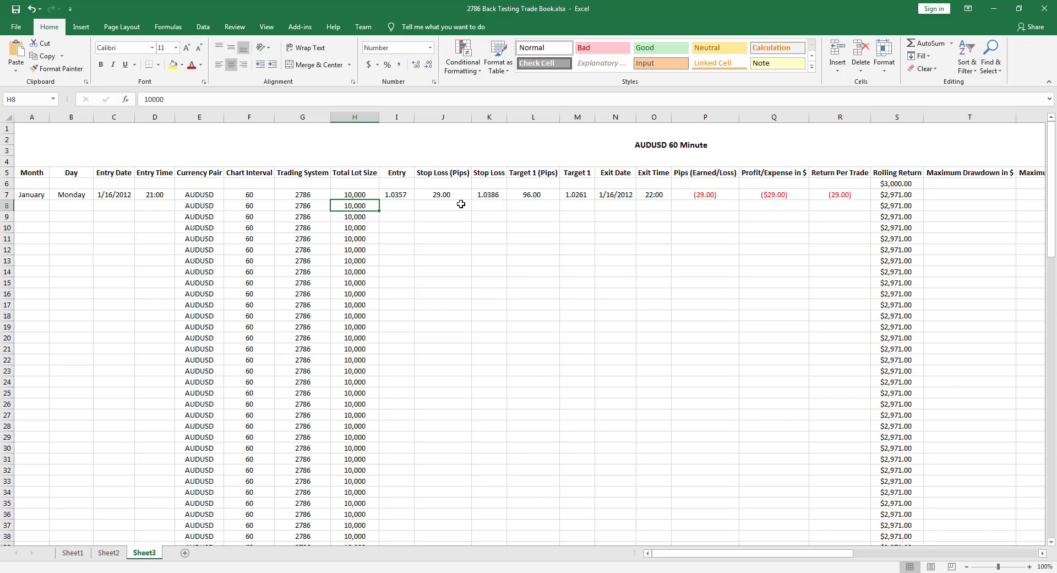
left_click(442, 195)
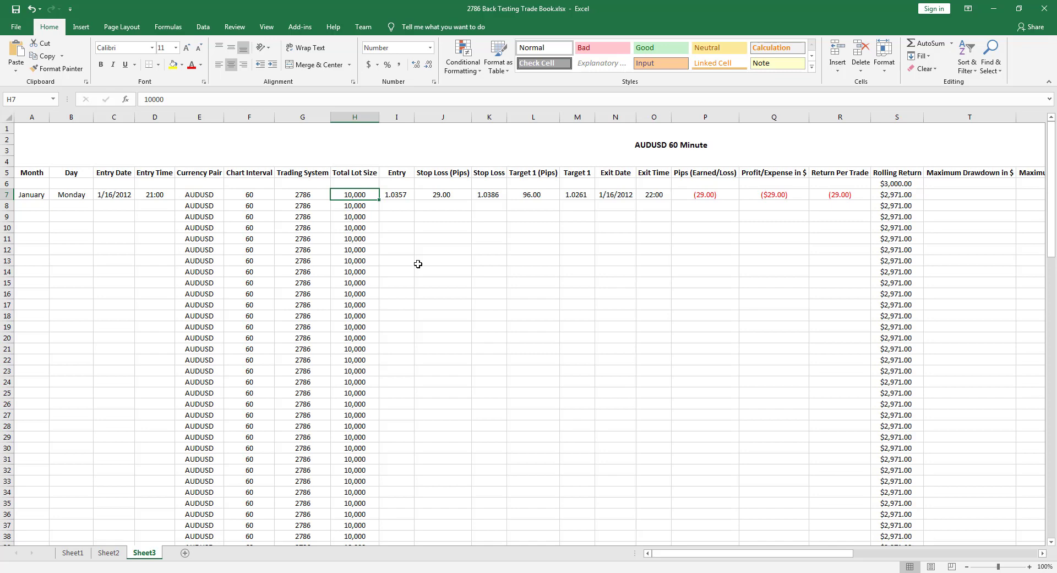
mouse_move(388, 200)
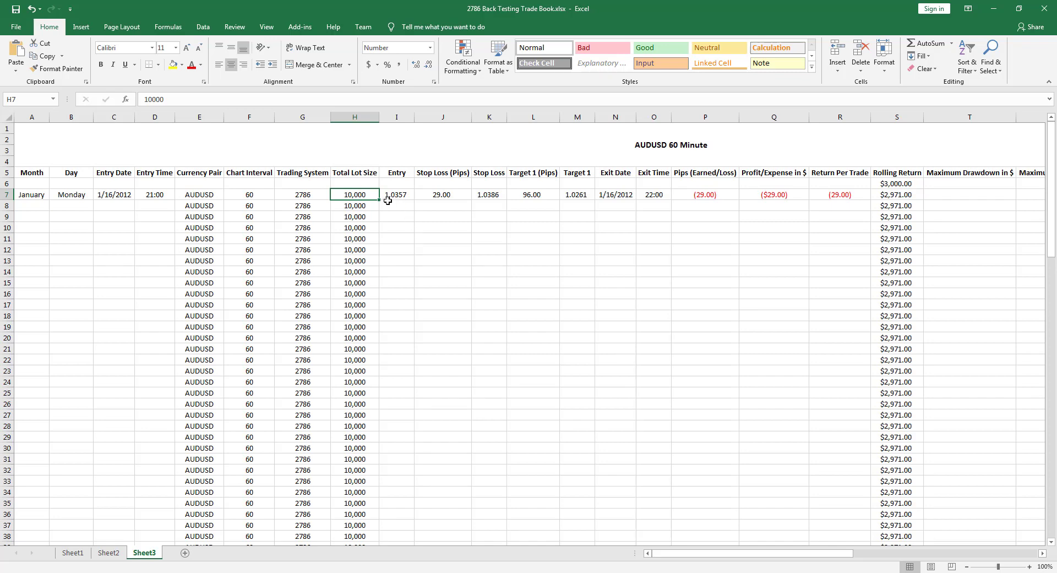
mouse_move(406, 202)
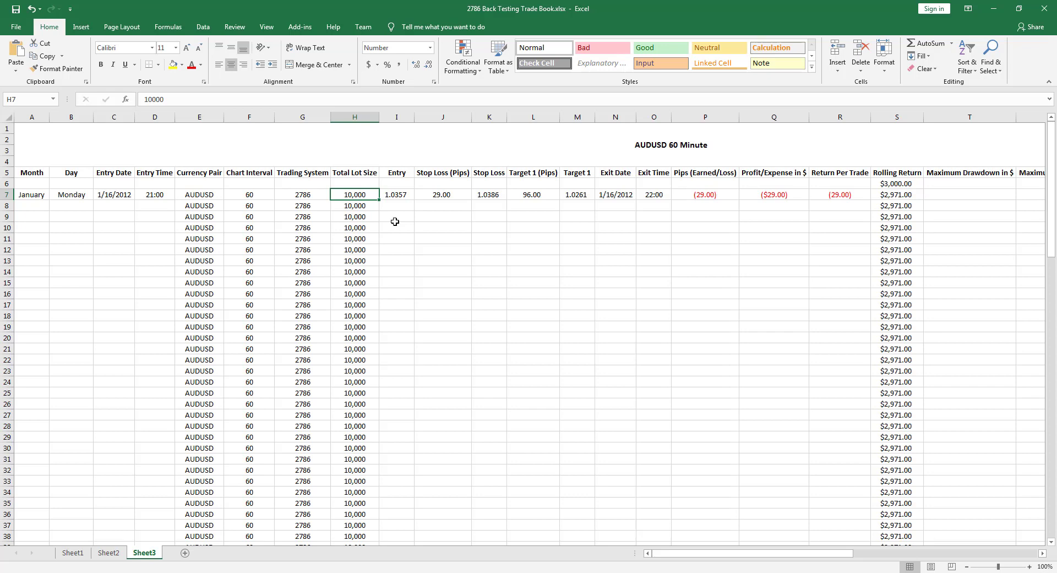
mouse_move(443, 195)
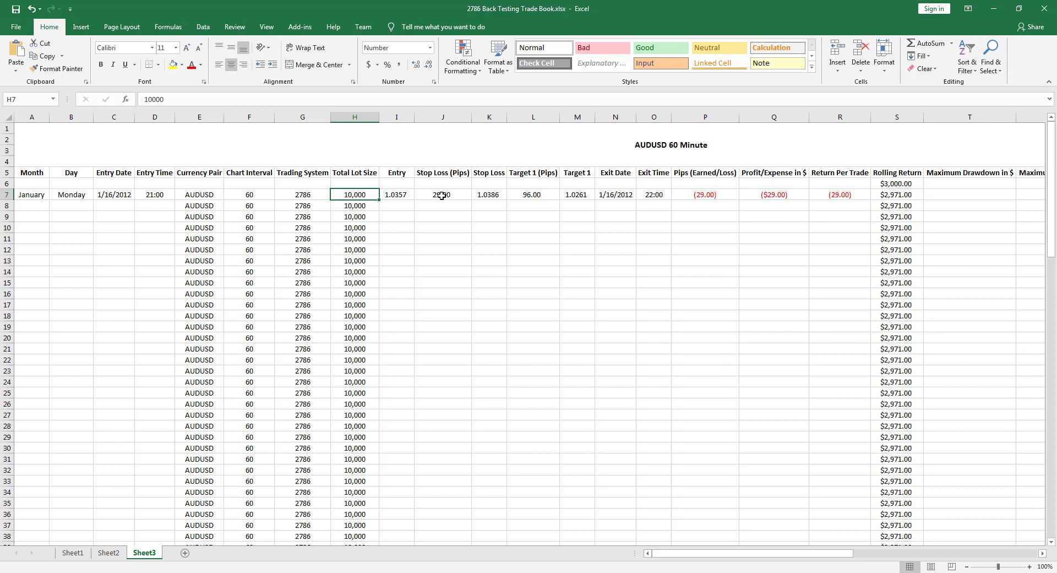
left_click(442, 194)
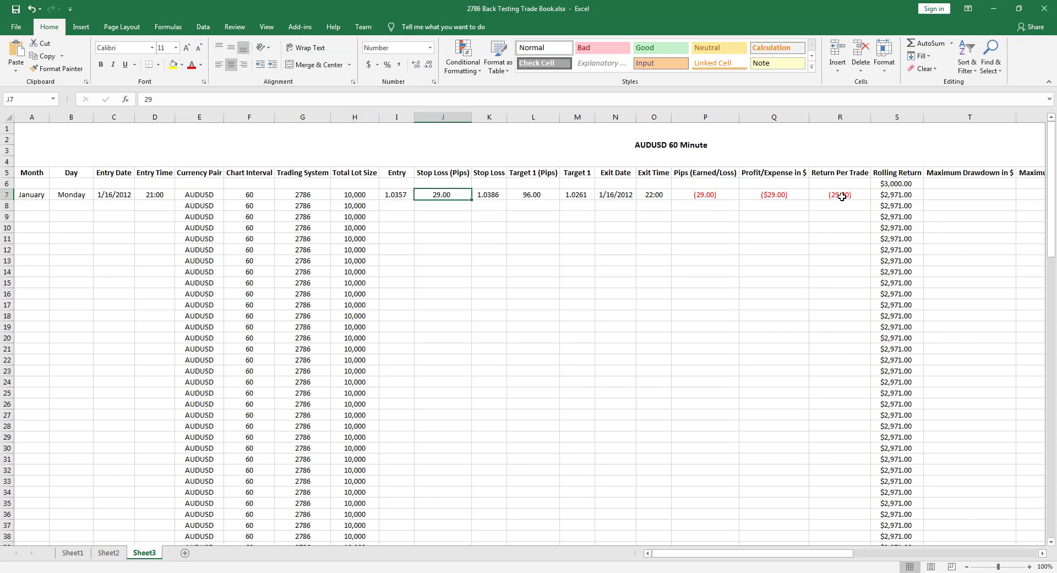
left_click(839, 195)
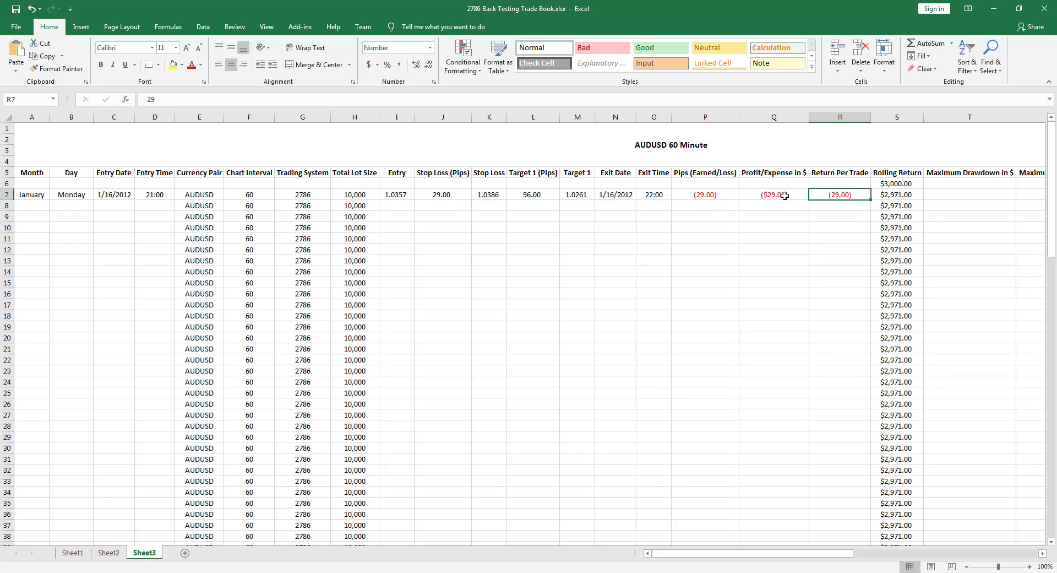
mouse_move(796, 175)
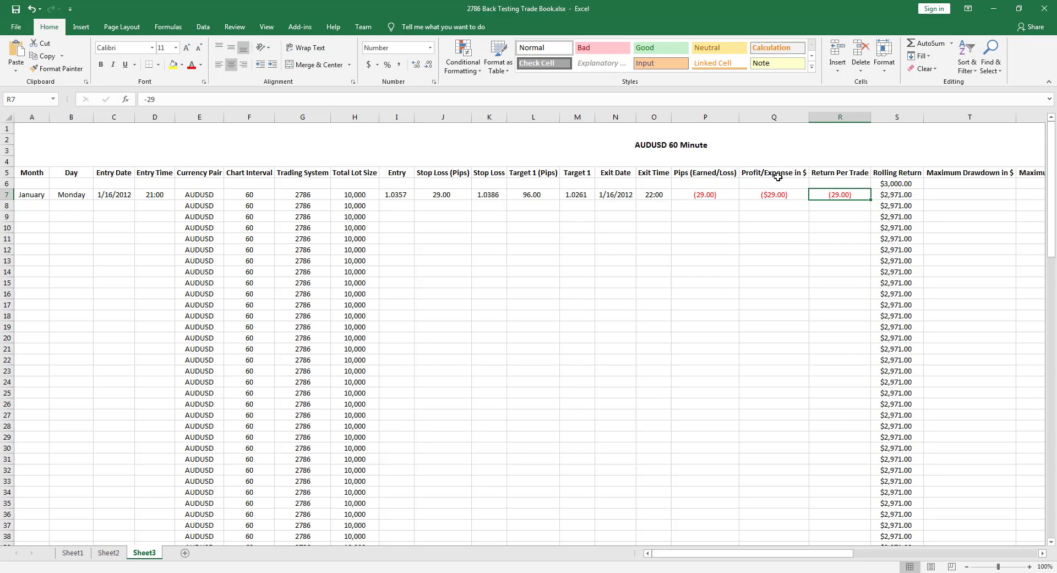
mouse_move(768, 180)
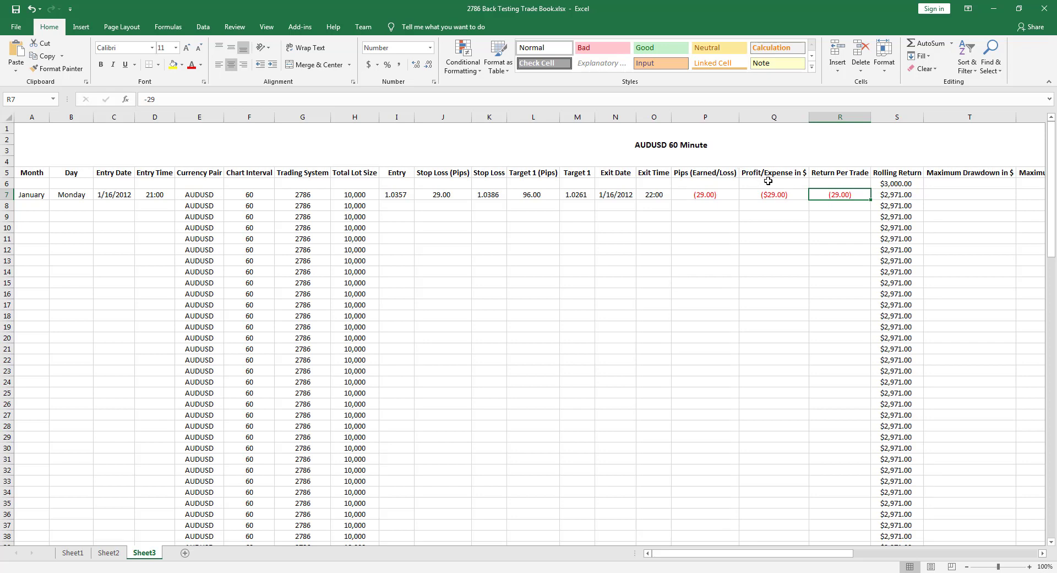
left_click(773, 194)
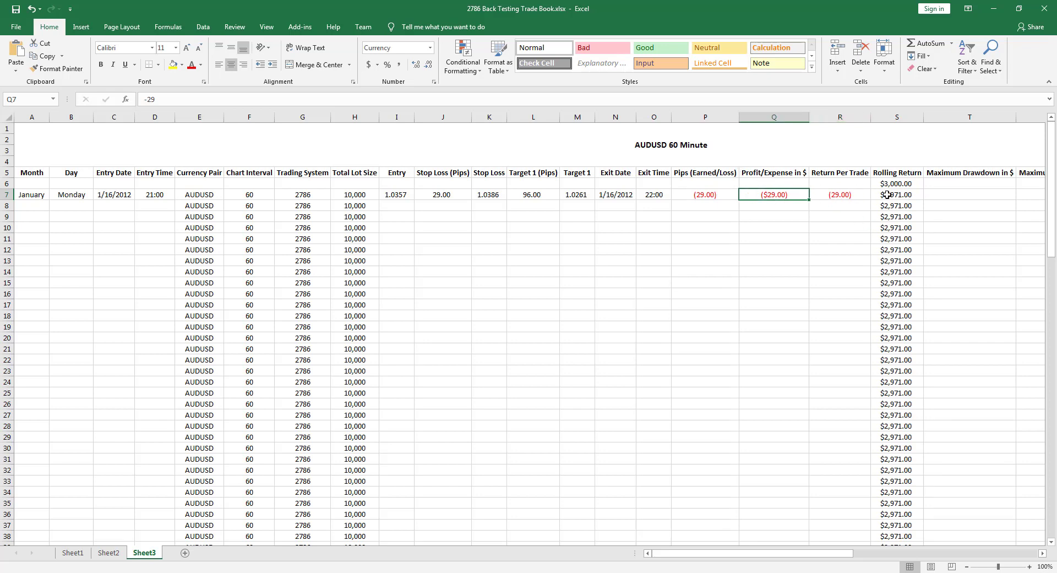
left_click(897, 195)
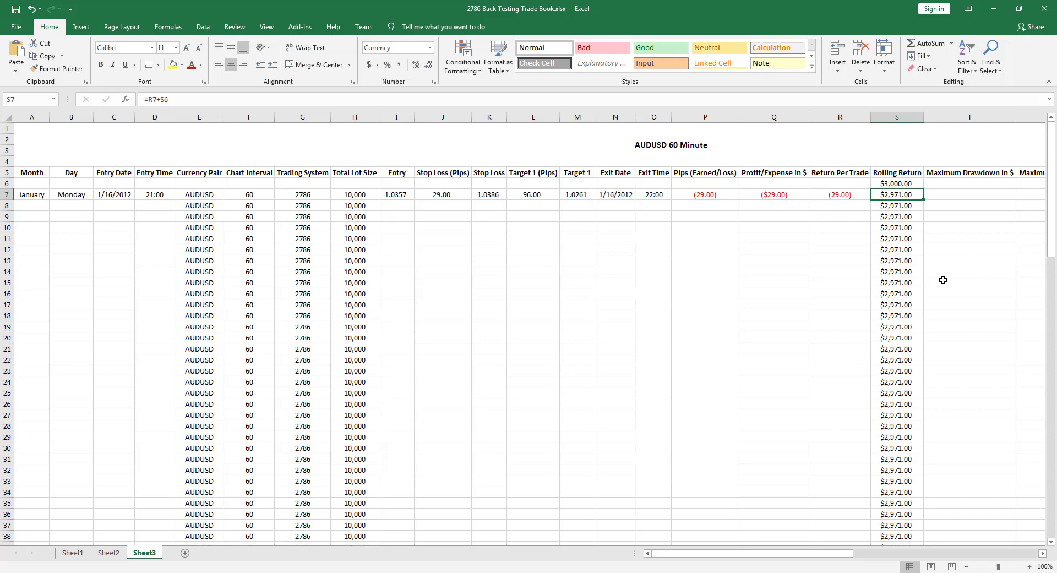
mouse_move(469, 197)
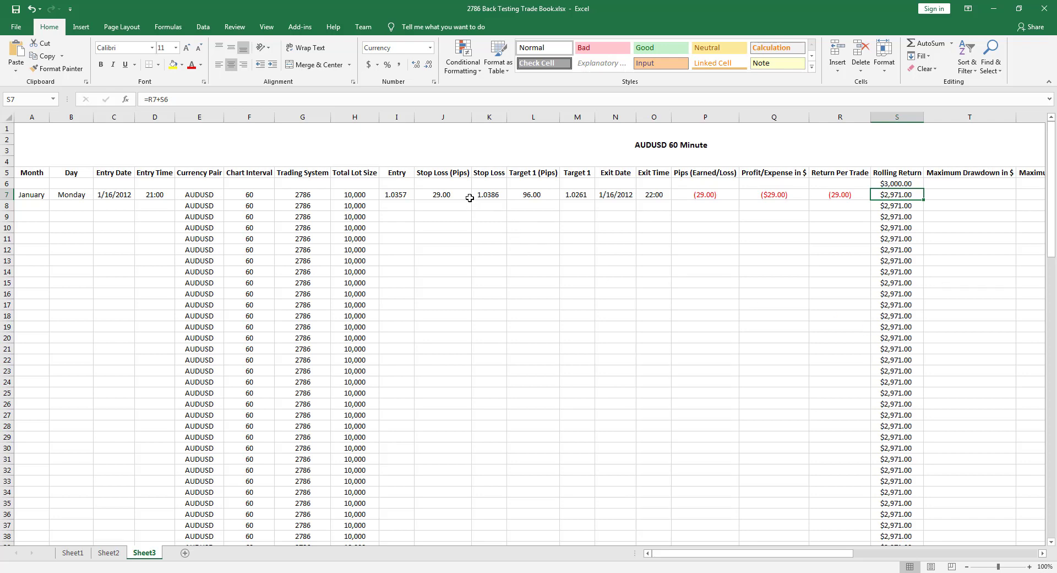
- Recheck the stop loss, starting balance, 1.0357 entry price and the 10,000 Total Lot Size
left_click(442, 194)
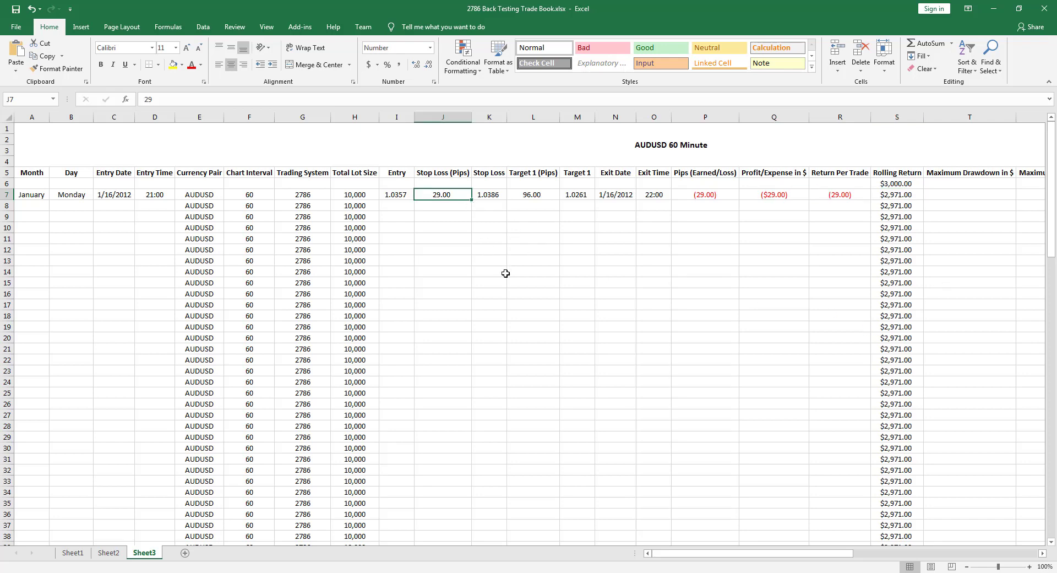
mouse_move(501, 274)
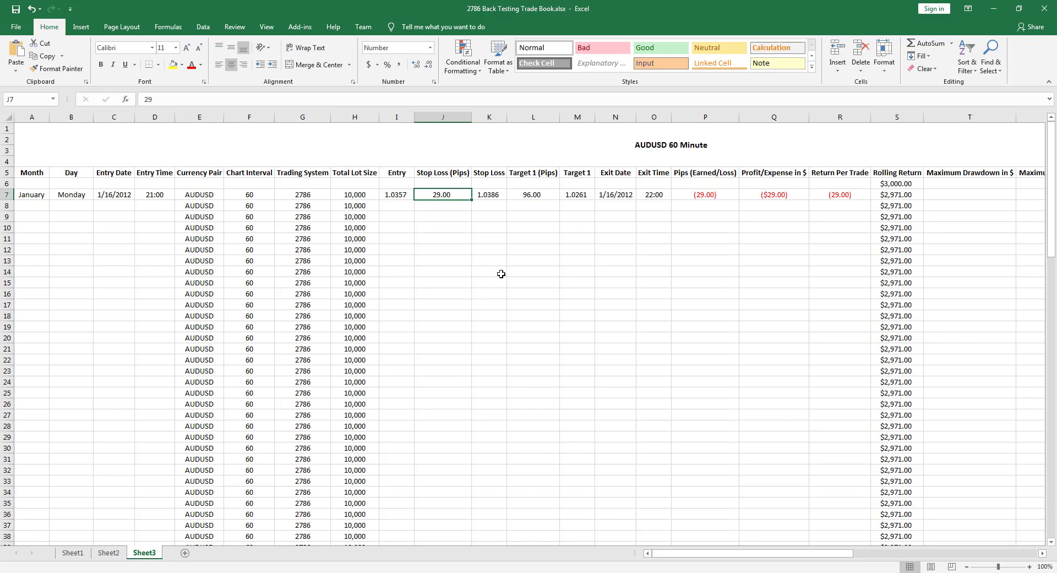
mouse_move(839, 196)
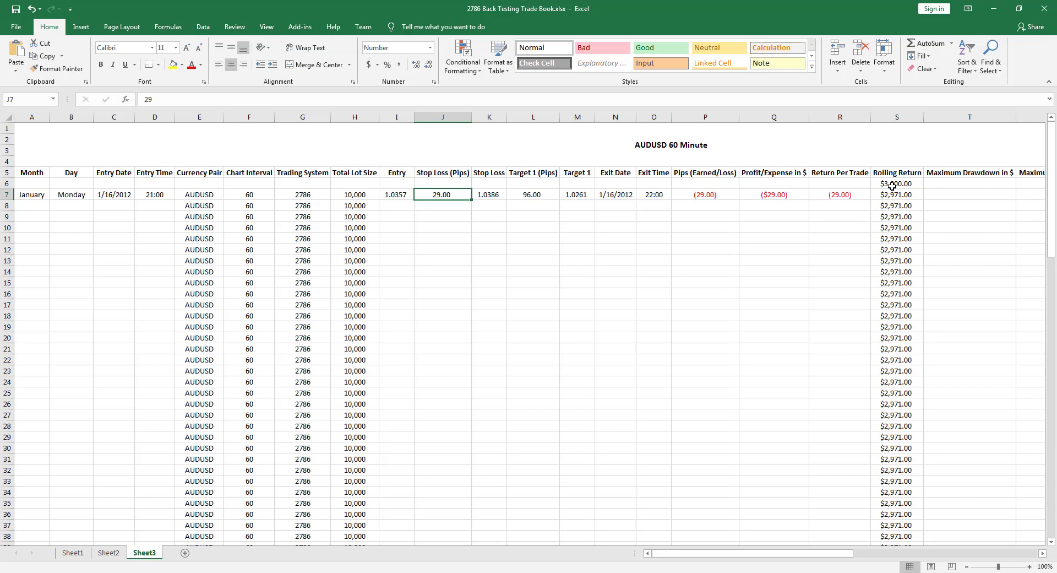
mouse_move(374, 190)
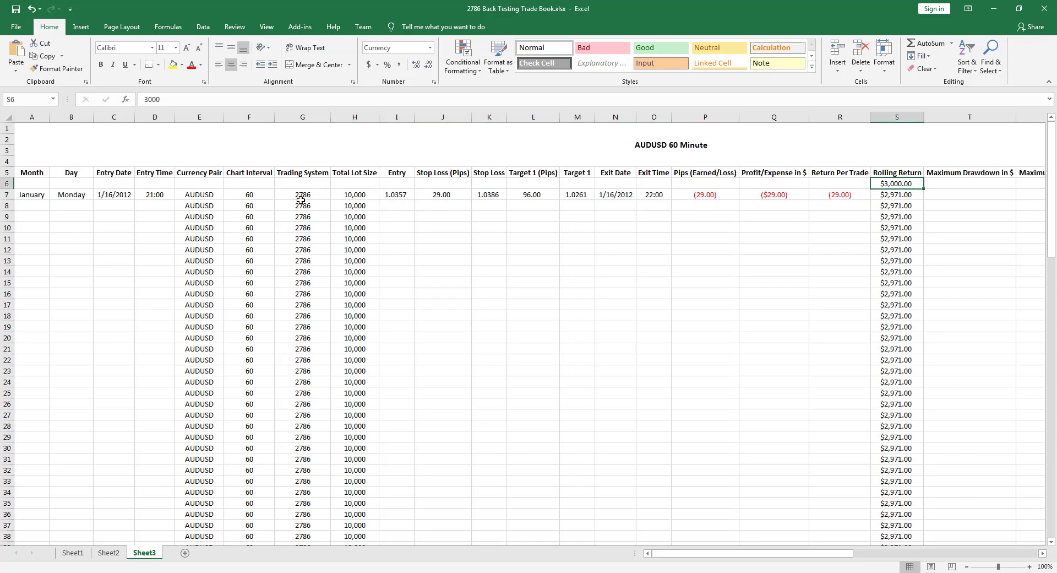
left_click(354, 194)
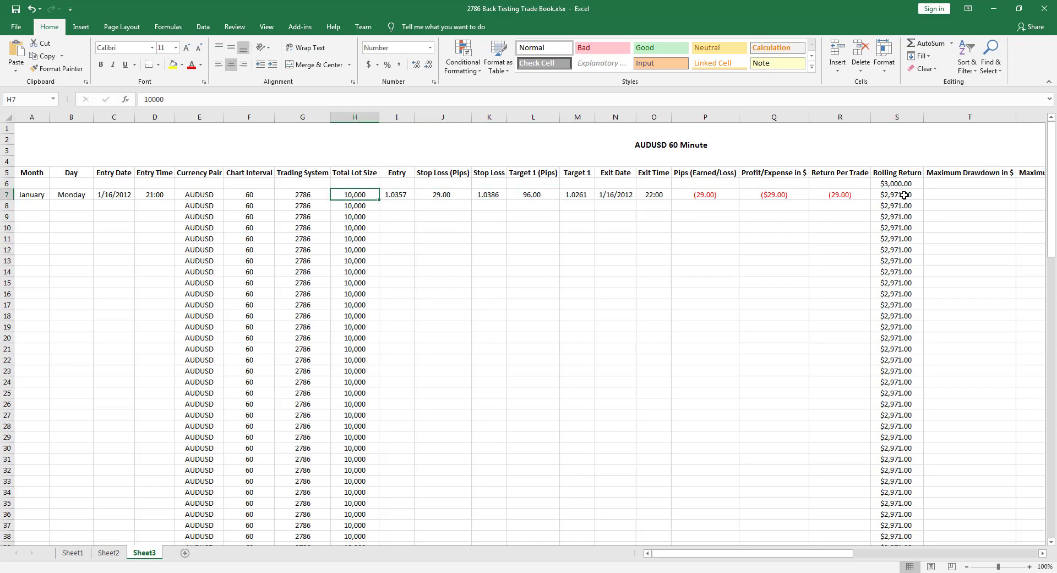
left_click(897, 182)
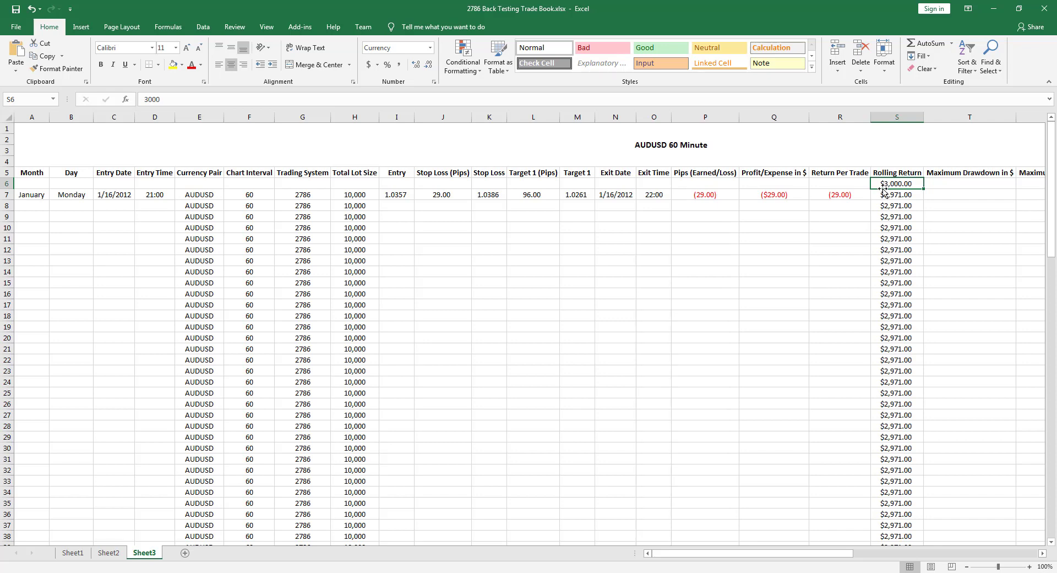
mouse_move(478, 169)
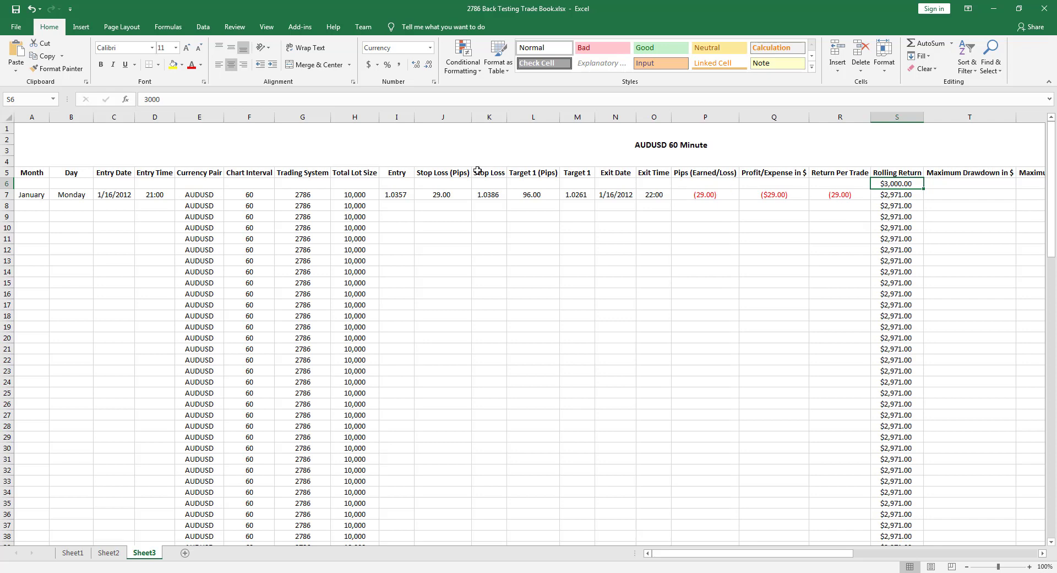
mouse_move(510, 261)
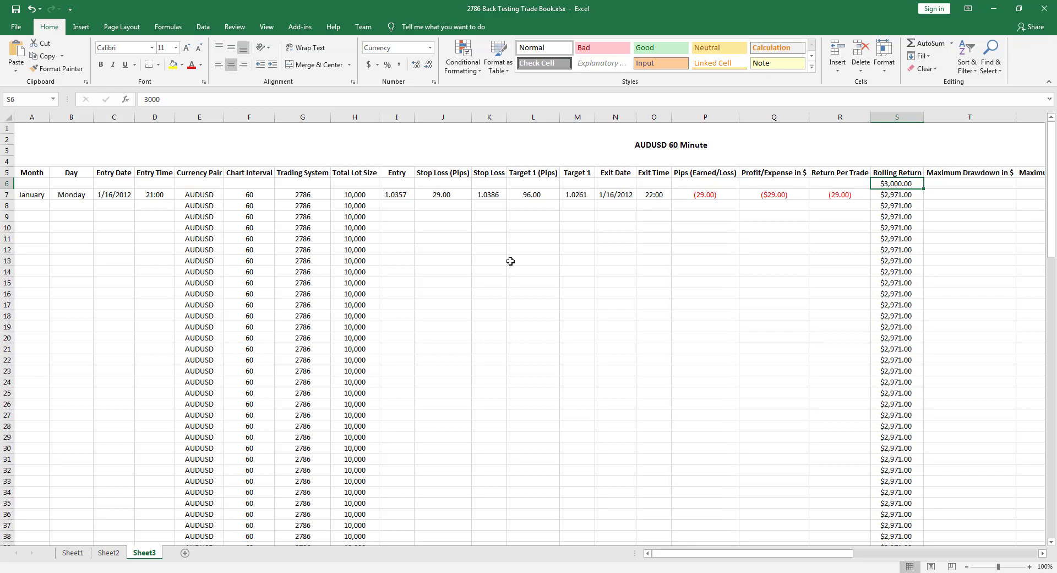
mouse_move(857, 183)
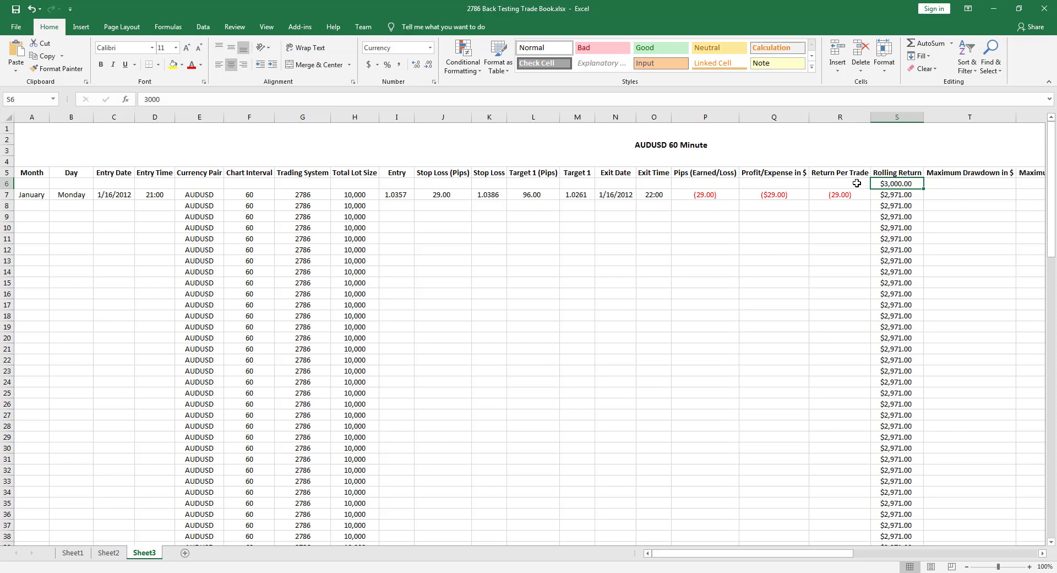
mouse_move(364, 194)
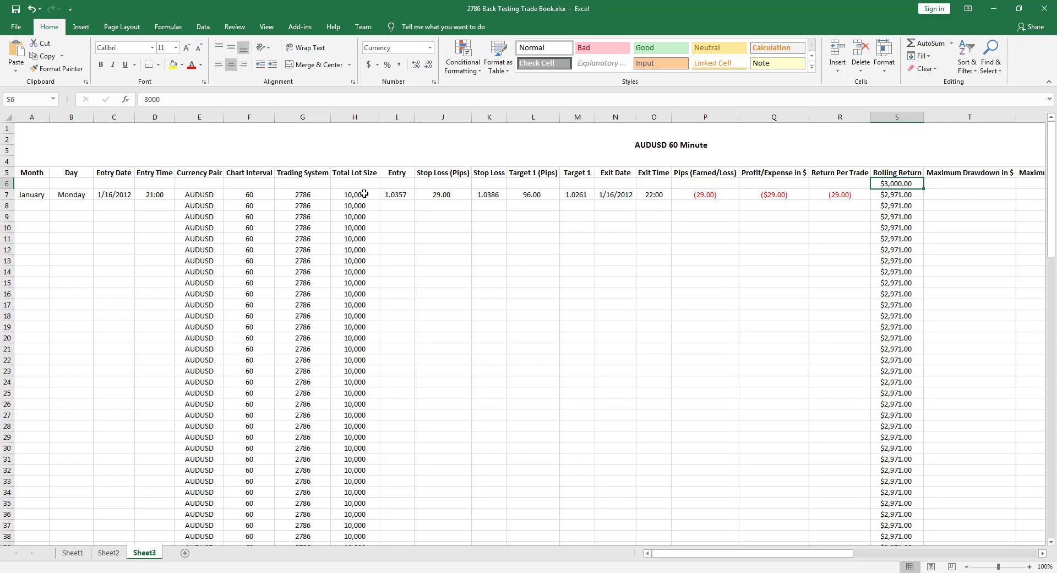
mouse_move(491, 197)
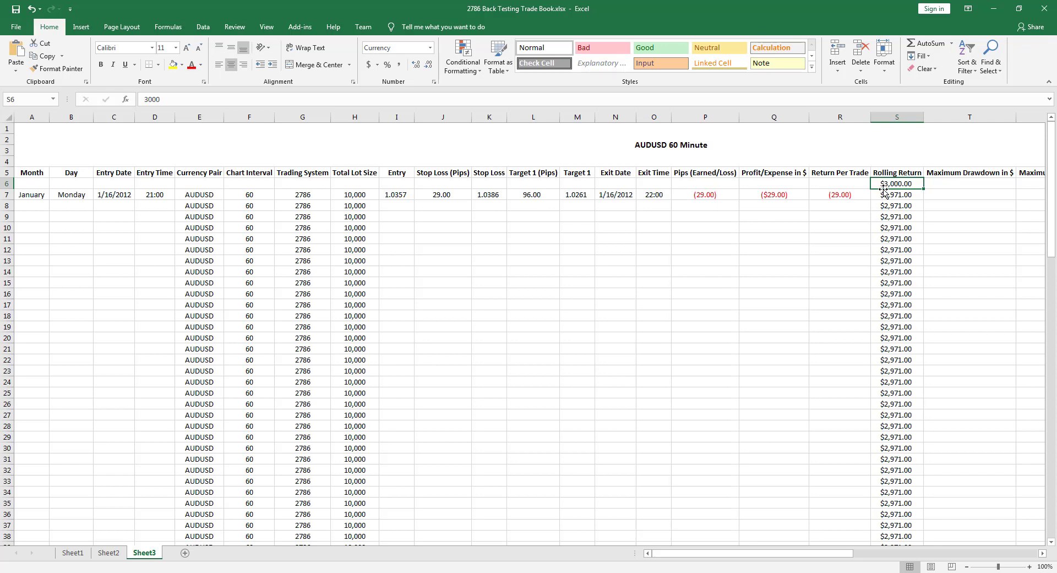
mouse_move(886, 189)
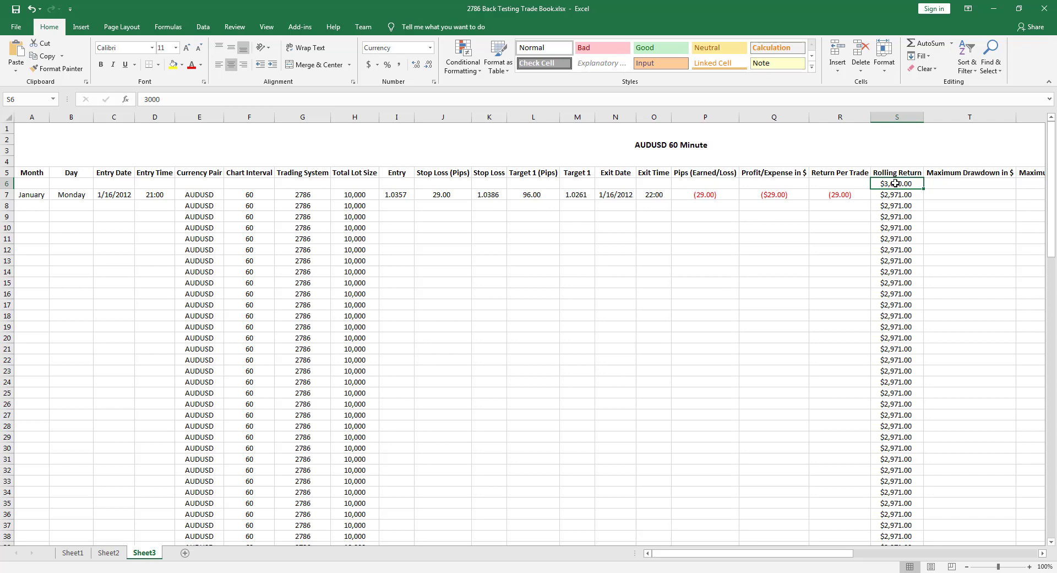
left_click(897, 195)
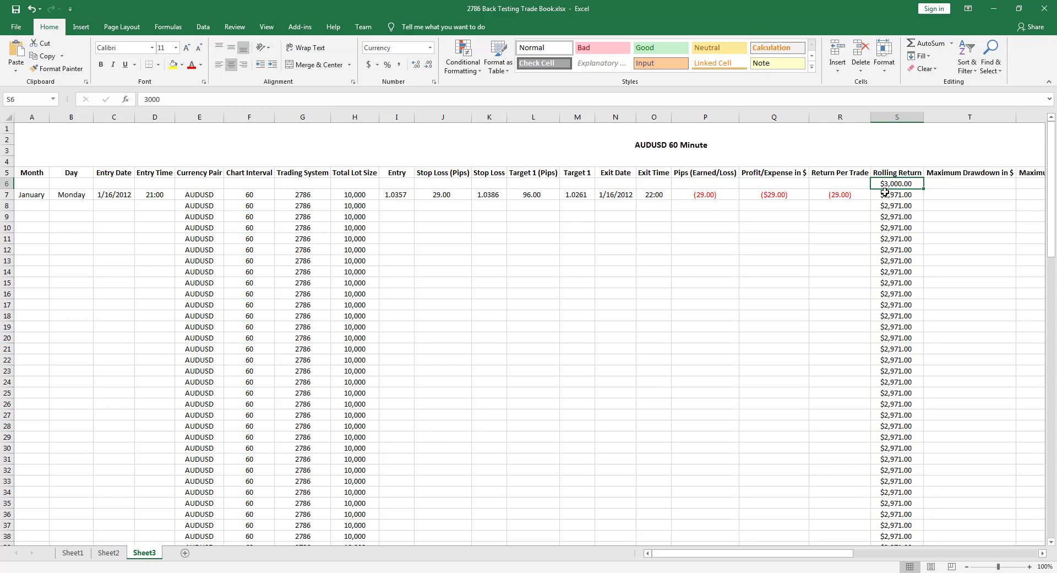
mouse_move(843, 230)
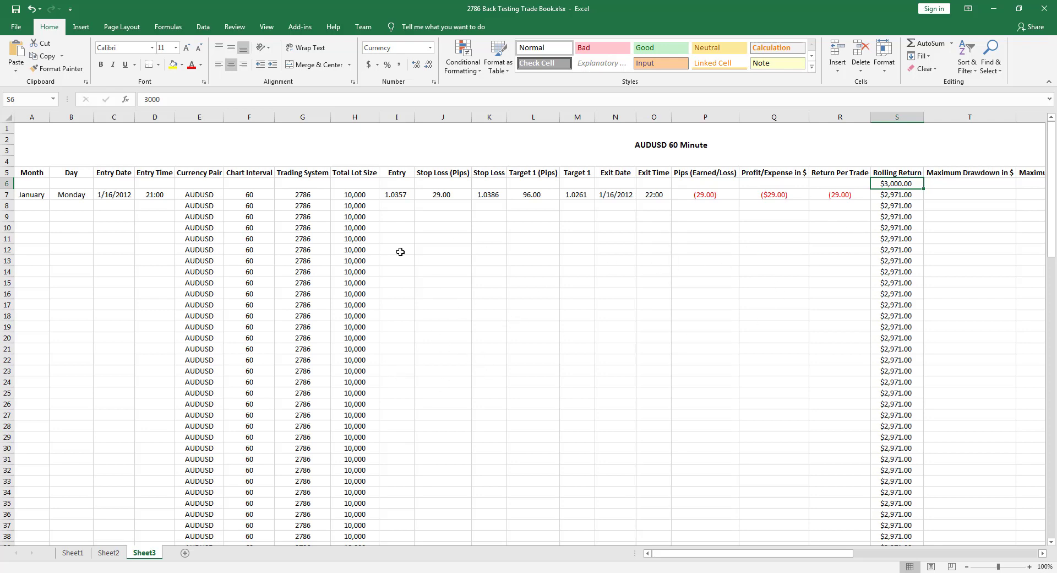
mouse_move(368, 231)
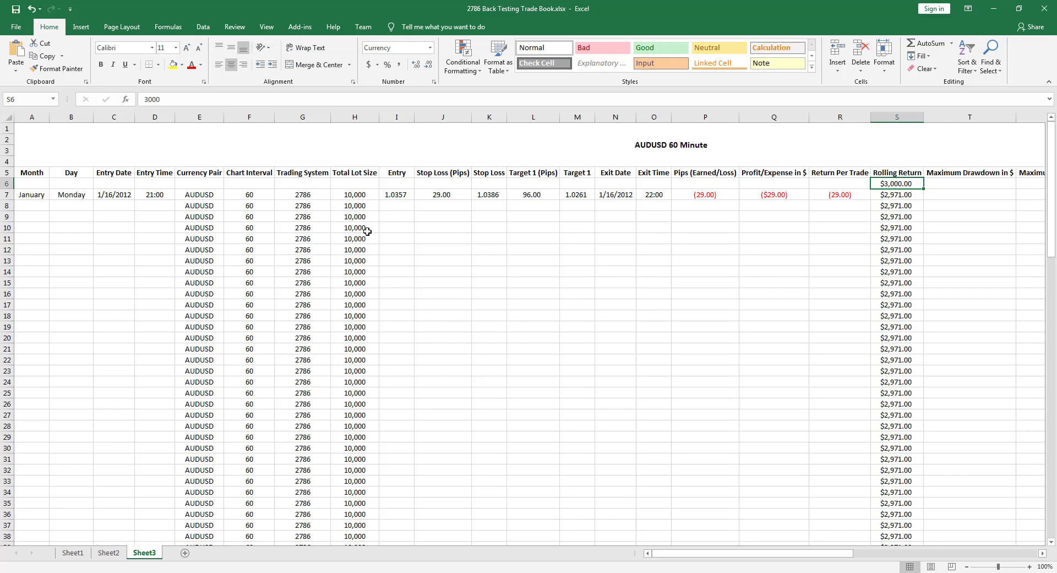
mouse_move(363, 198)
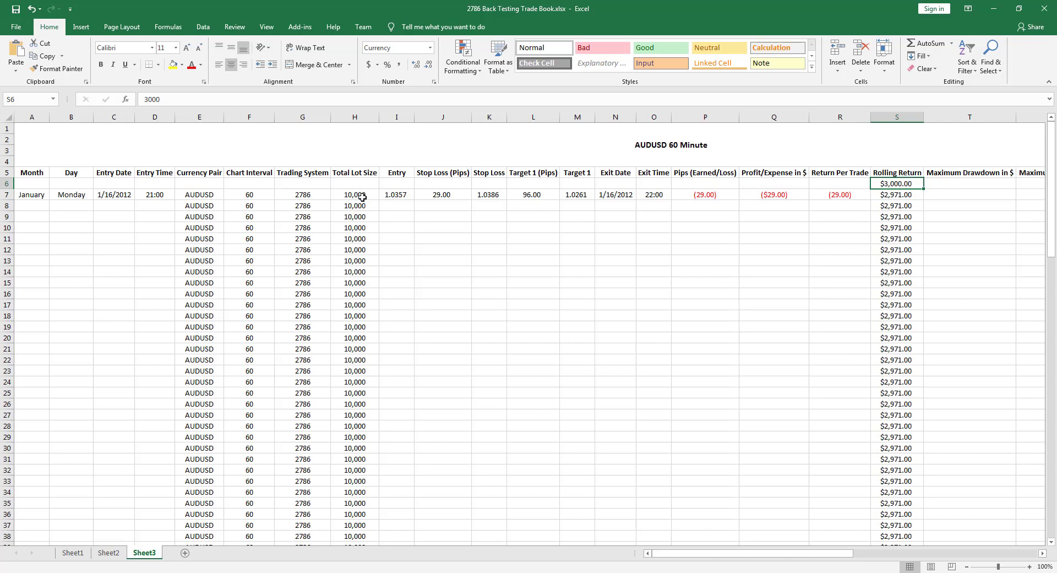
left_click(354, 117)
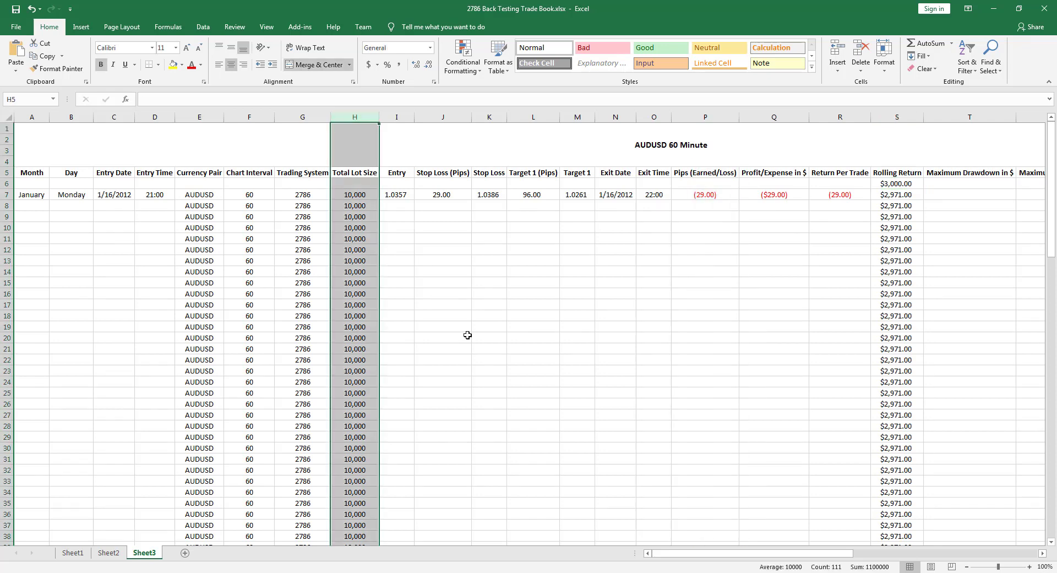
mouse_move(405, 194)
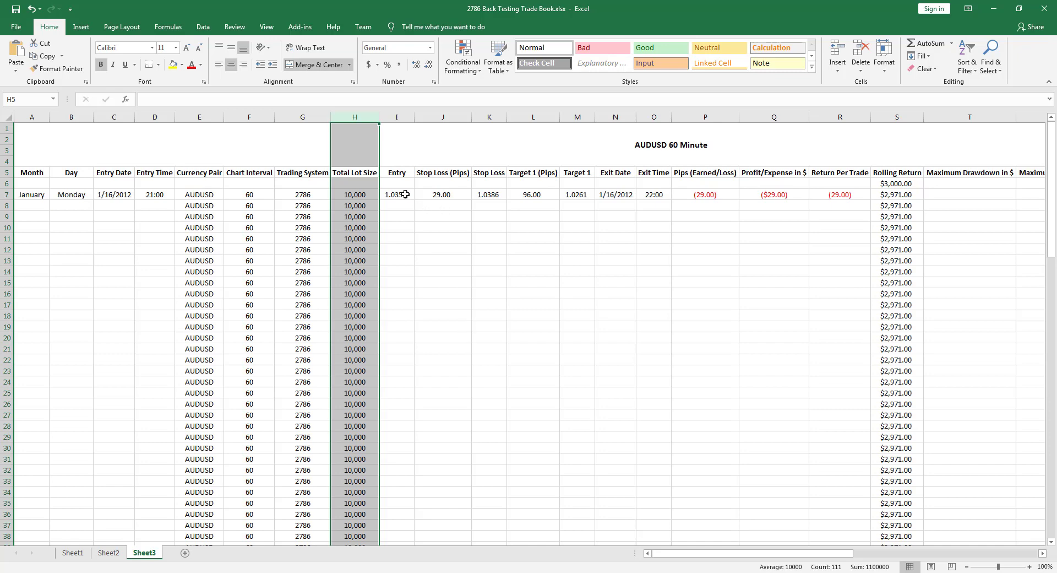
left_click(397, 194)
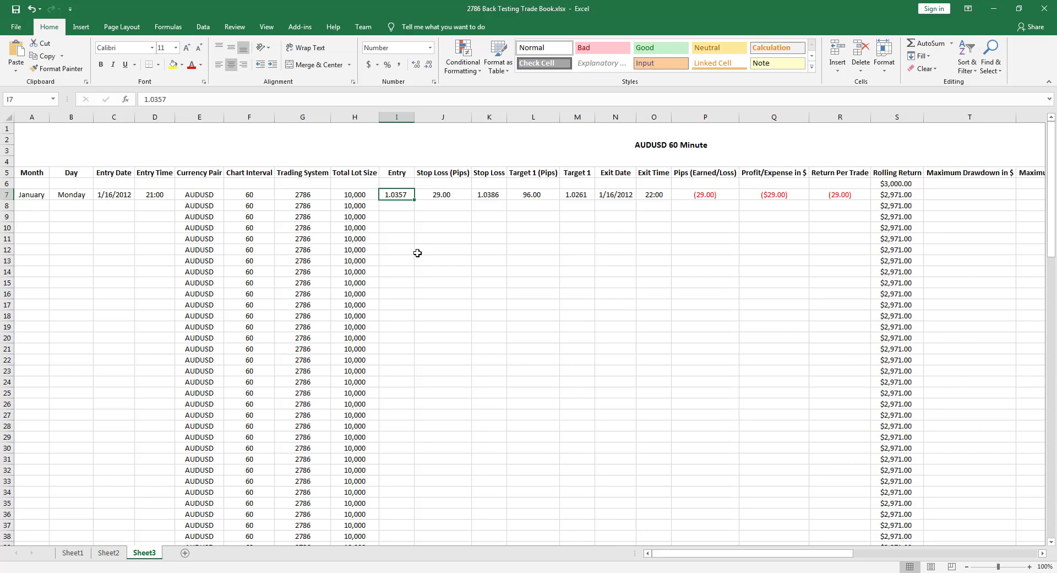
mouse_move(401, 239)
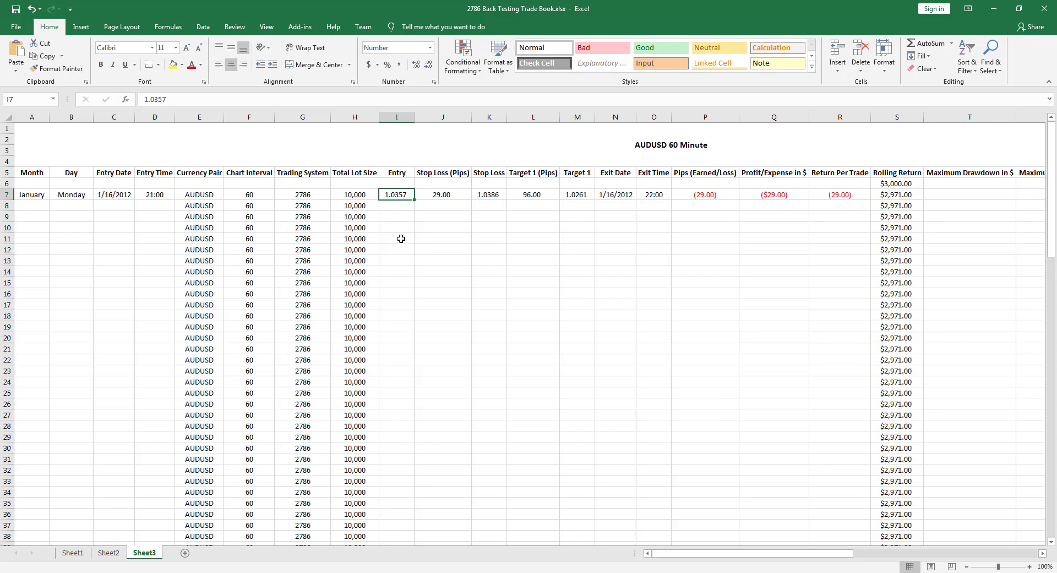
mouse_move(355, 215)
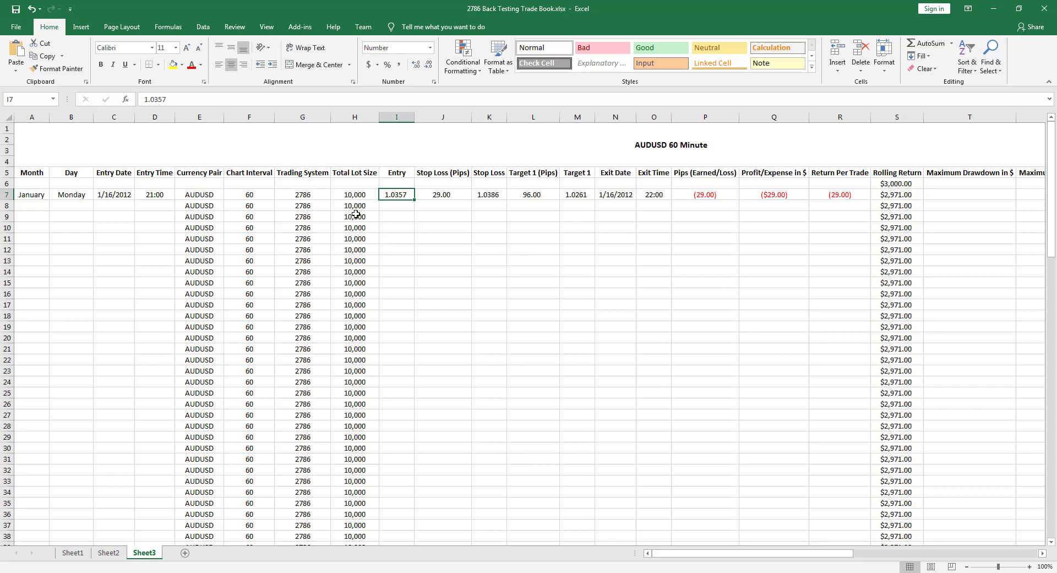
left_click(354, 204)
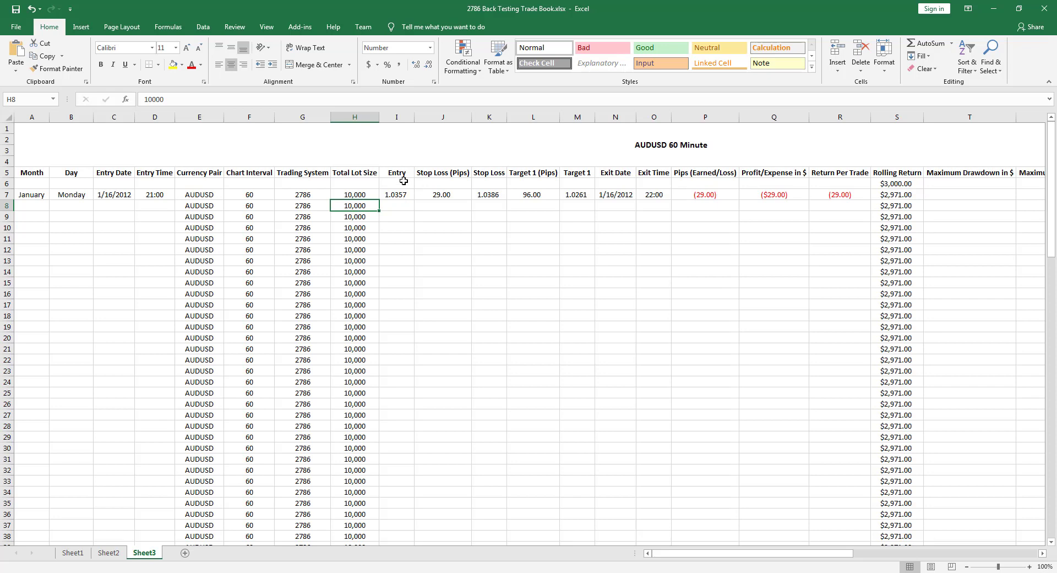
left_click(355, 173)
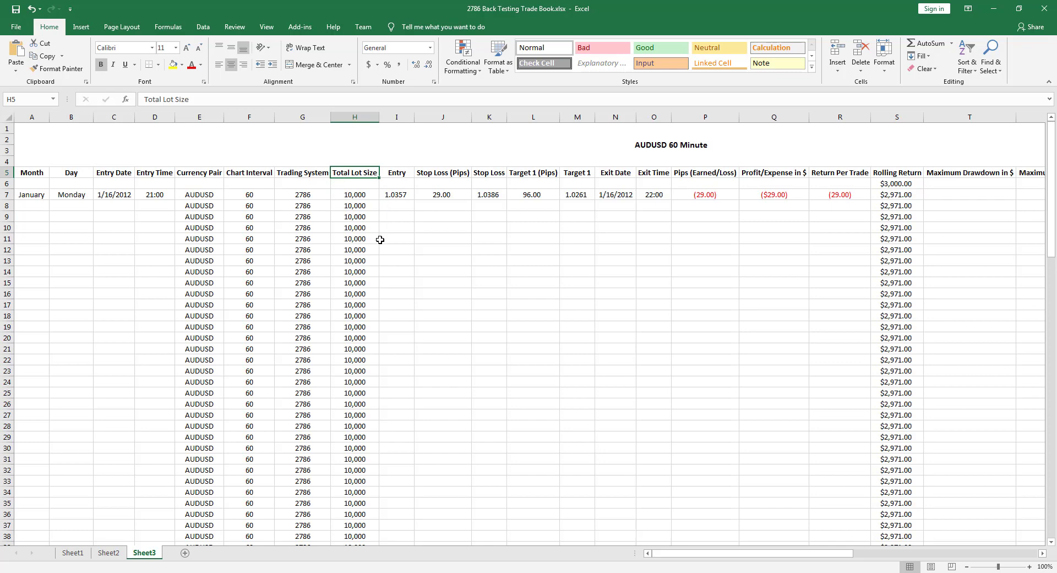
mouse_move(379, 243)
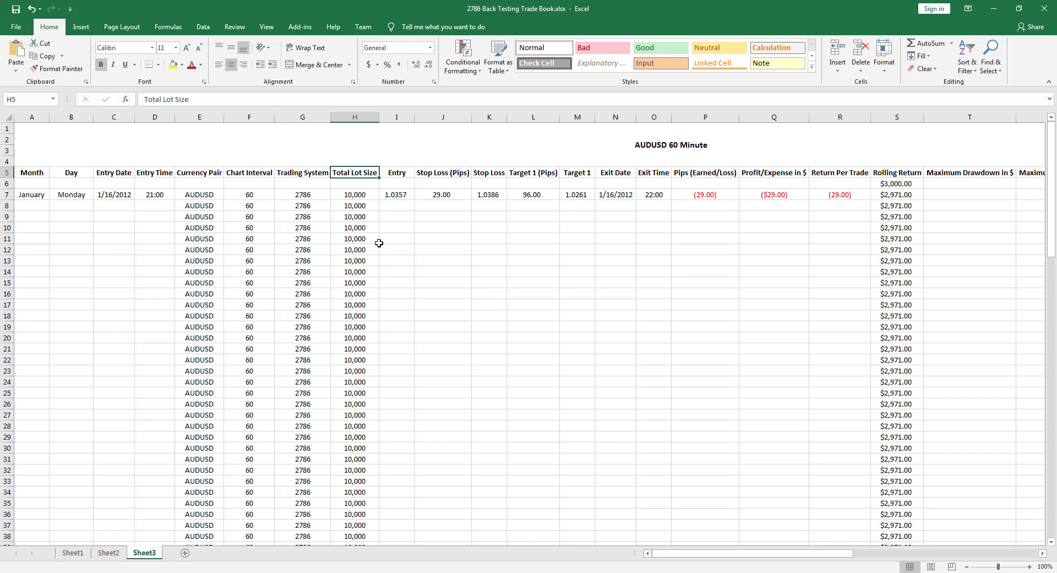
mouse_move(373, 199)
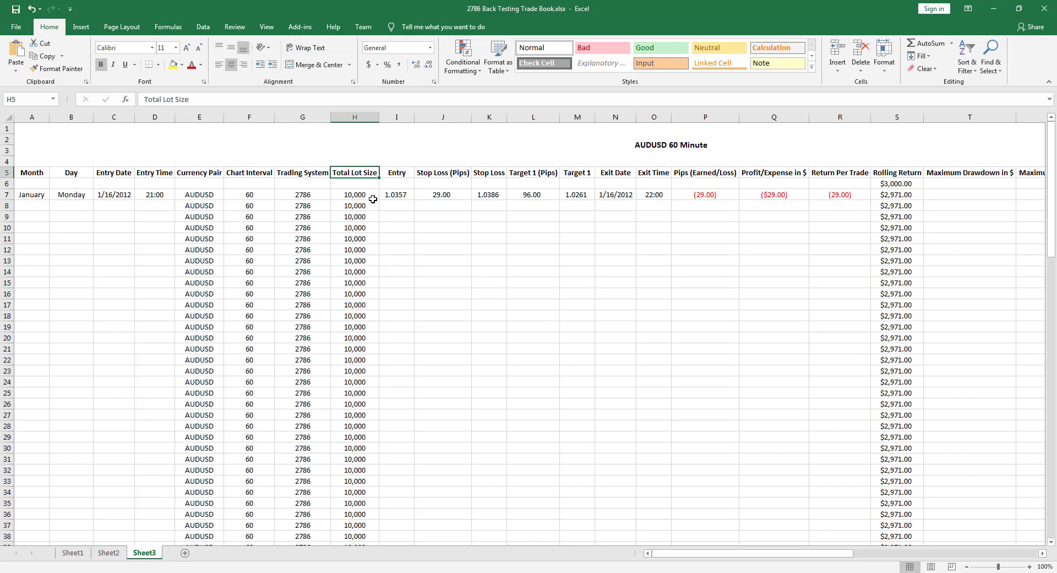
left_click(355, 195)
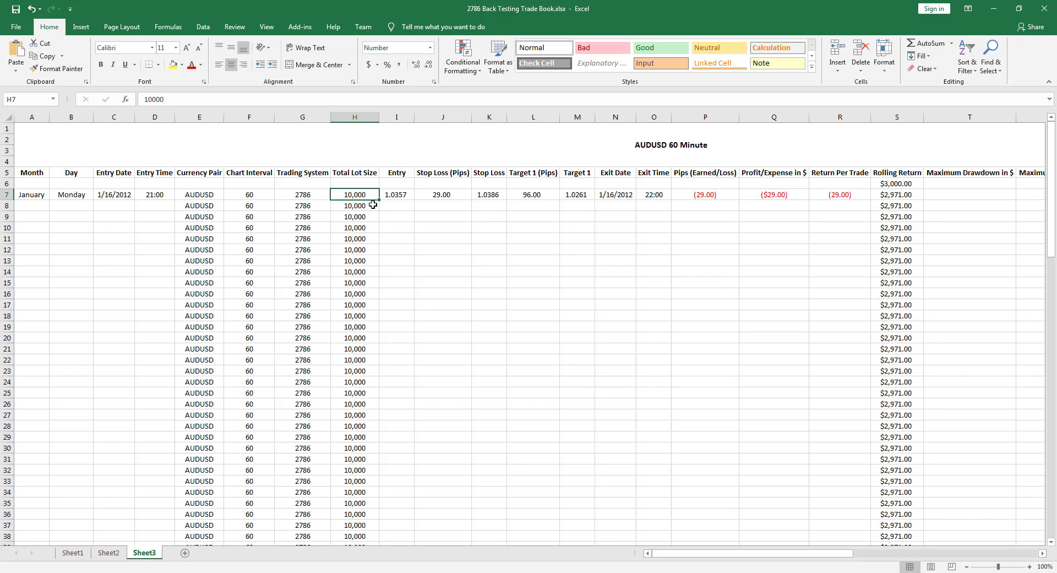
mouse_move(207, 214)
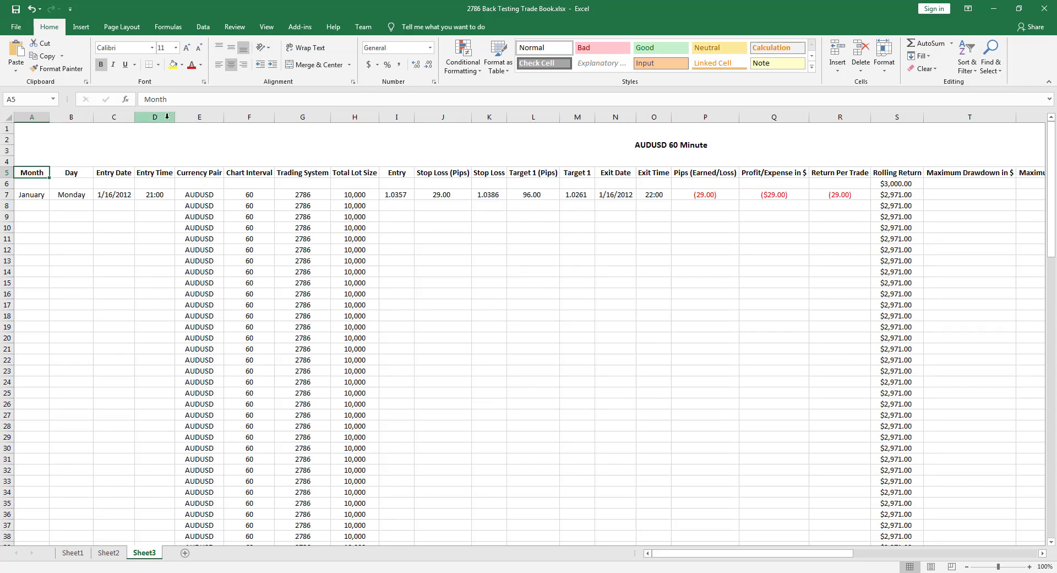
left_click(249, 117)
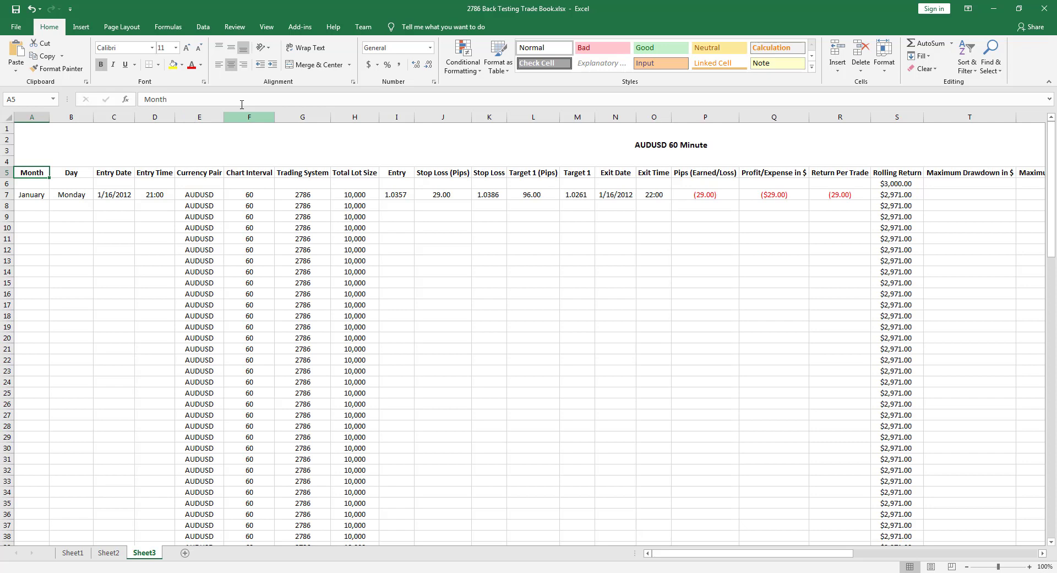
mouse_move(302, 117)
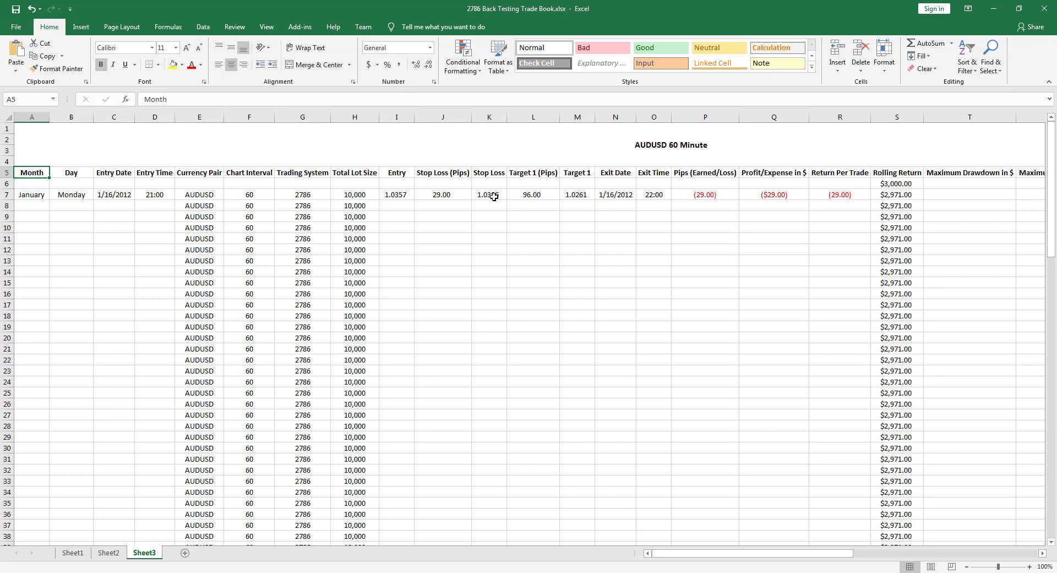
left_click(488, 195)
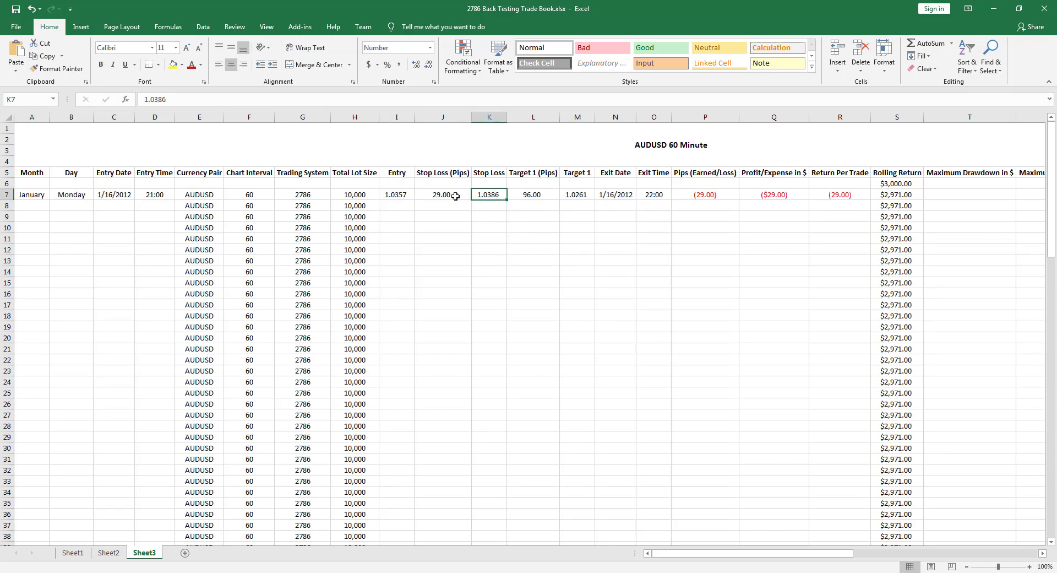
left_click(443, 195)
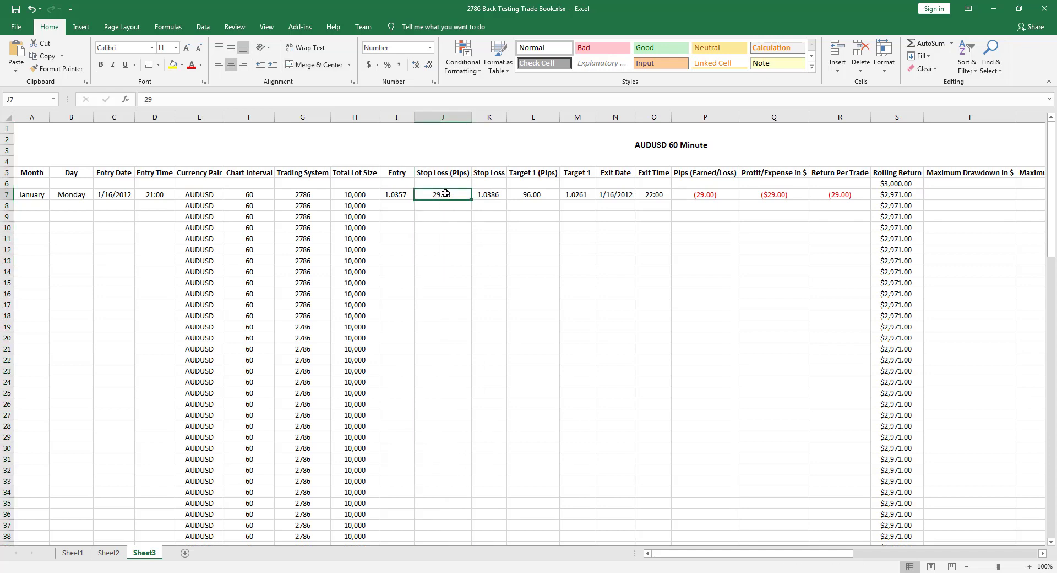
mouse_move(444, 195)
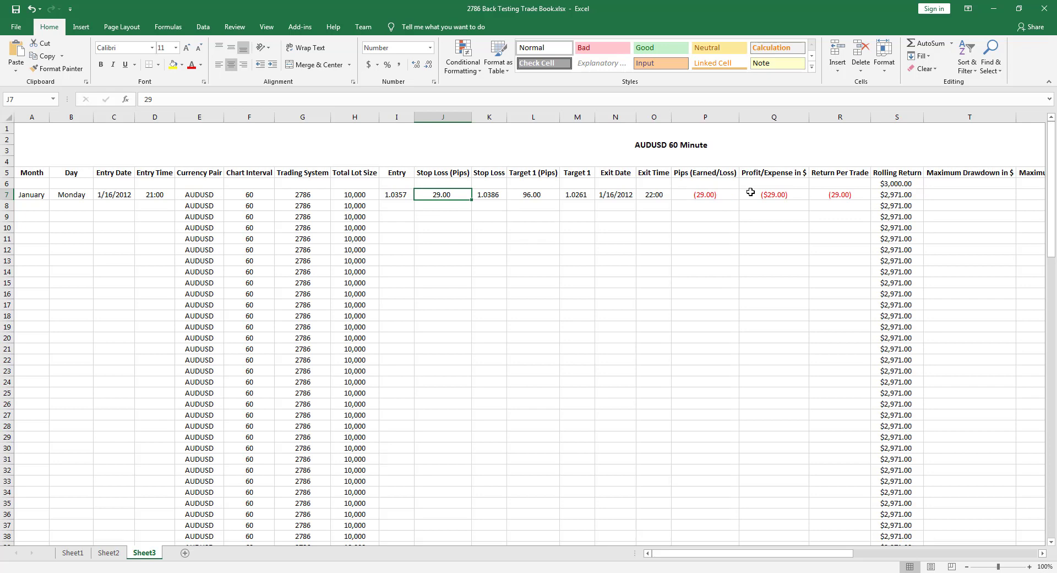
left_click(532, 117)
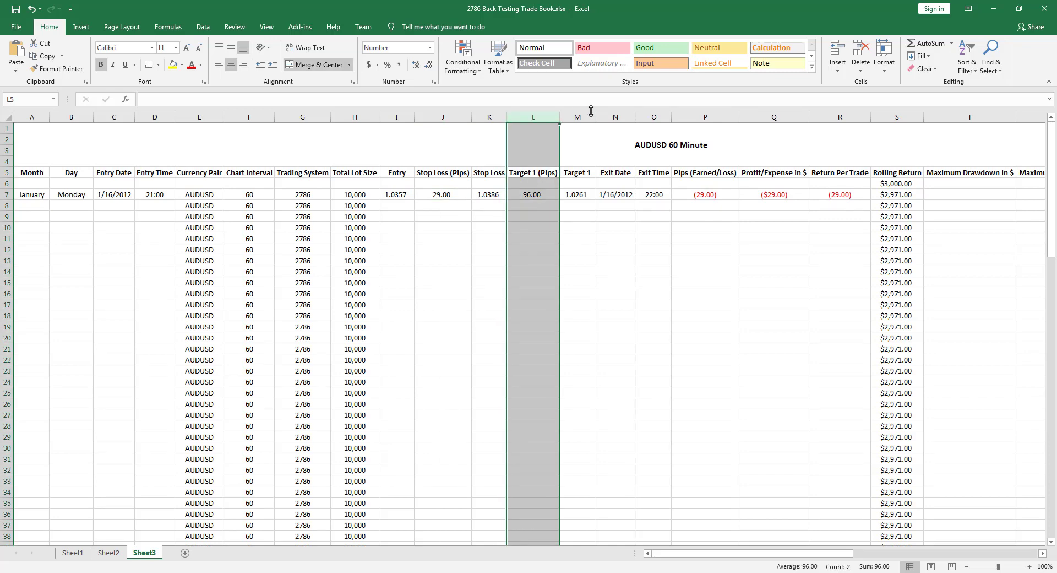
left_click(577, 194)
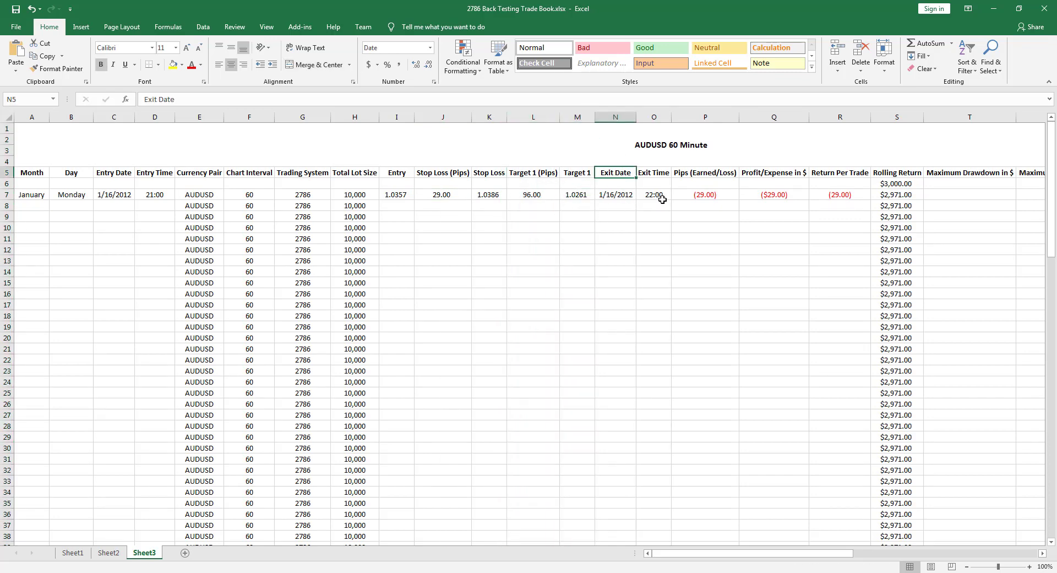
left_click(705, 171)
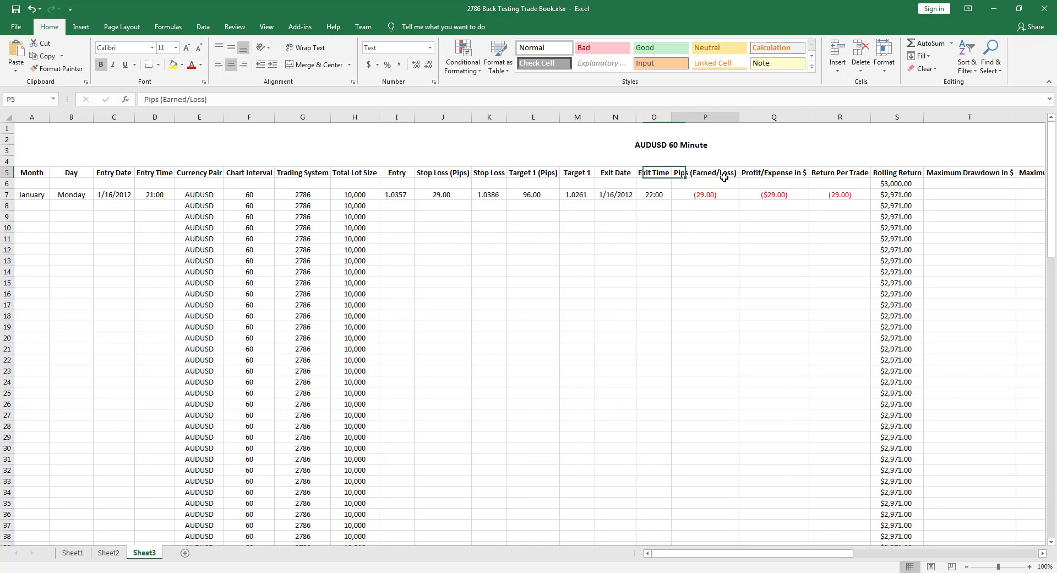
left_click(773, 172)
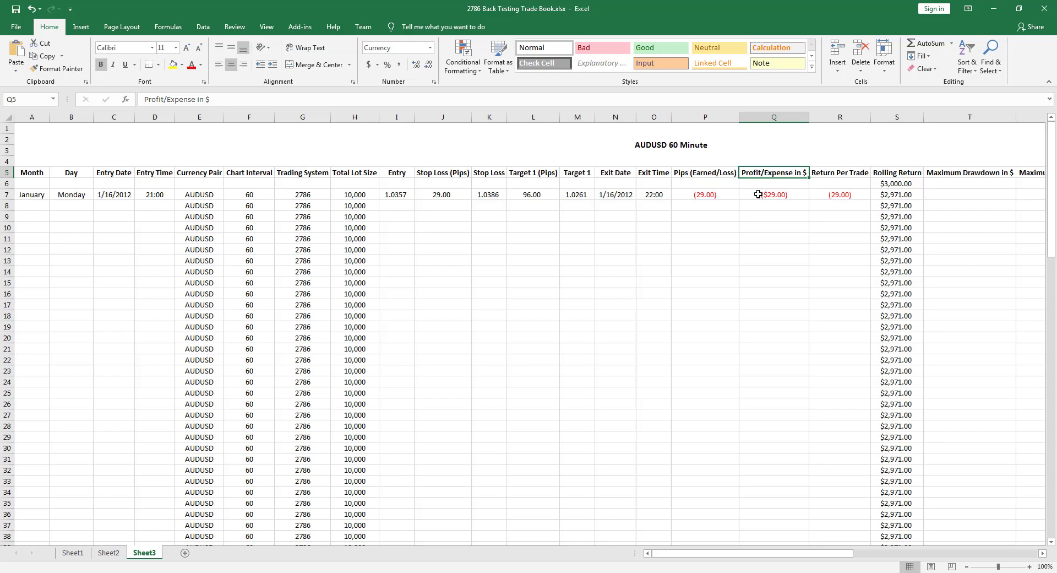
mouse_move(783, 202)
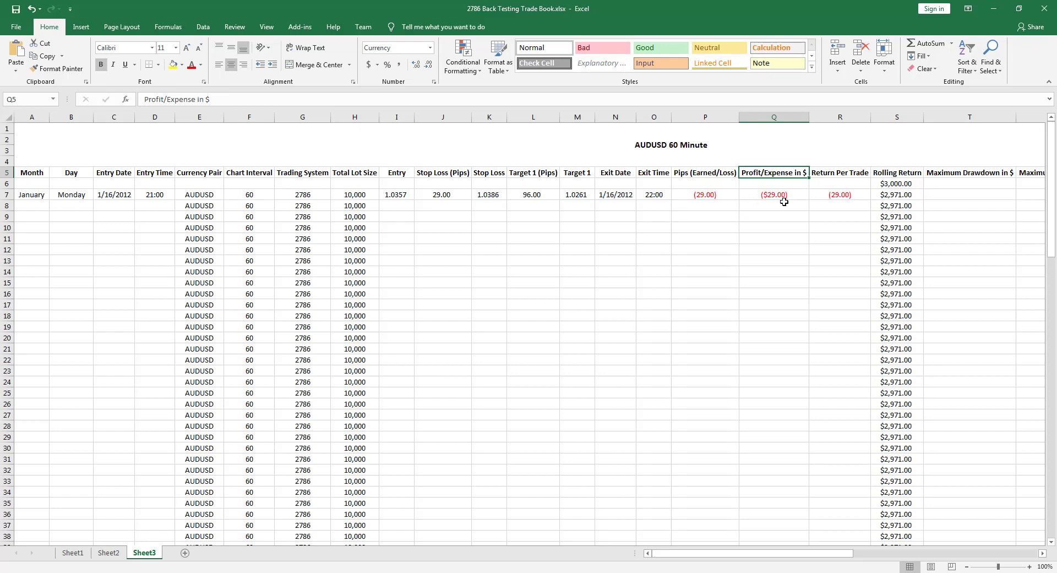
mouse_move(718, 175)
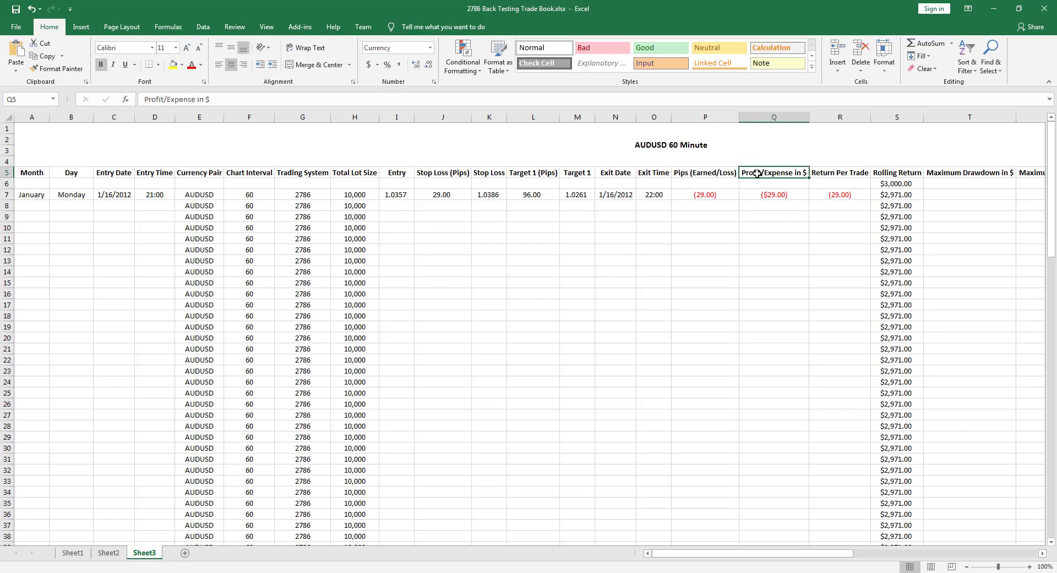
left_click(840, 172)
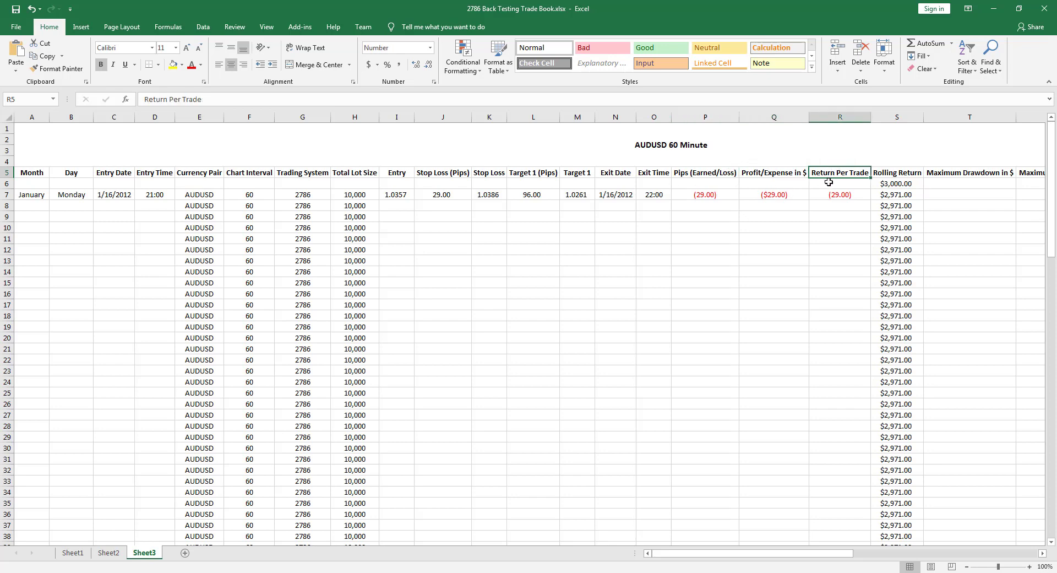
mouse_move(839, 203)
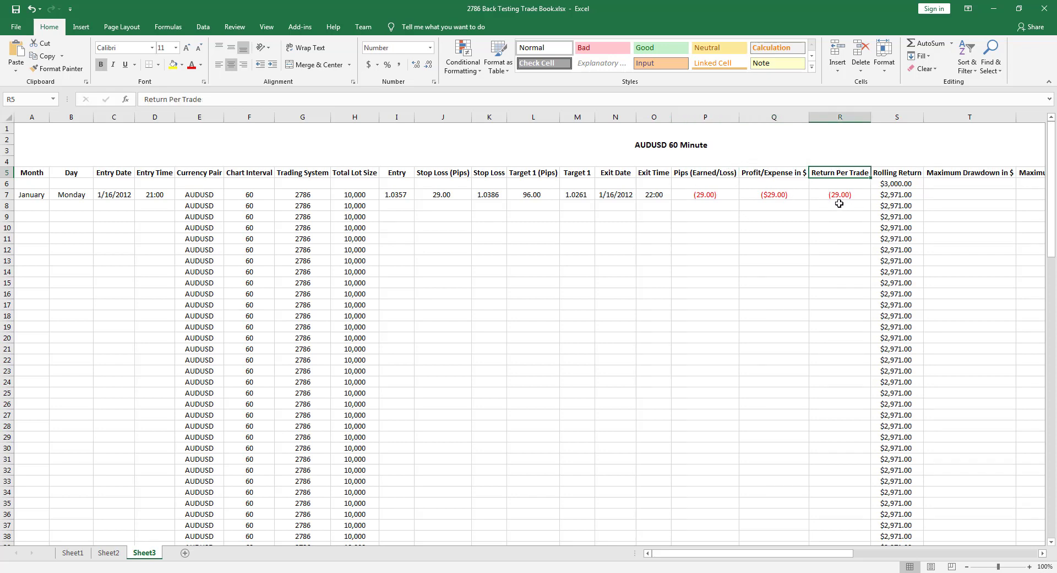
left_click(839, 194)
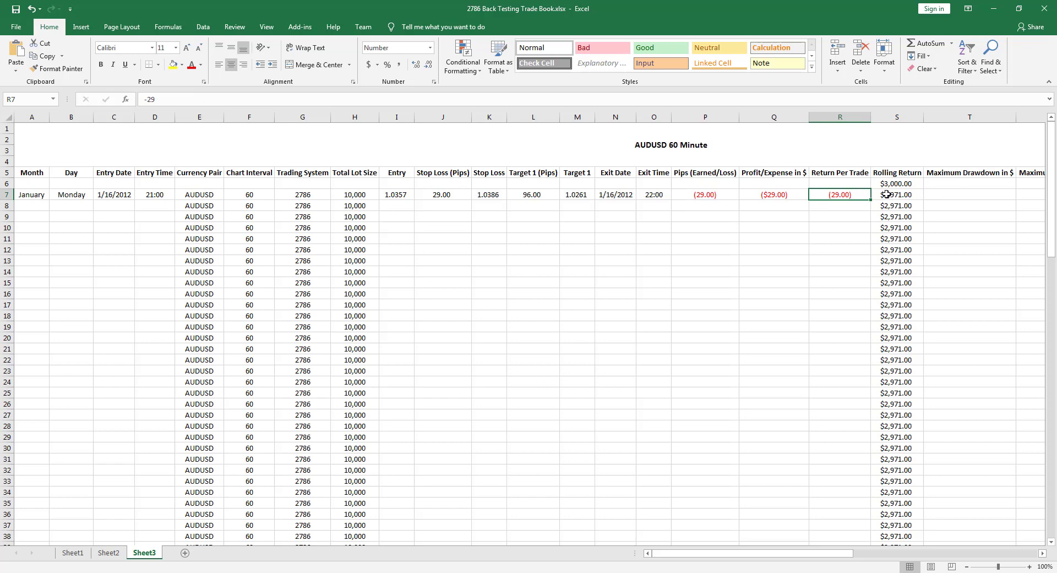
left_click(897, 194)
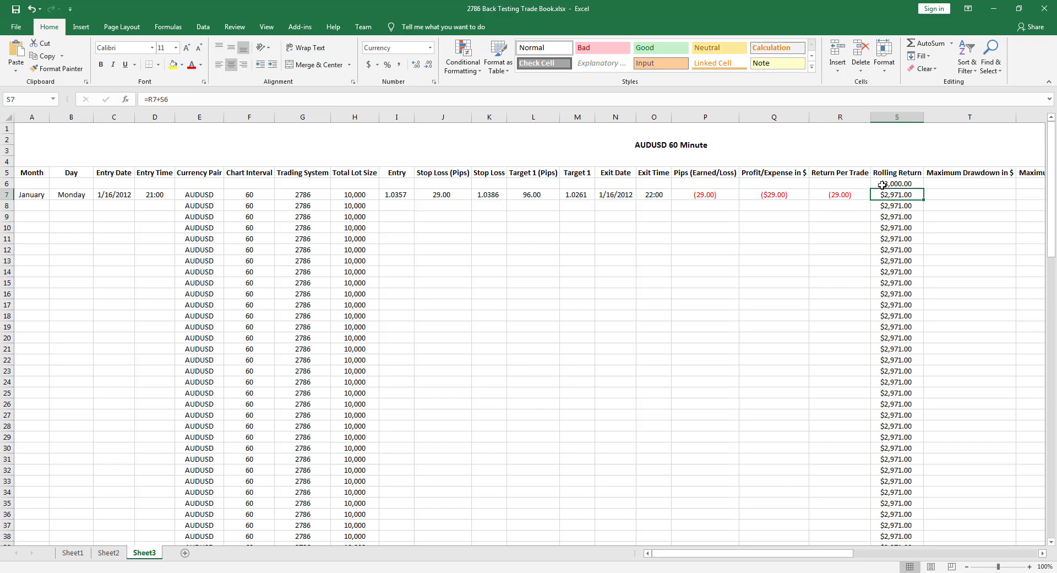
mouse_move(872, 204)
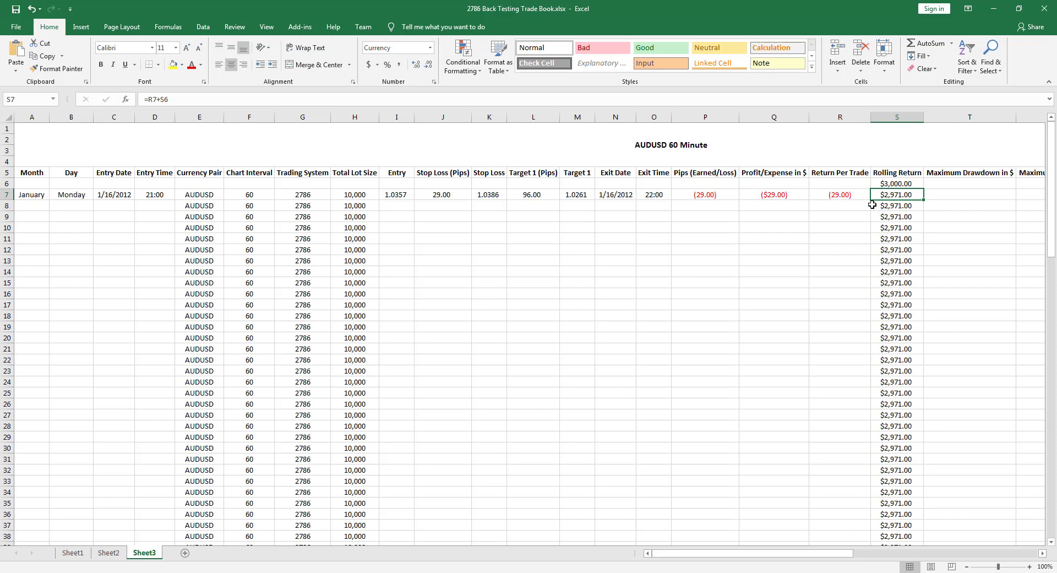
left_click(896, 183)
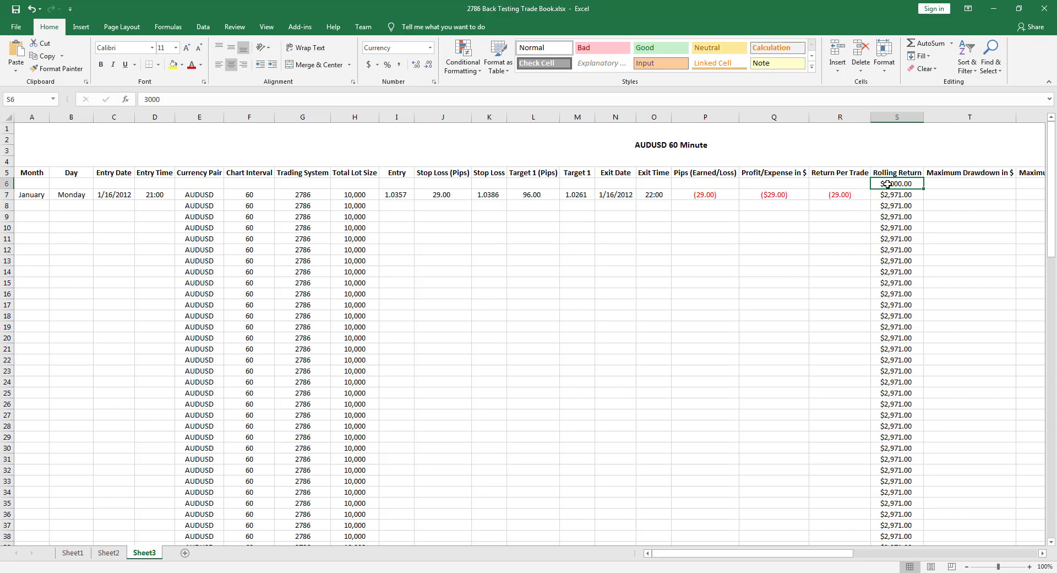
left_click(897, 195)
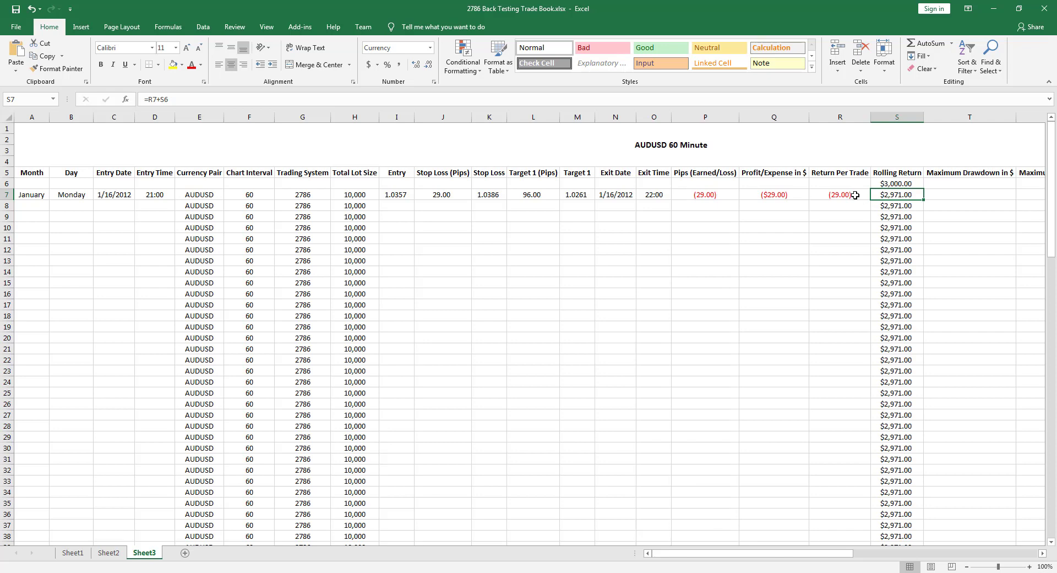
mouse_move(881, 194)
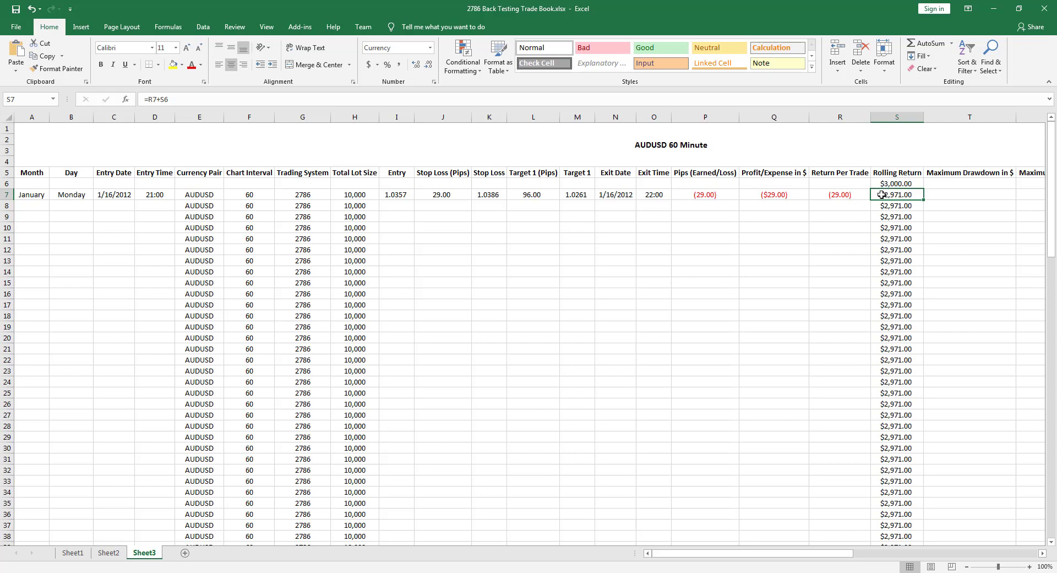
mouse_move(896, 282)
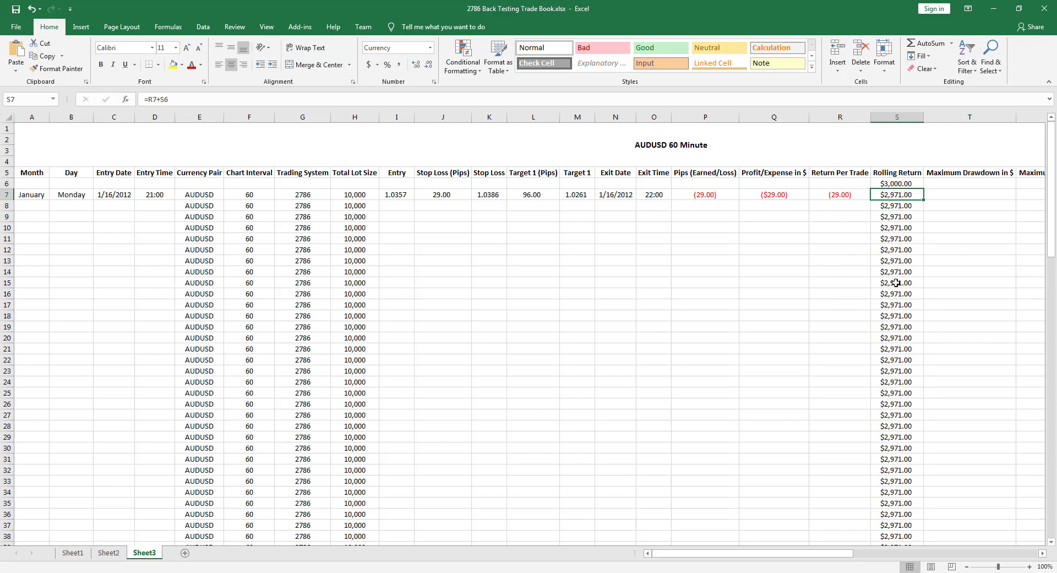
mouse_move(846, 495)
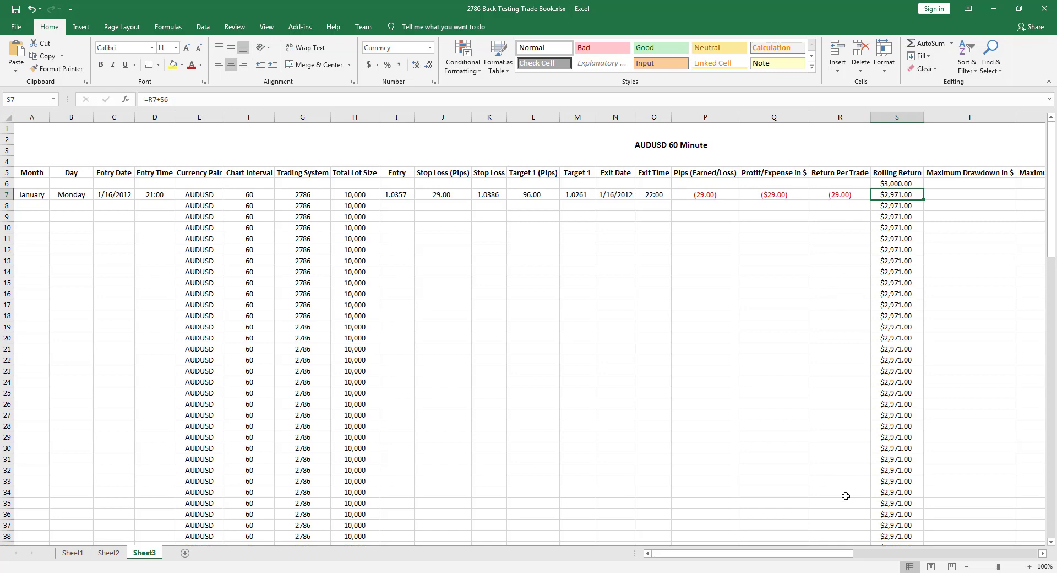
- View the AUDUSD equity curve chart, then switch to the AUDCAD 60 Minute sheet
scroll("right", 3)
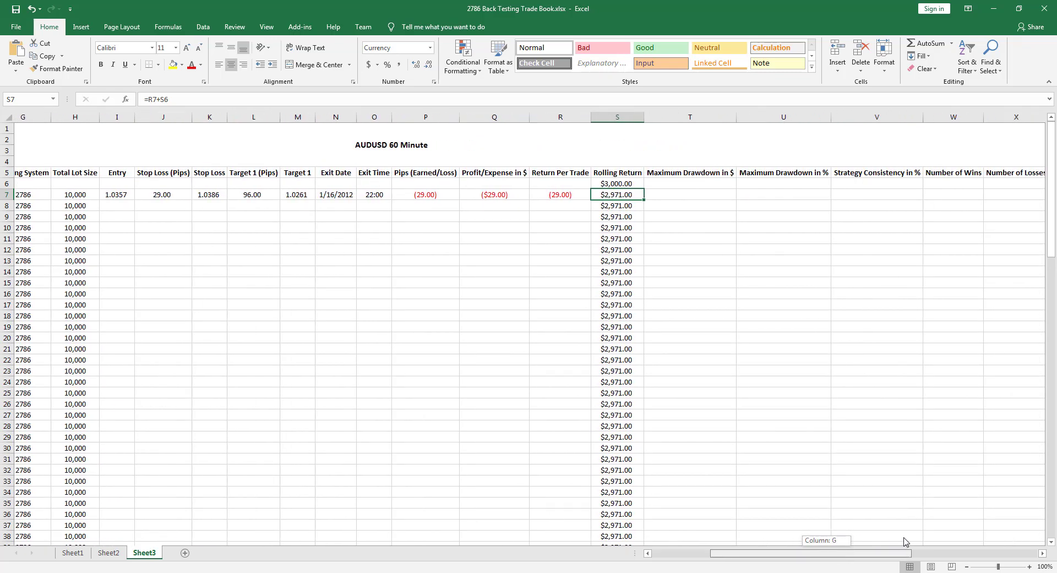
scroll("right", 3)
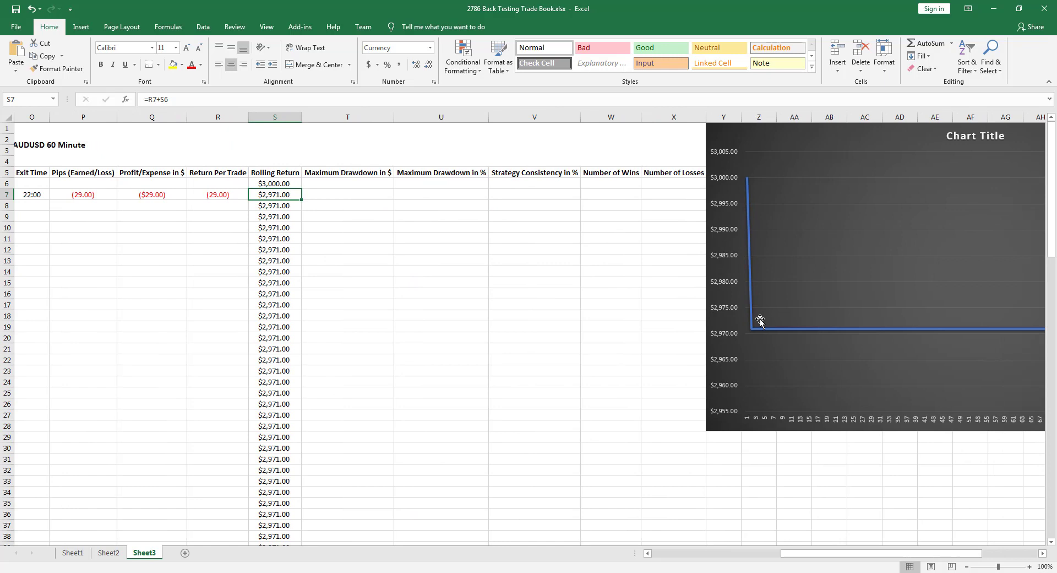
mouse_move(757, 333)
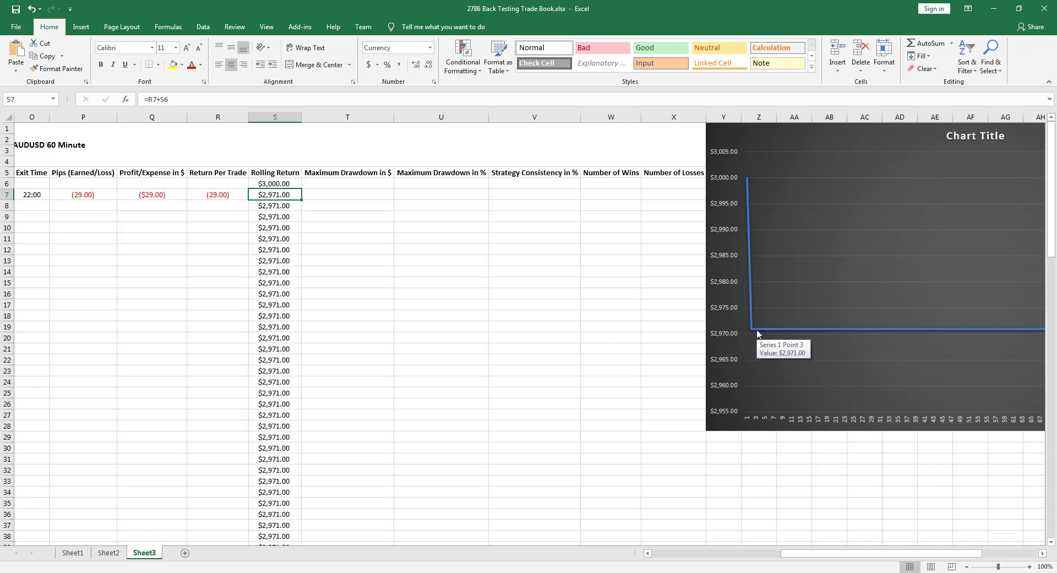
left_click(108, 552)
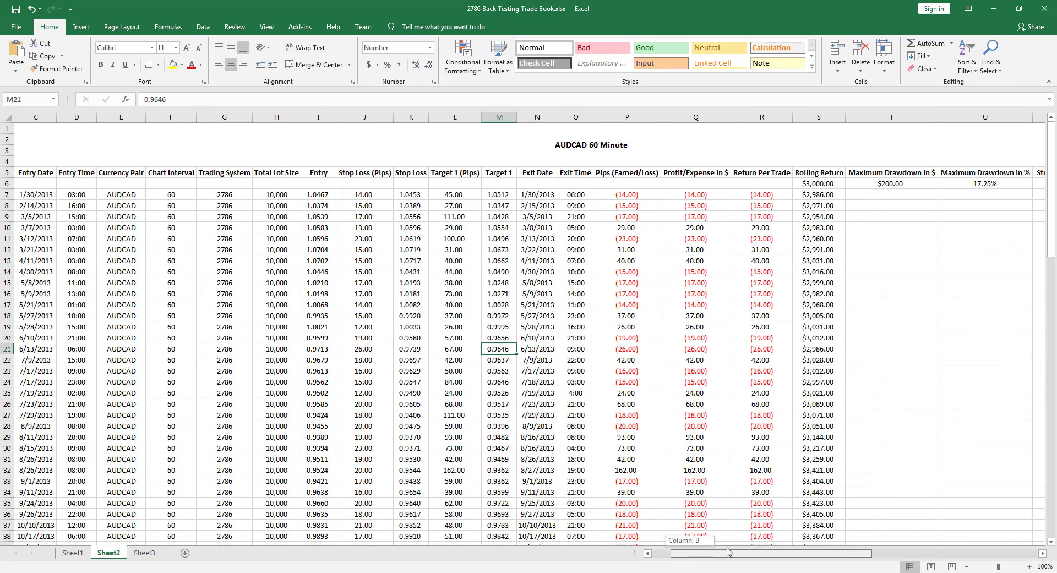
- Check the 30.27% strategy consistency and bring the AUDCAD Equity Curve chart fully into view
scroll("right", 3)
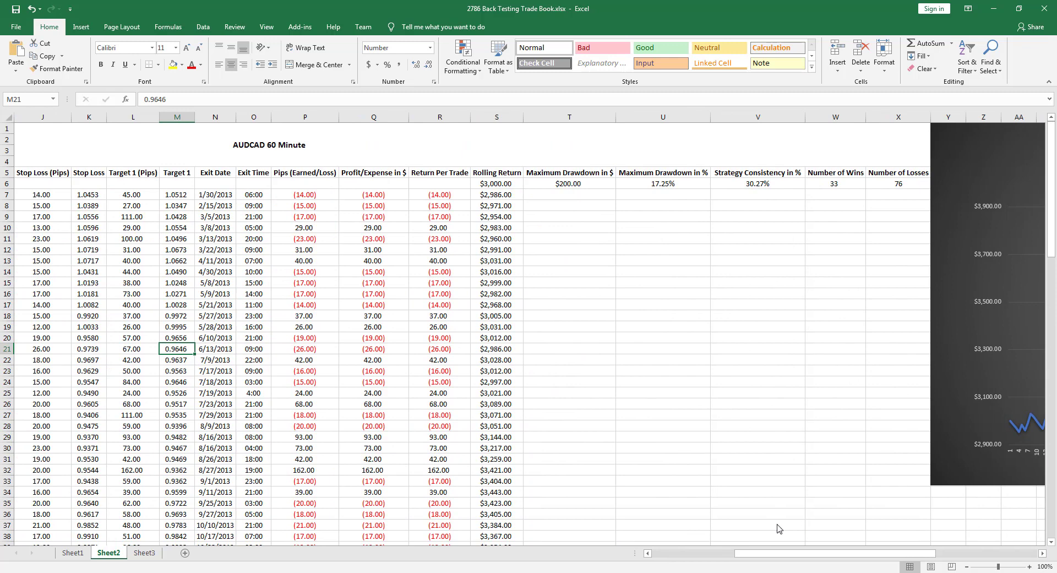
left_click(757, 183)
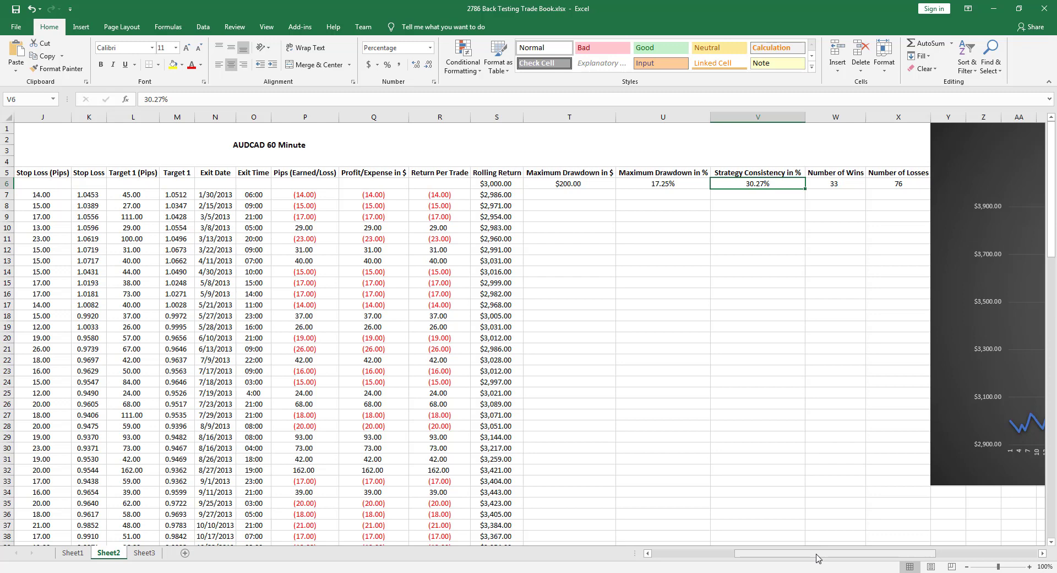
scroll("right", 3)
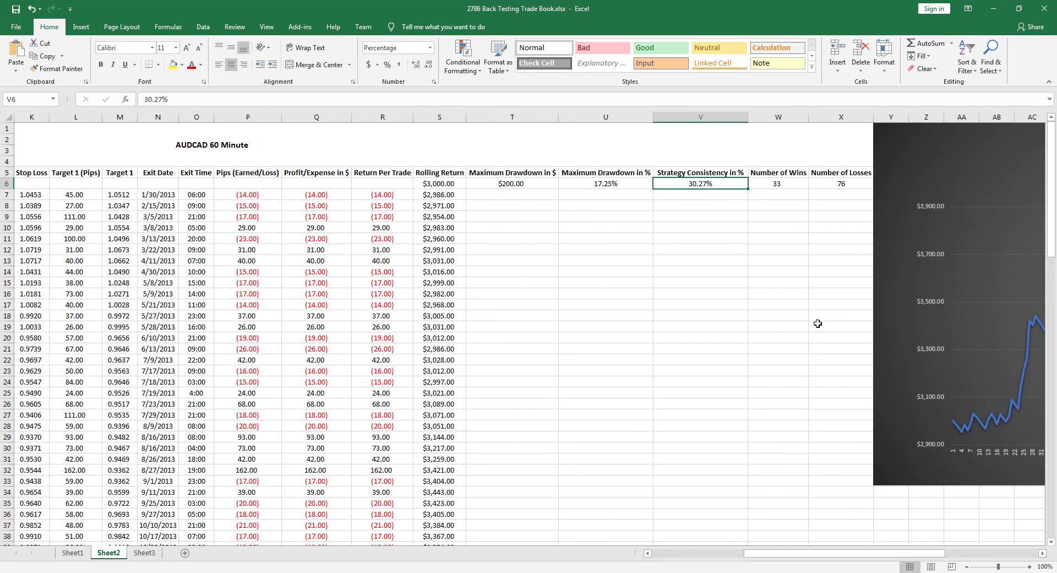
scroll("right", 3)
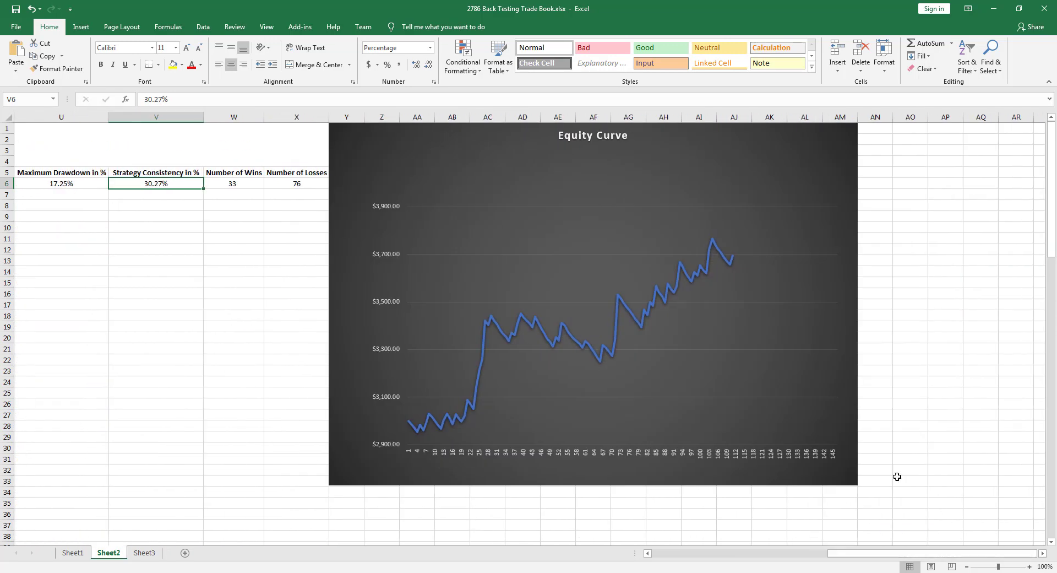
mouse_move(457, 425)
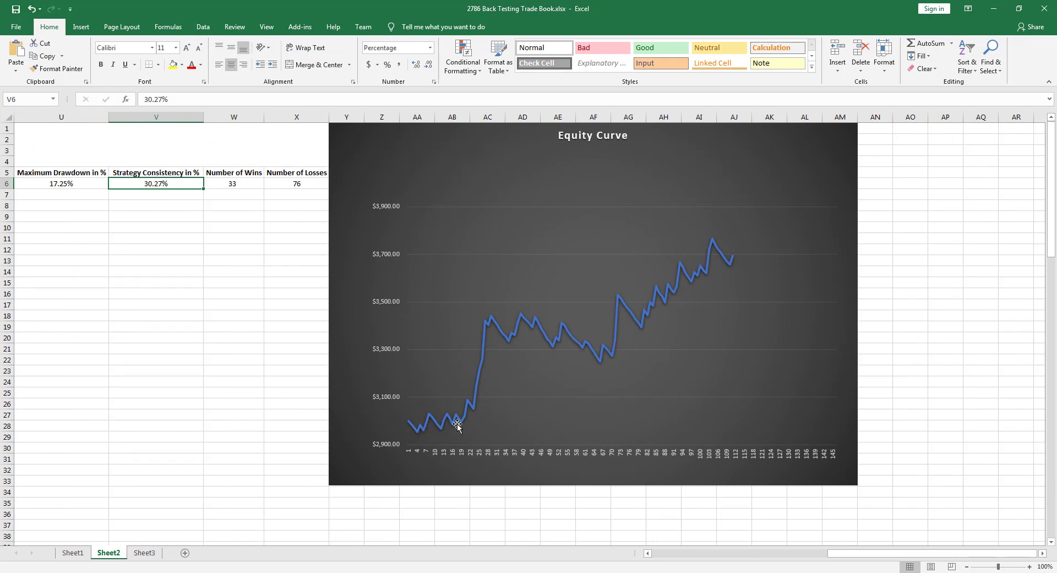
mouse_move(470, 395)
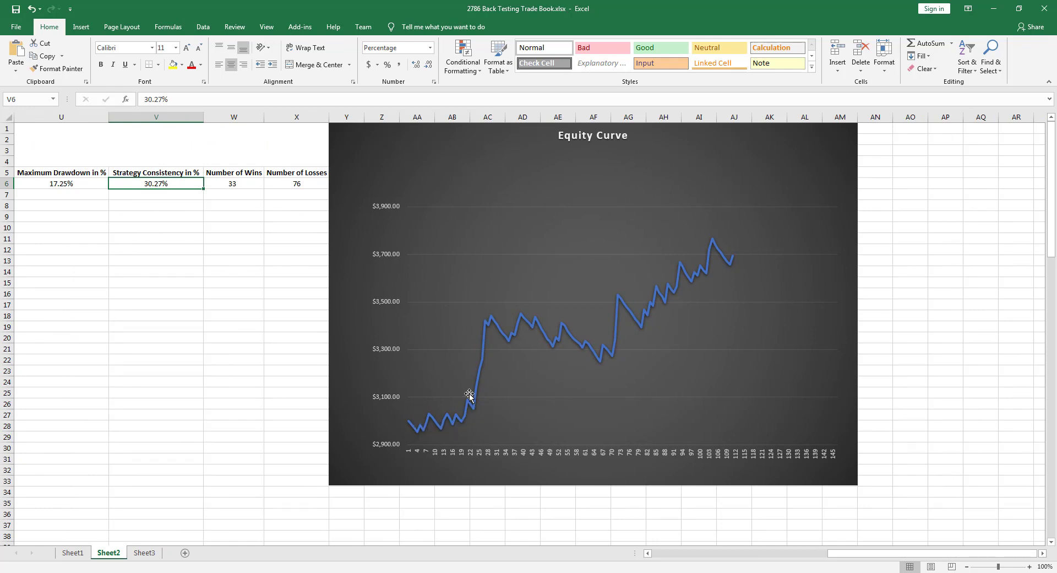
mouse_move(474, 412)
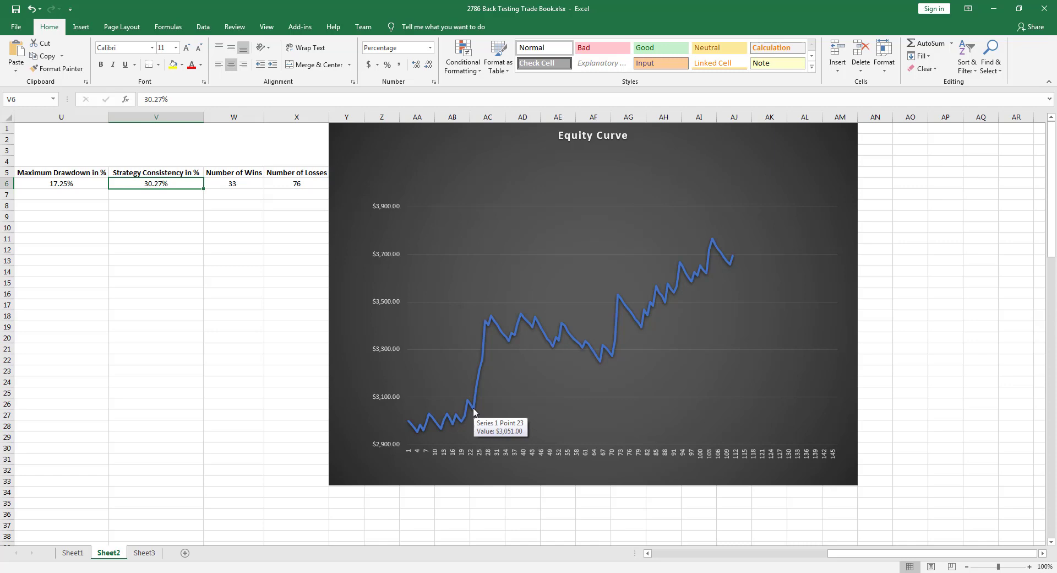
mouse_move(492, 317)
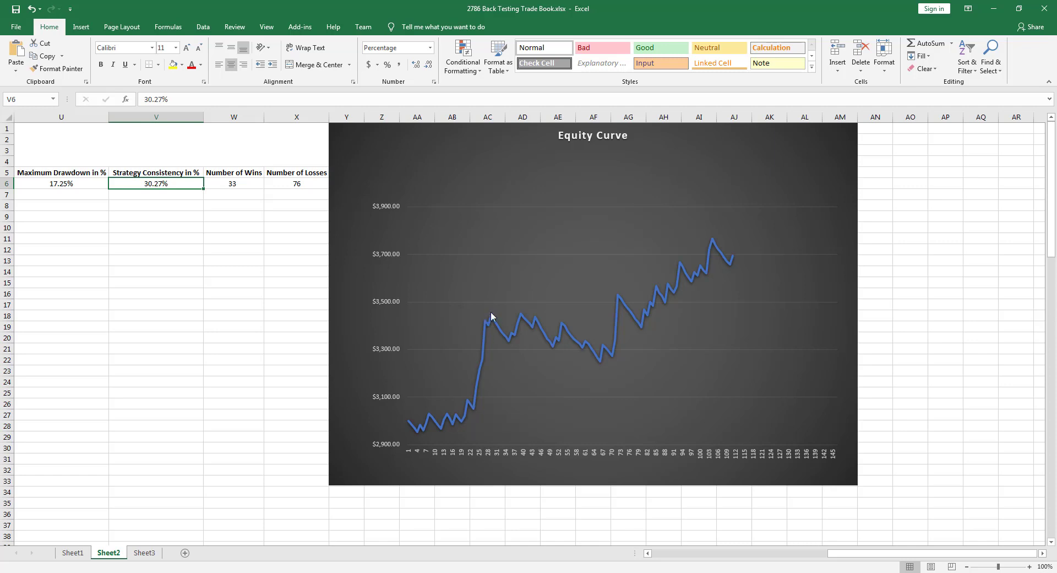
mouse_move(492, 320)
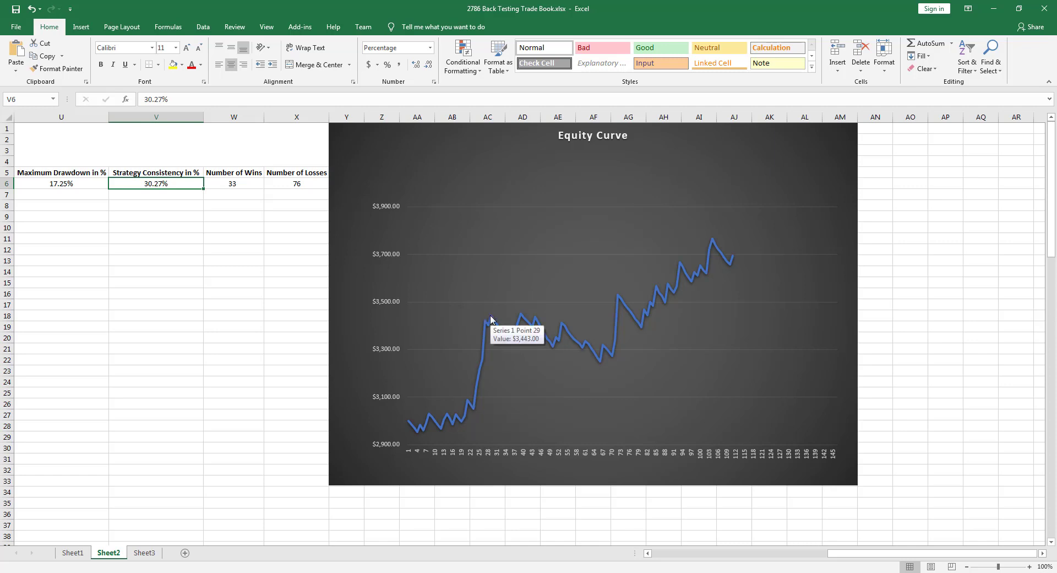
mouse_move(527, 358)
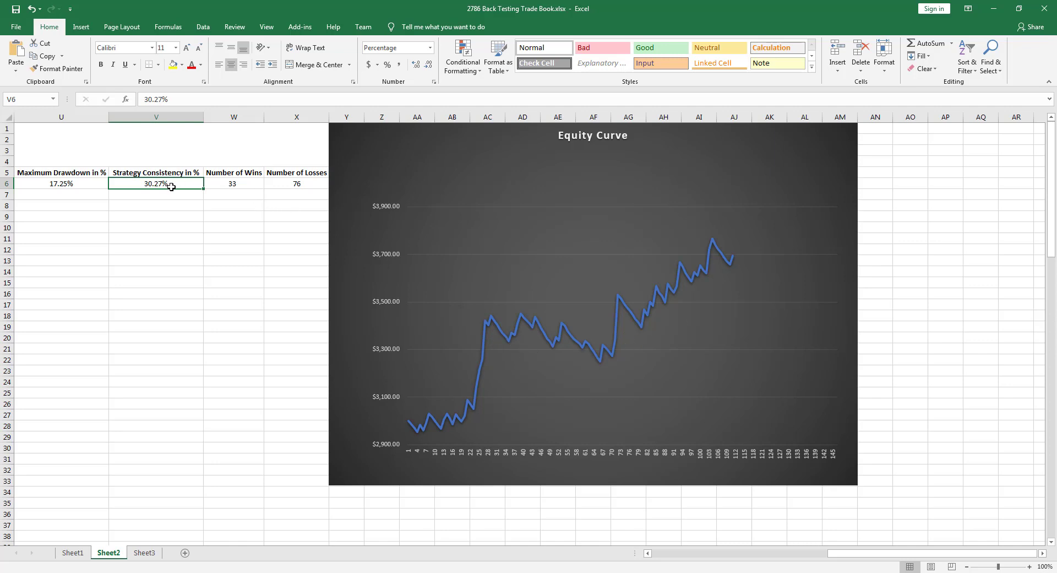
left_click(234, 183)
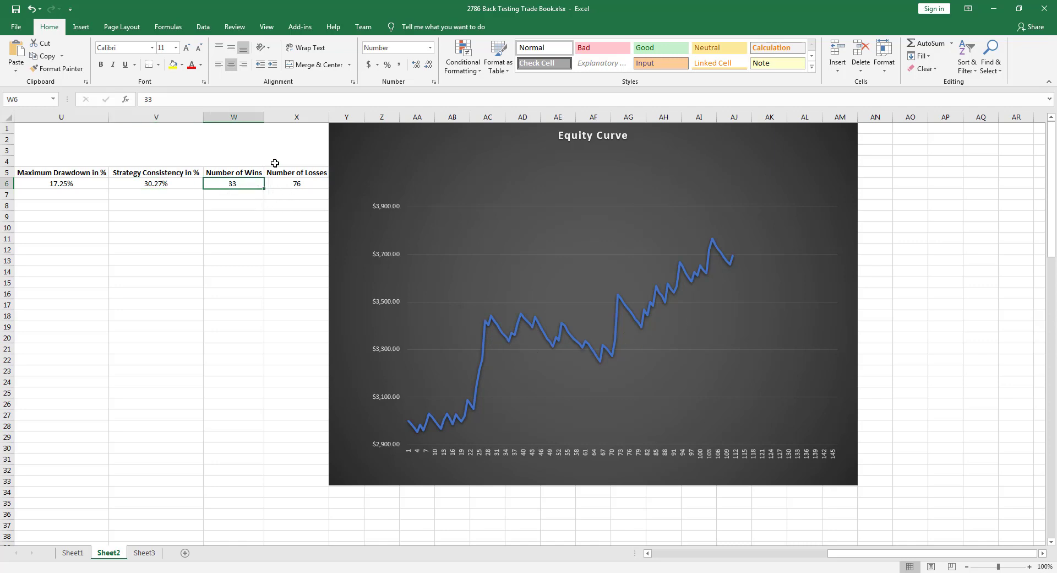
left_click(297, 184)
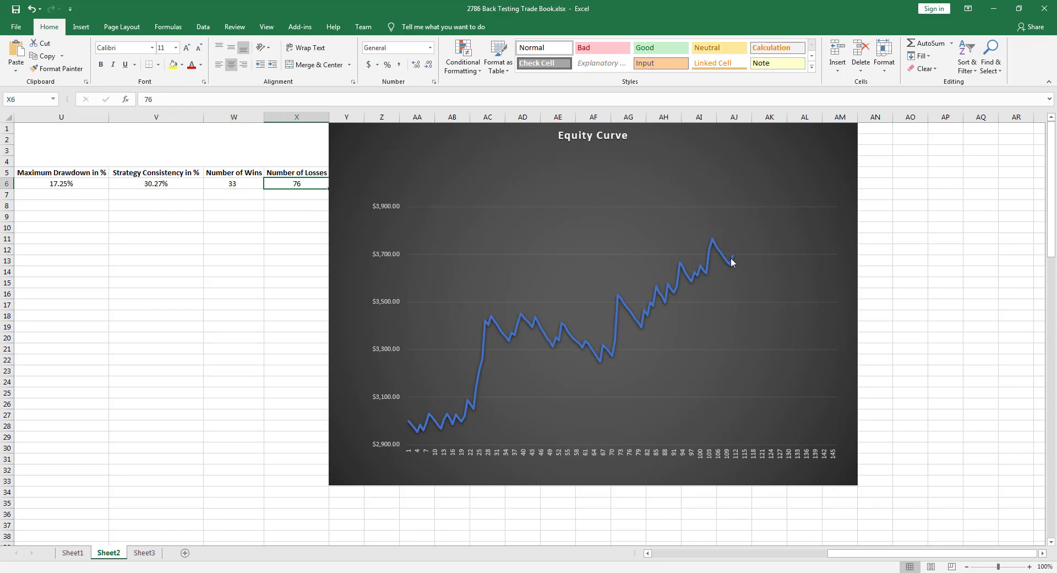
mouse_move(734, 260)
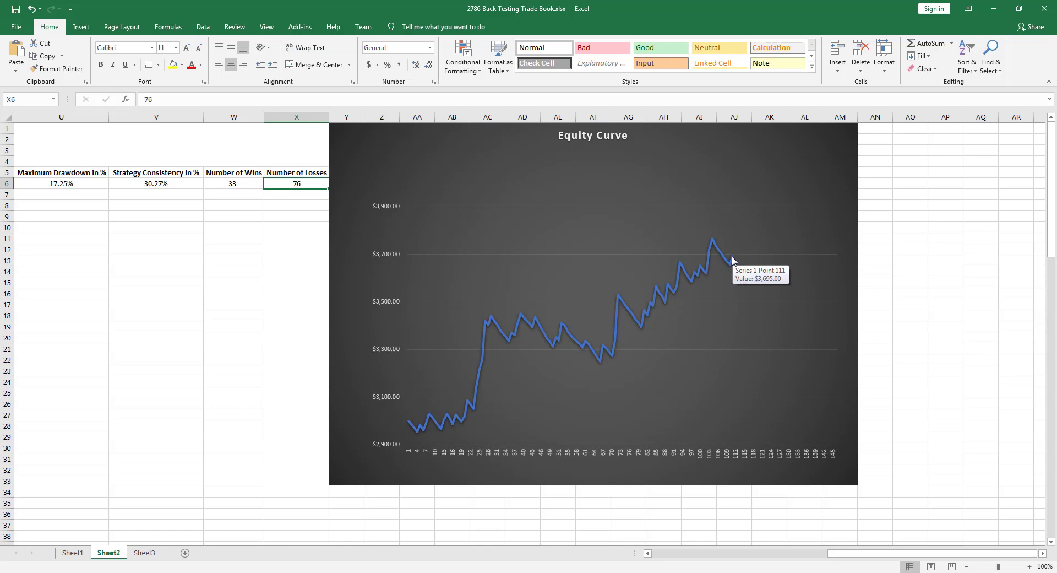
mouse_move(760, 413)
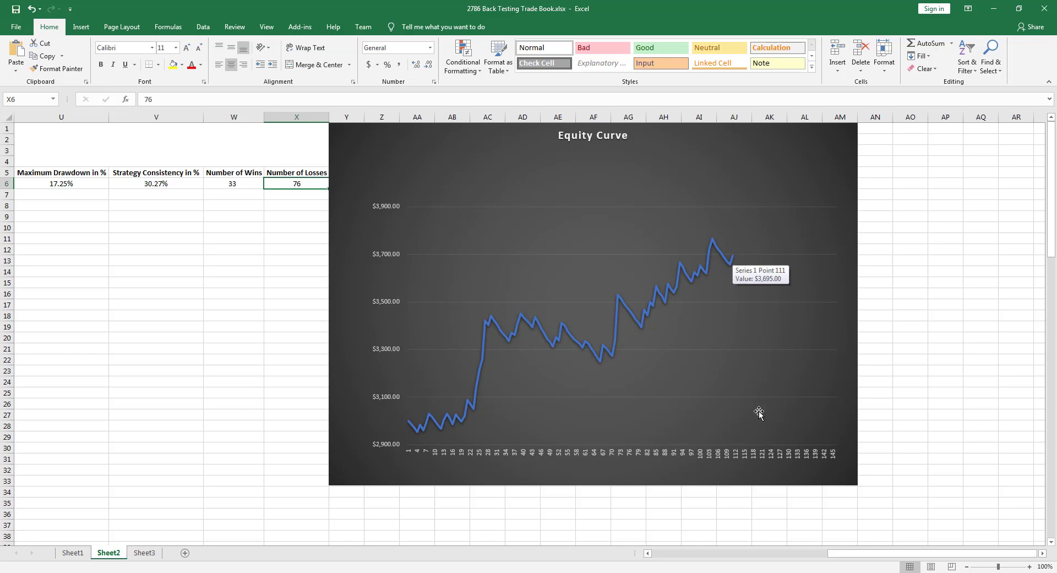
scroll("left", 3)
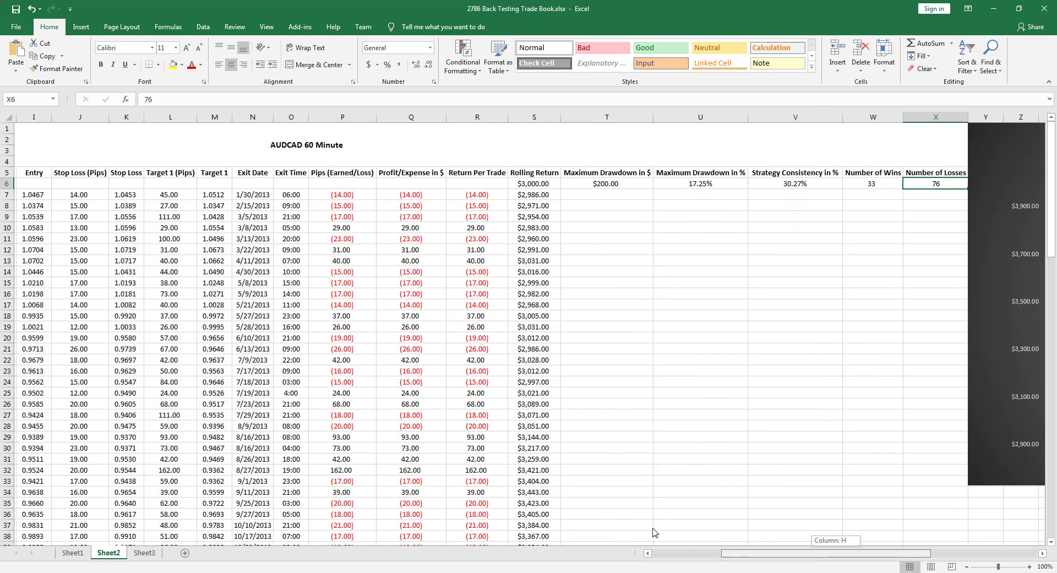
- Return to the top of the AUDCAD log and inspect the currency pair and chart interval
scroll("left", 3)
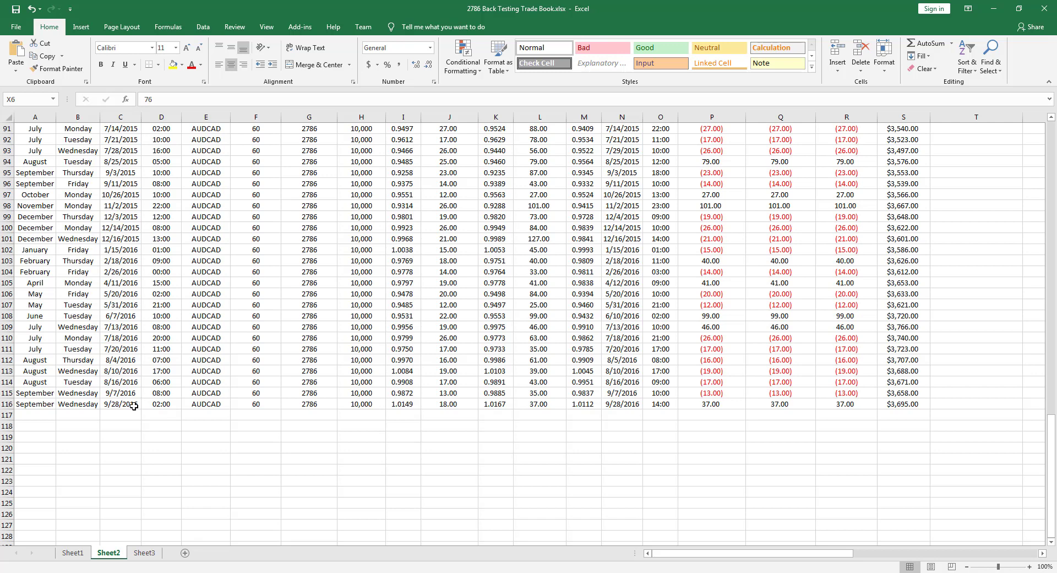
scroll("up", 3)
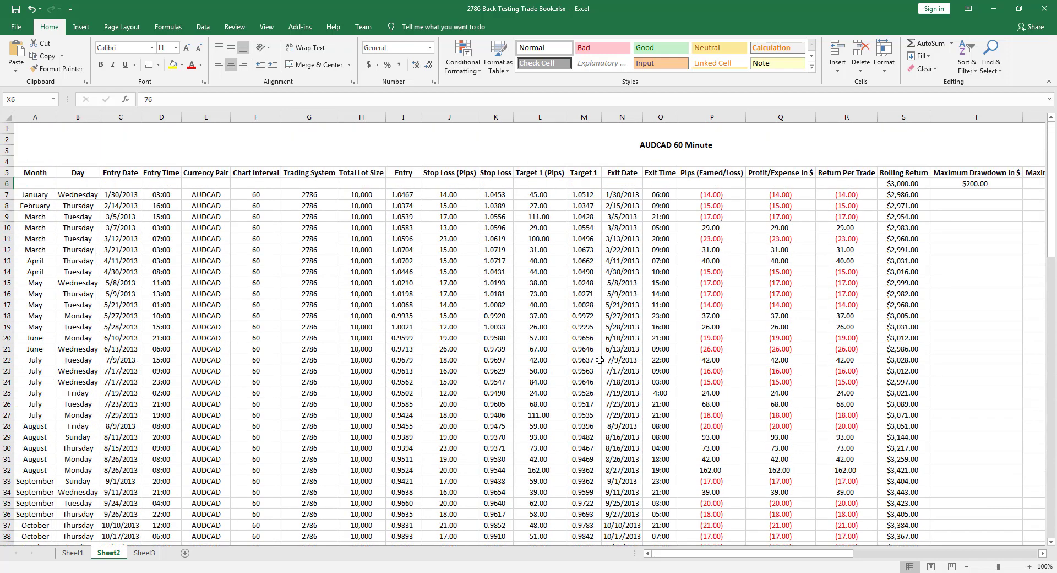
mouse_move(442, 423)
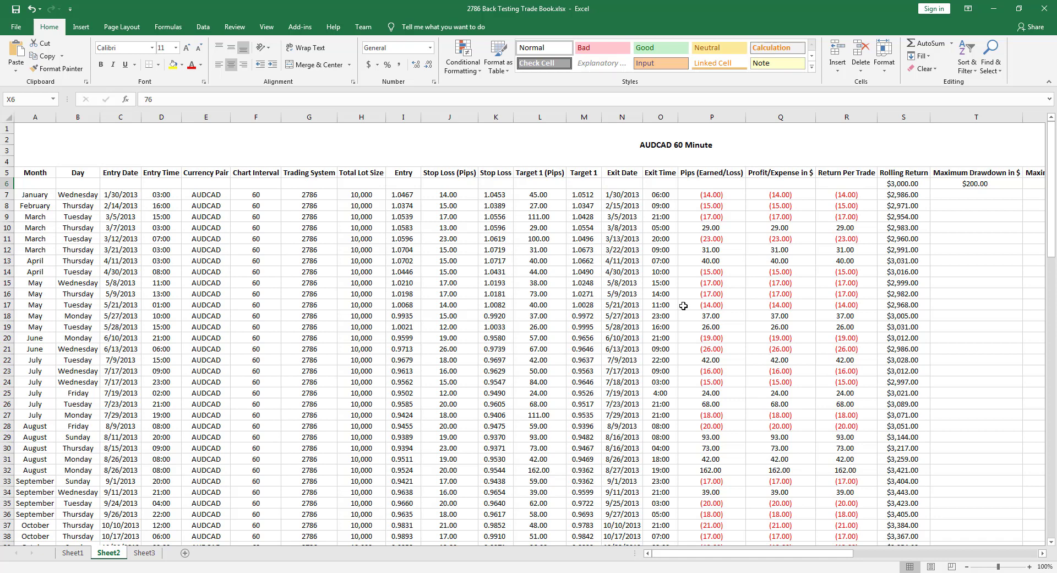
left_click(205, 227)
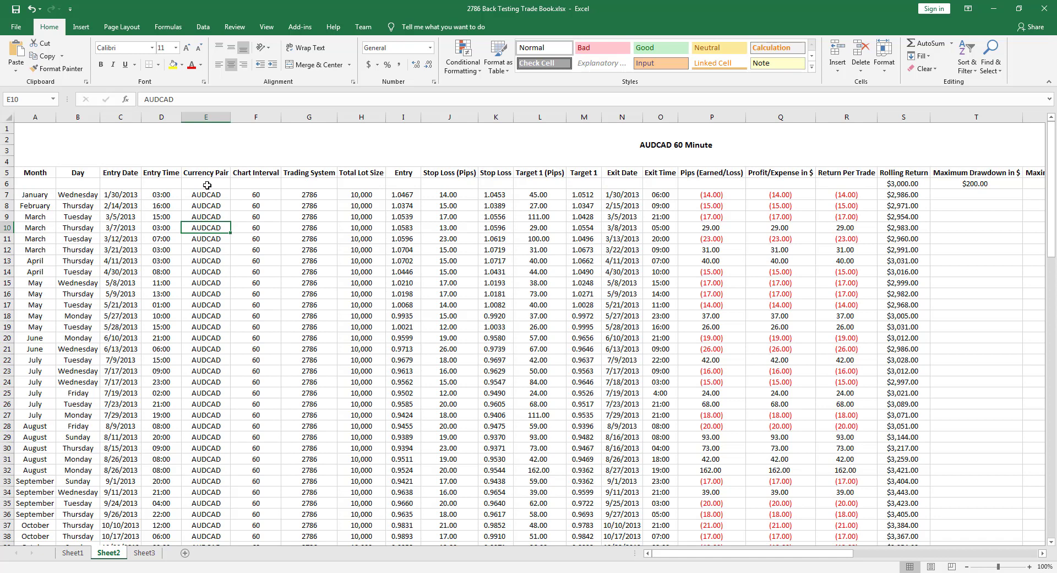
left_click(256, 194)
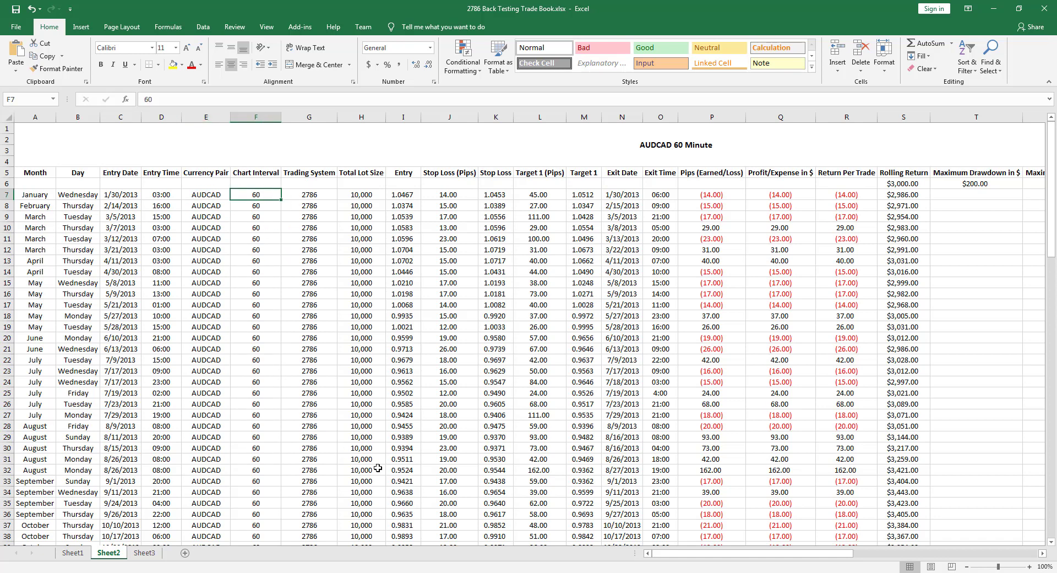
mouse_move(691, 246)
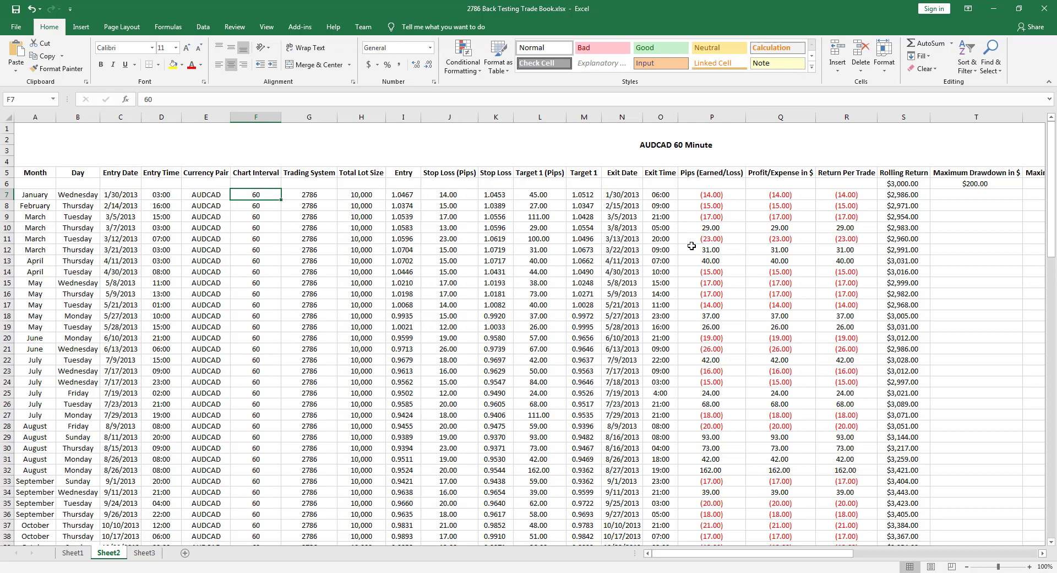
- Scroll down through the AUDCAD trades, then switch to the AUDUSD Sheet3
scroll("down", 3)
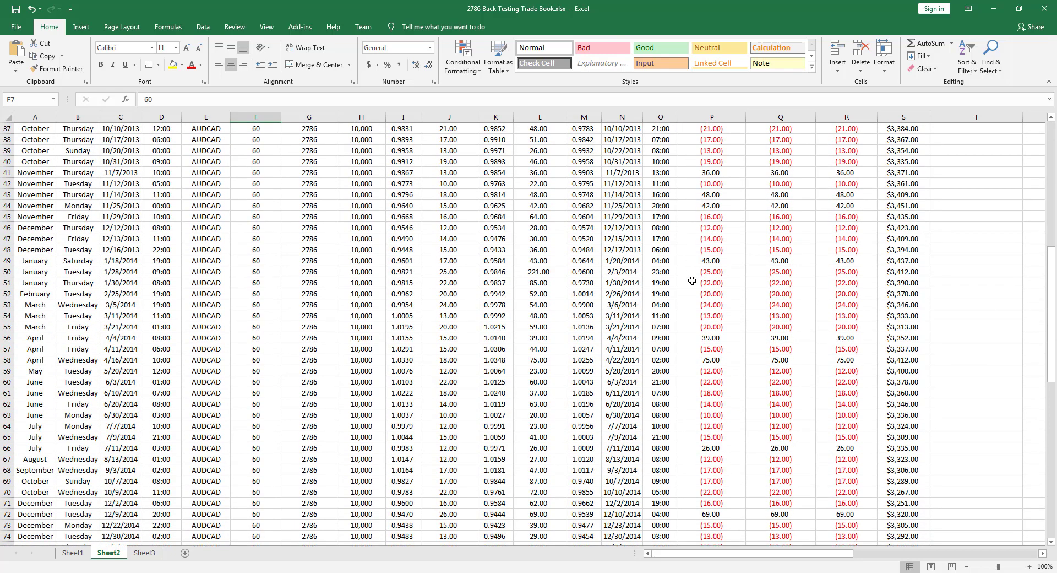
scroll("down", 3)
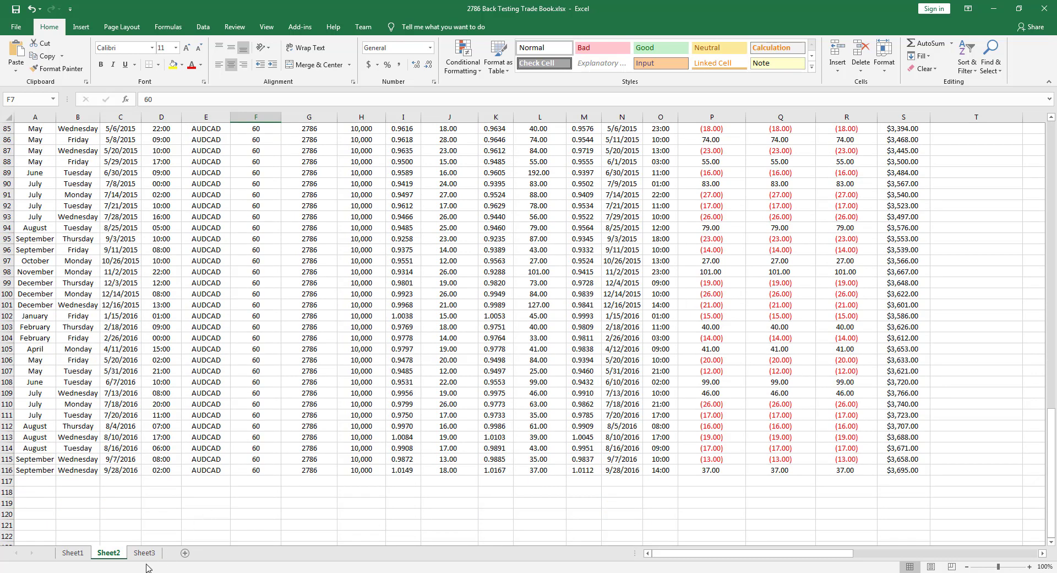
left_click(144, 552)
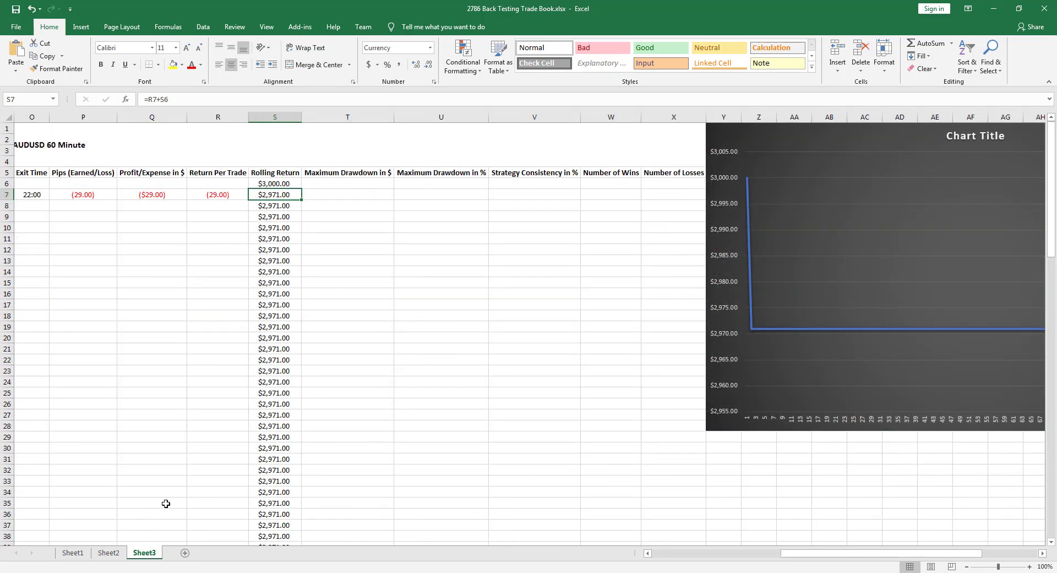
mouse_move(757, 550)
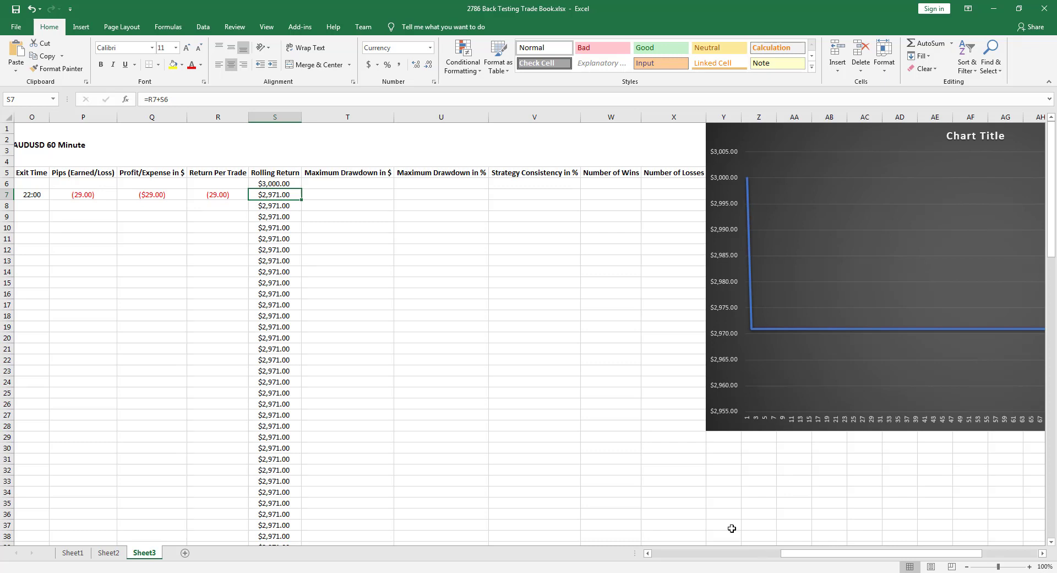
mouse_move(715, 516)
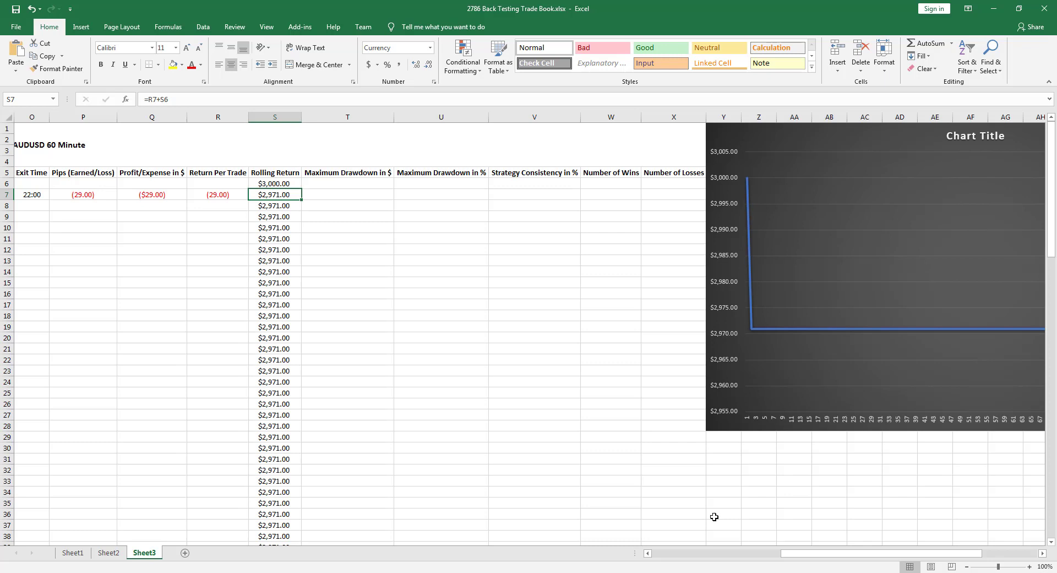
mouse_move(656, 429)
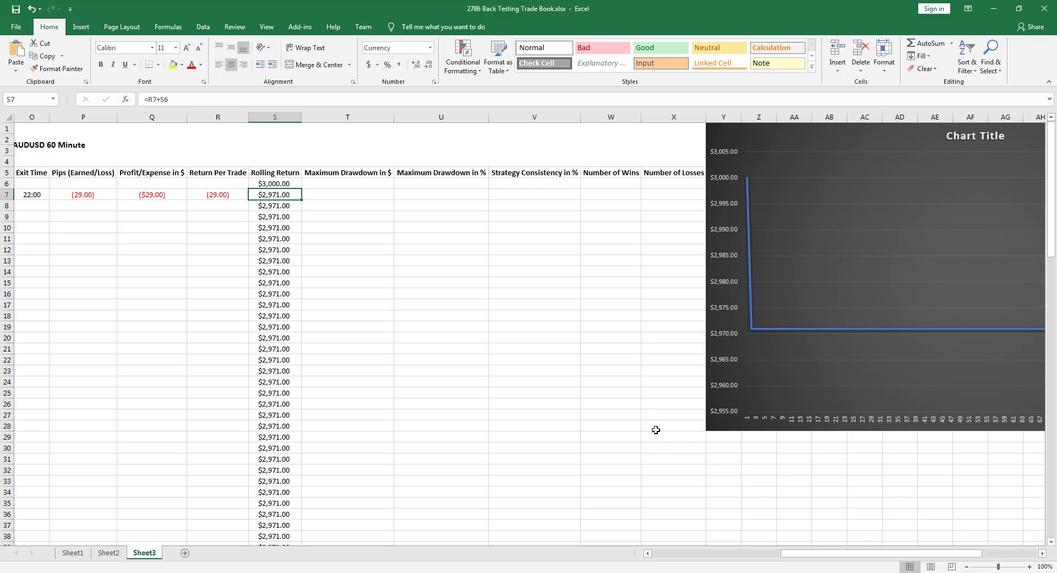
mouse_move(652, 428)
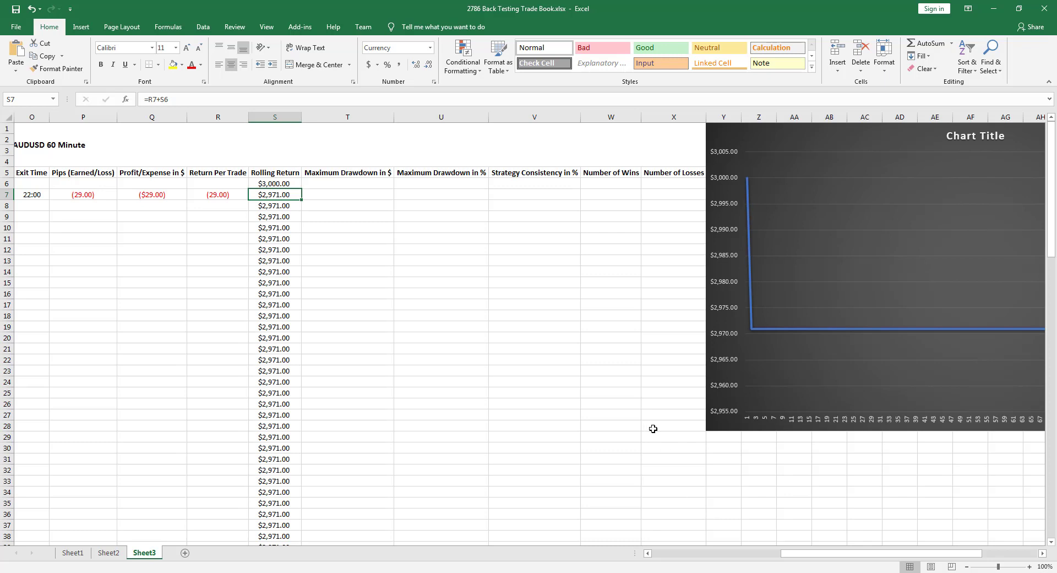
mouse_move(660, 429)
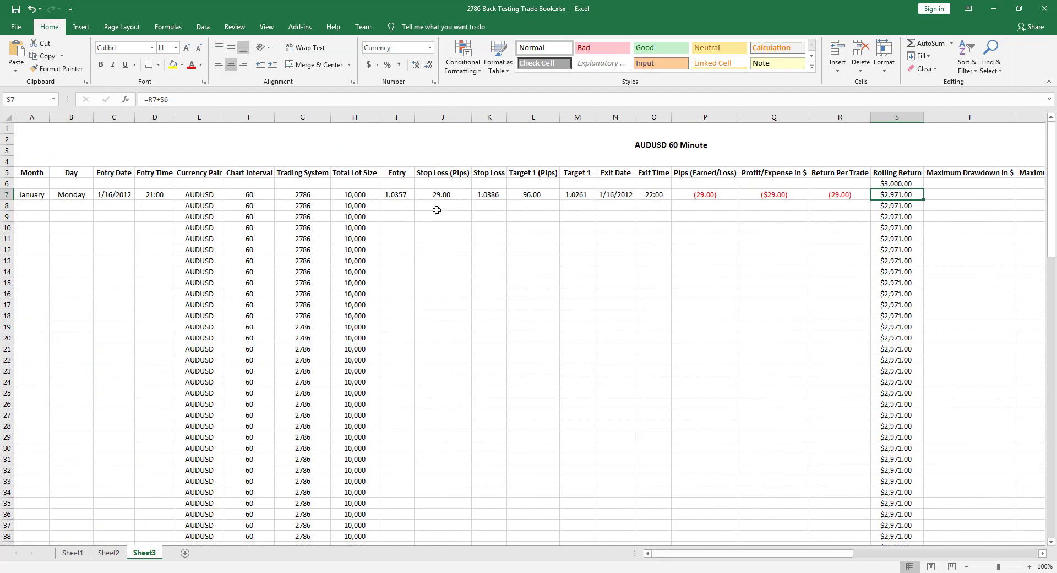
mouse_move(614, 555)
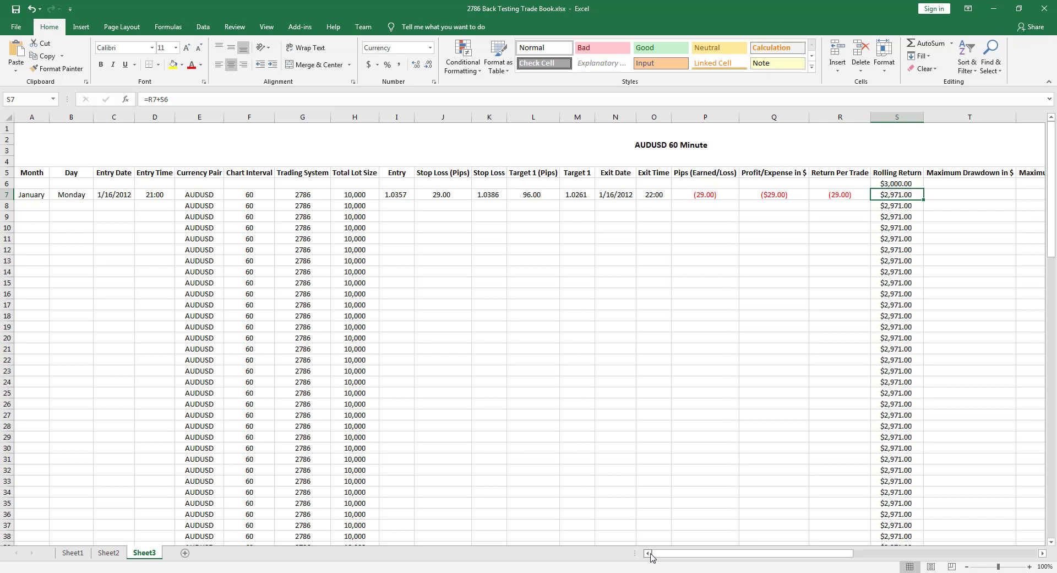
mouse_move(652, 554)
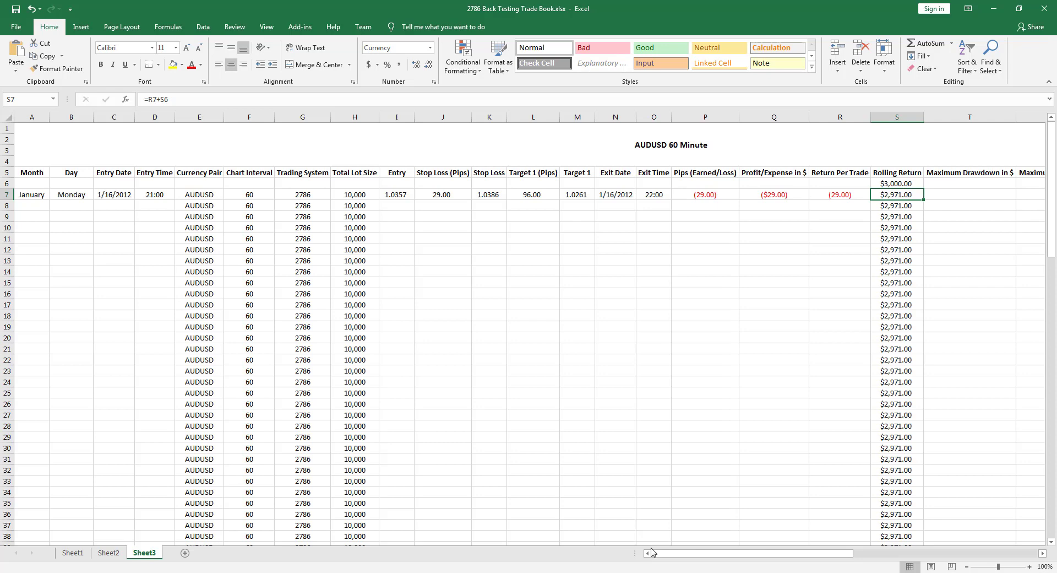
mouse_move(639, 279)
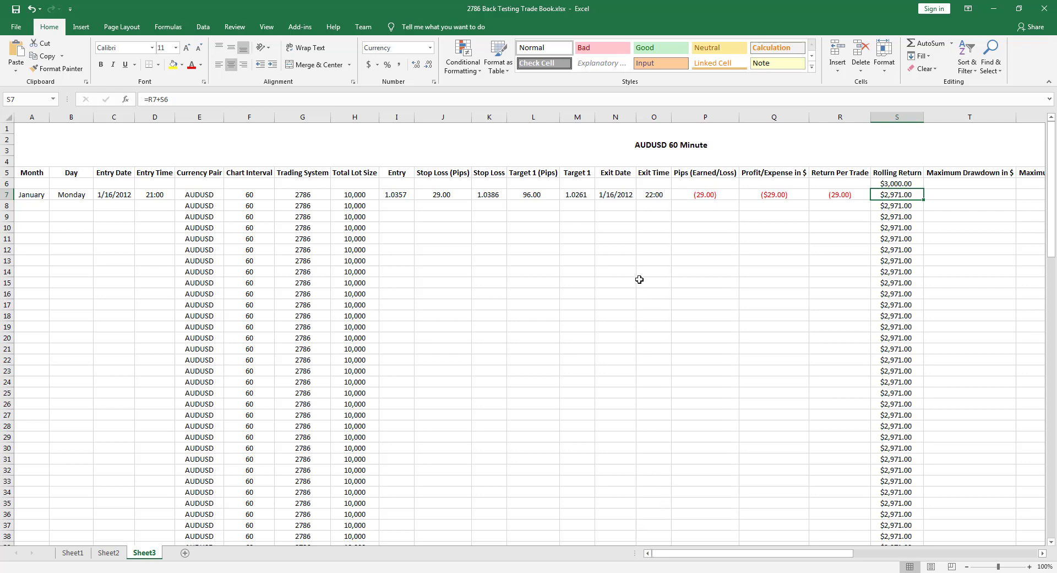
mouse_move(613, 201)
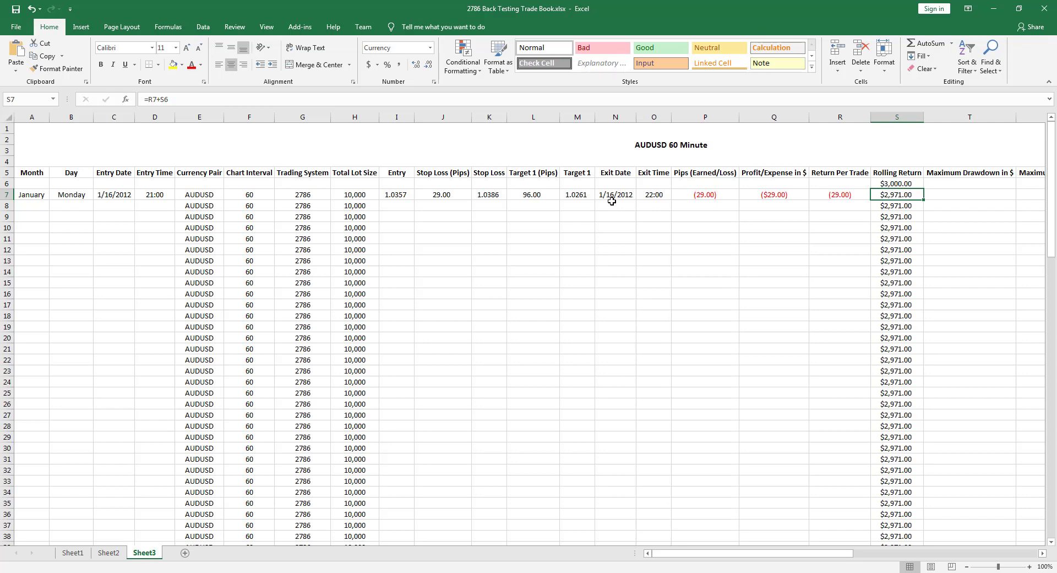
mouse_move(610, 202)
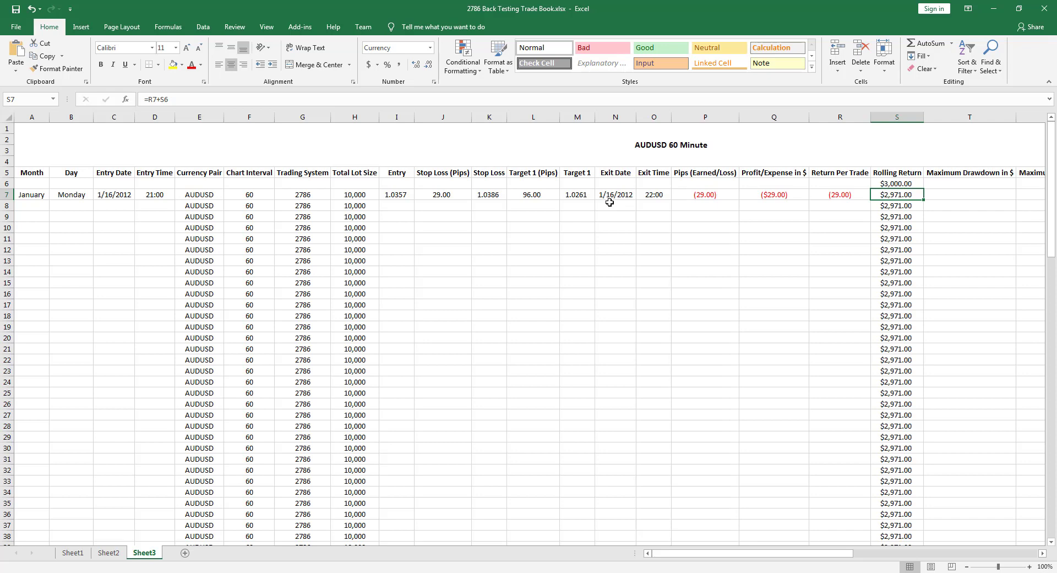
mouse_move(469, 239)
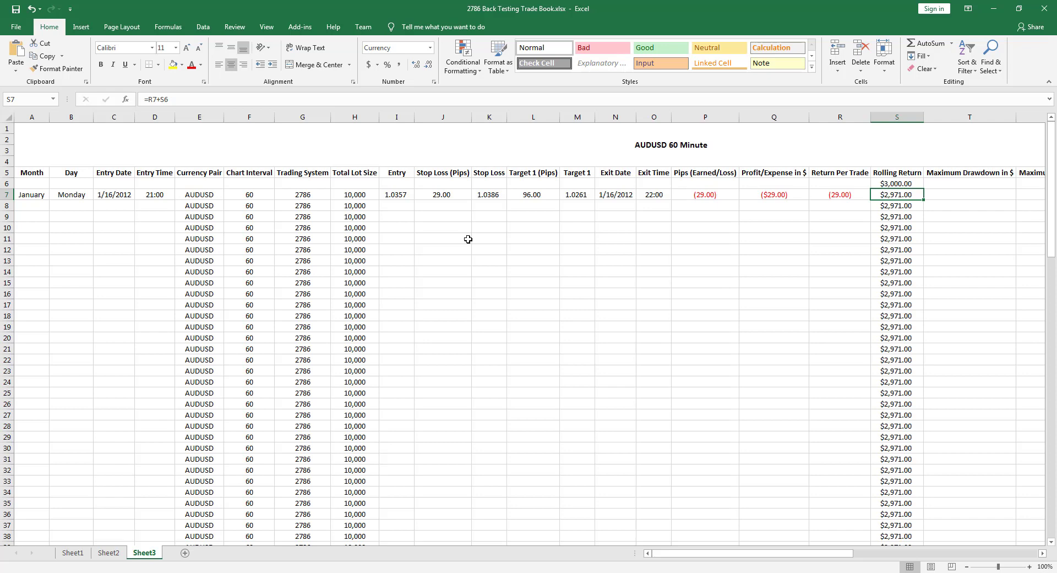
mouse_move(448, 250)
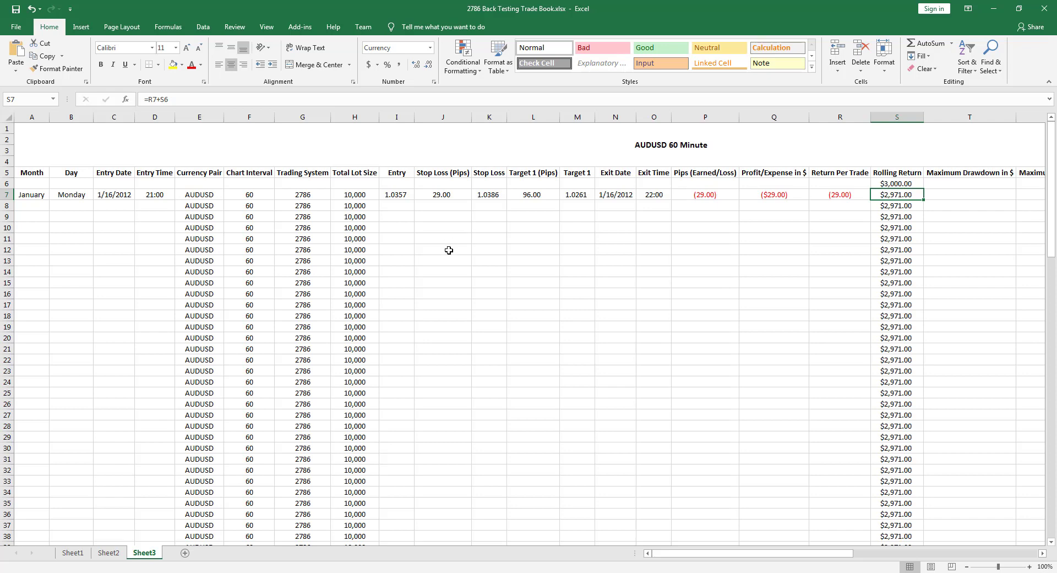
mouse_move(431, 257)
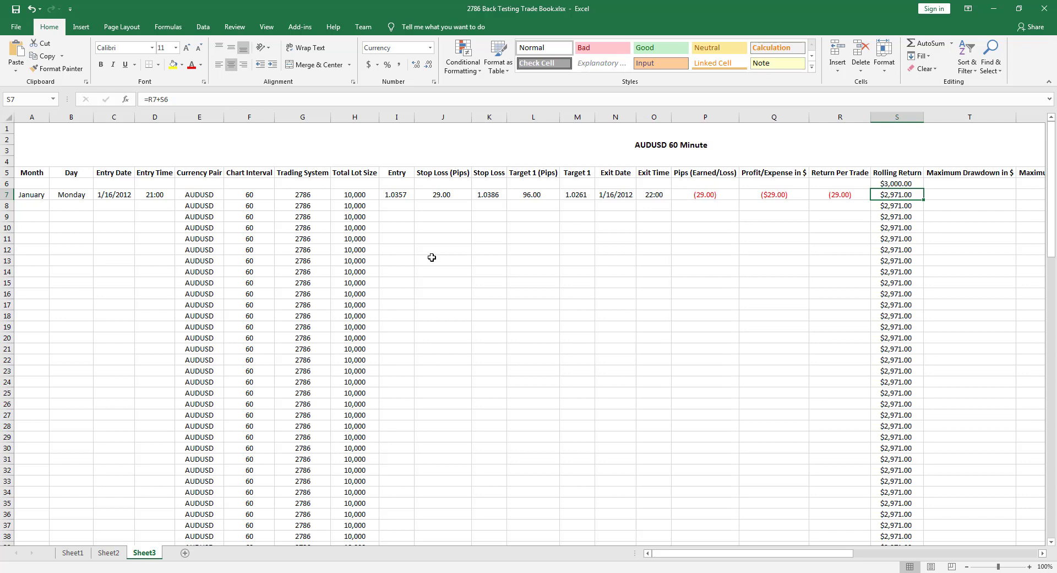
mouse_move(154, 169)
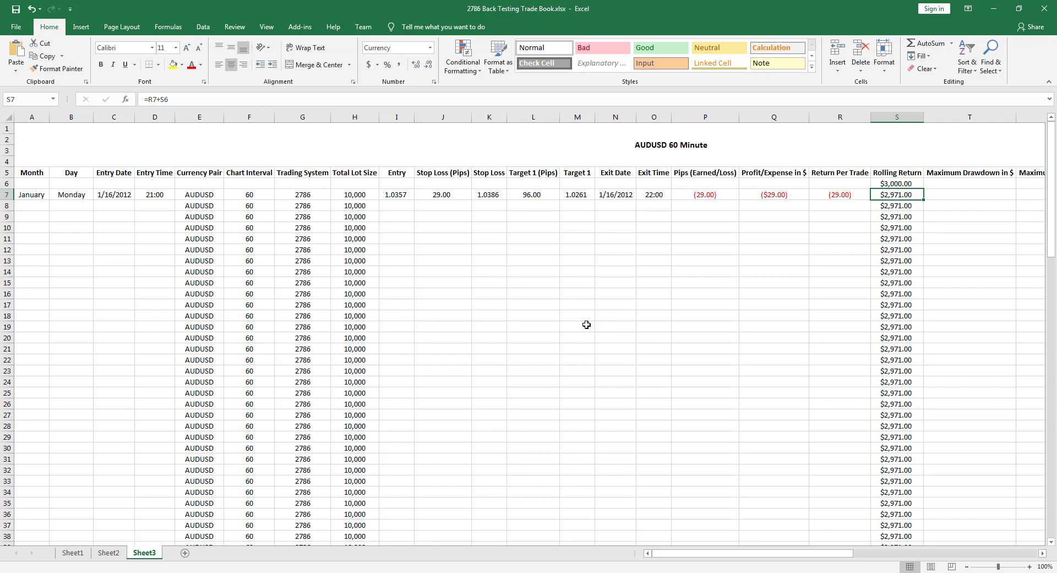
mouse_move(500, 228)
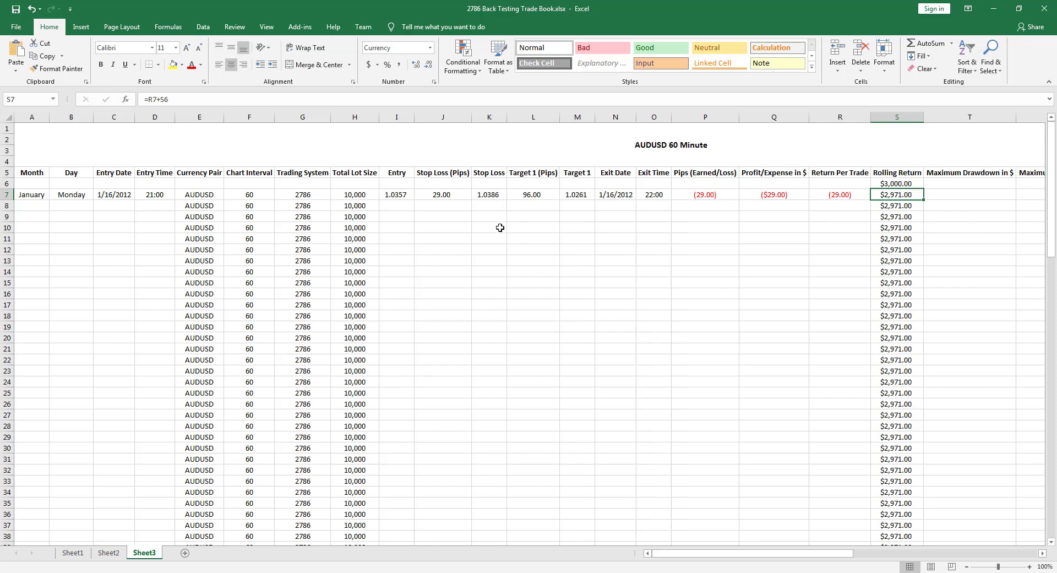
mouse_move(393, 182)
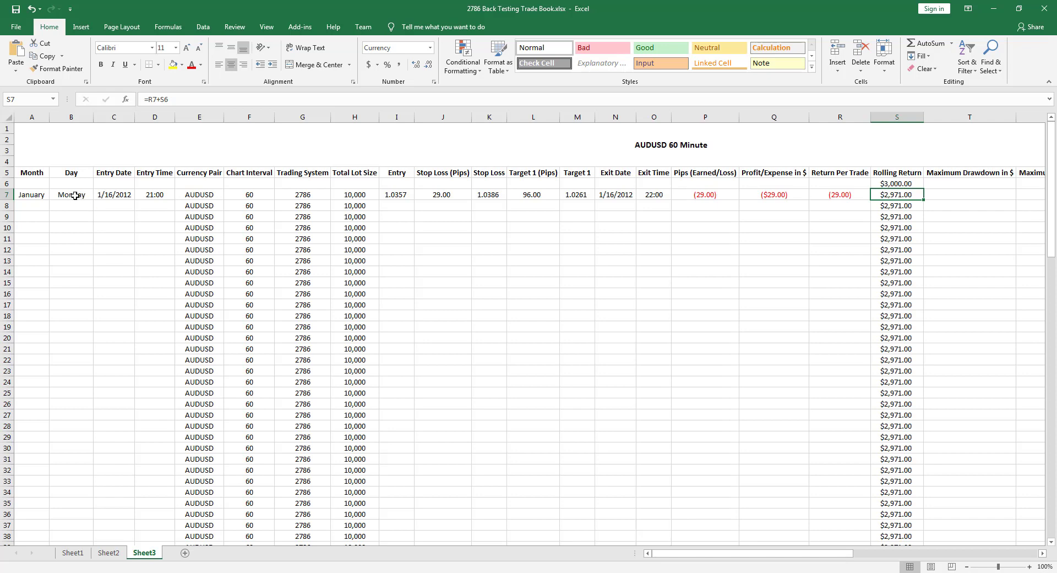
mouse_move(94, 210)
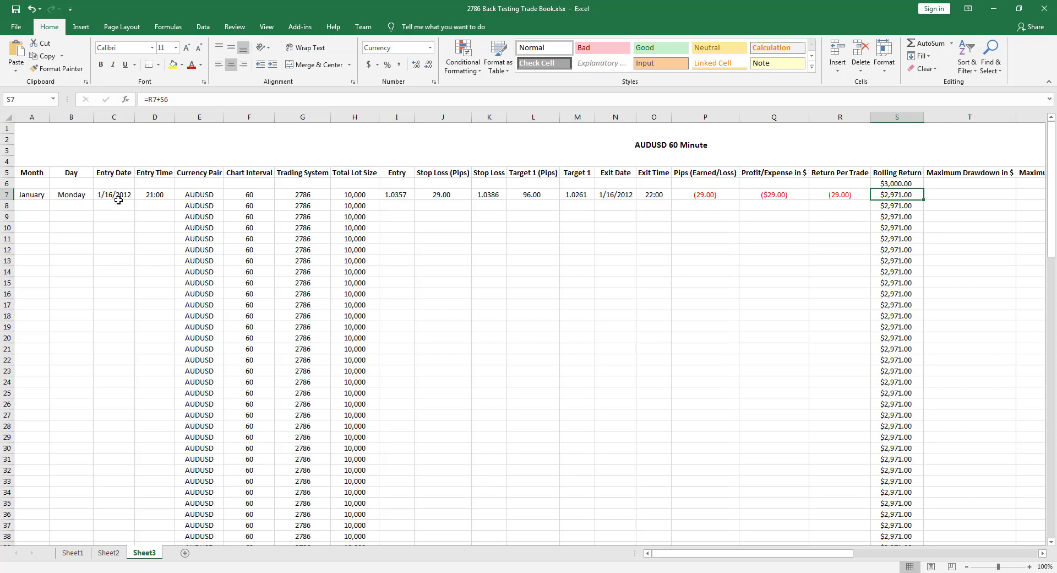
left_click(154, 194)
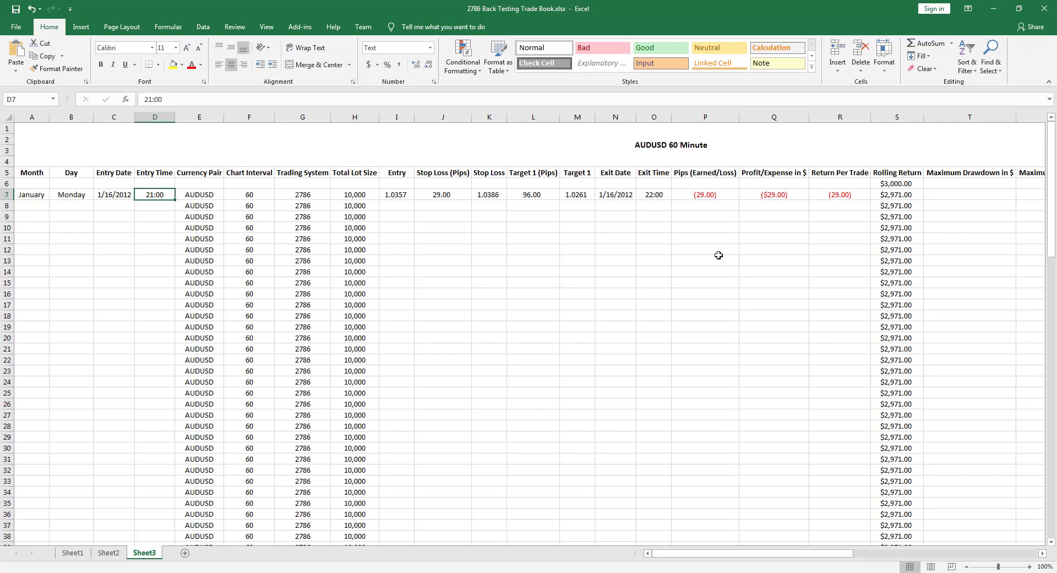
mouse_move(703, 237)
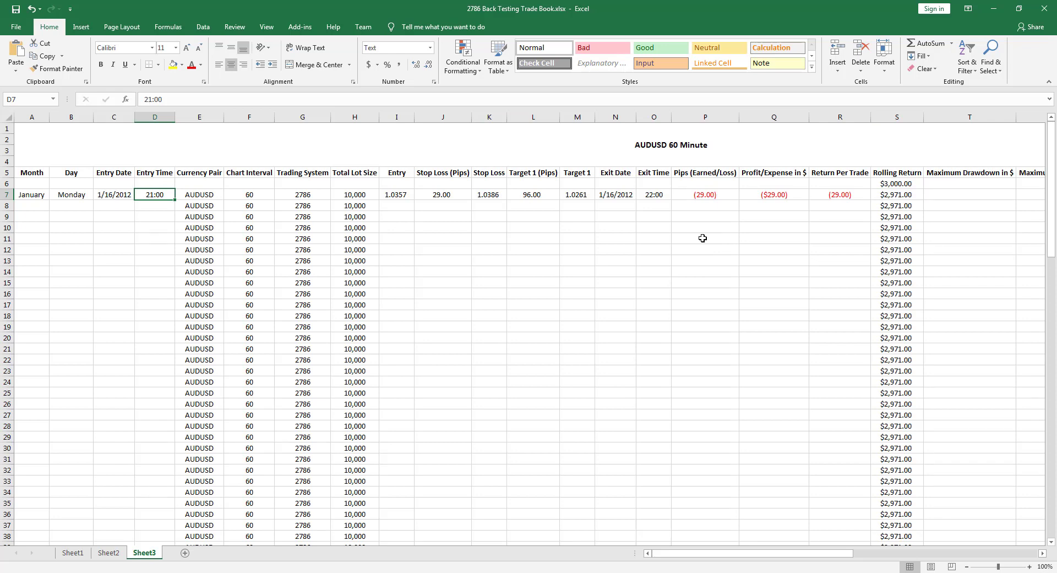
mouse_move(568, 269)
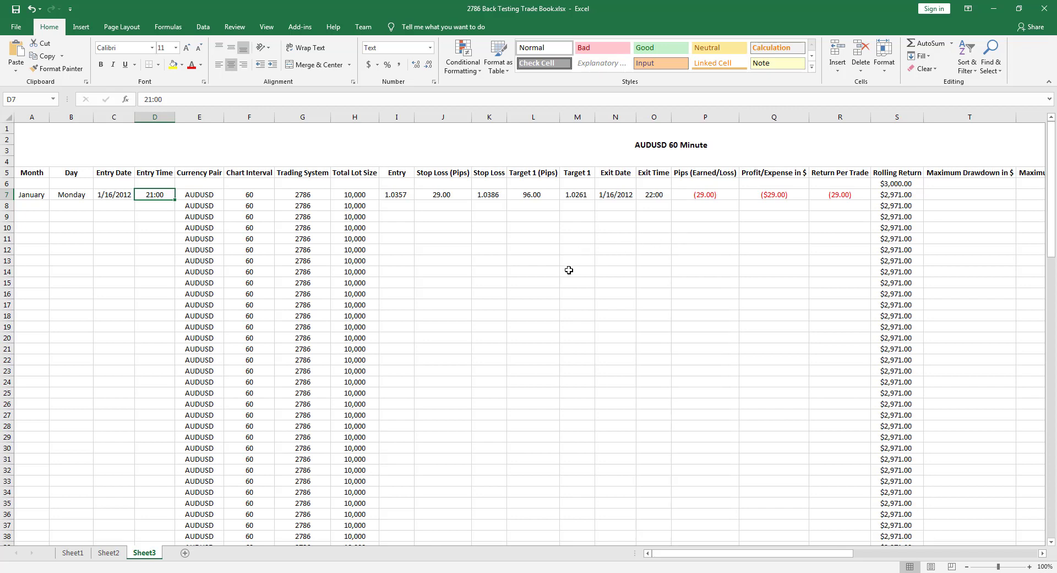
mouse_move(583, 323)
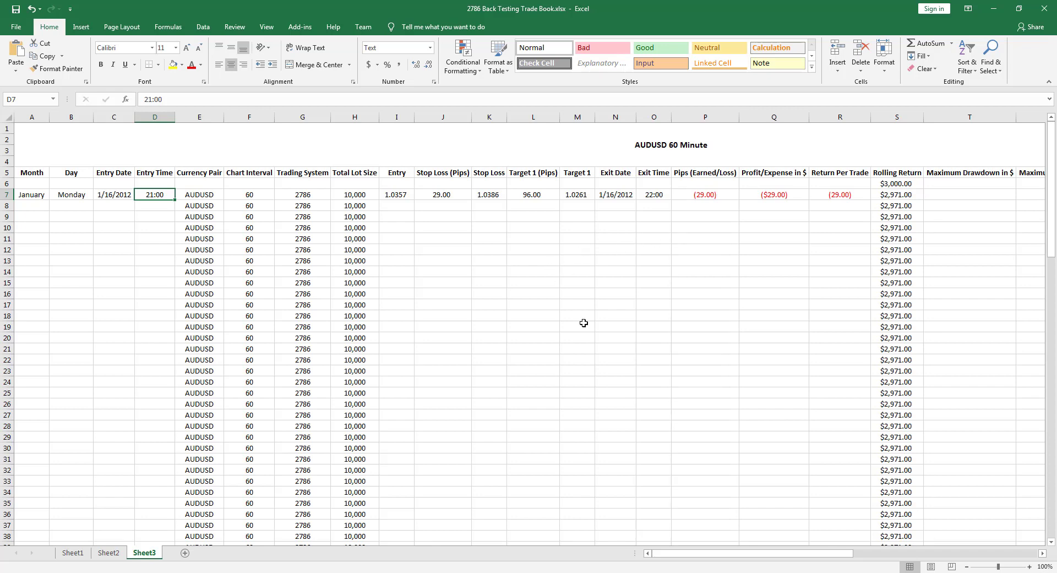
mouse_move(734, 531)
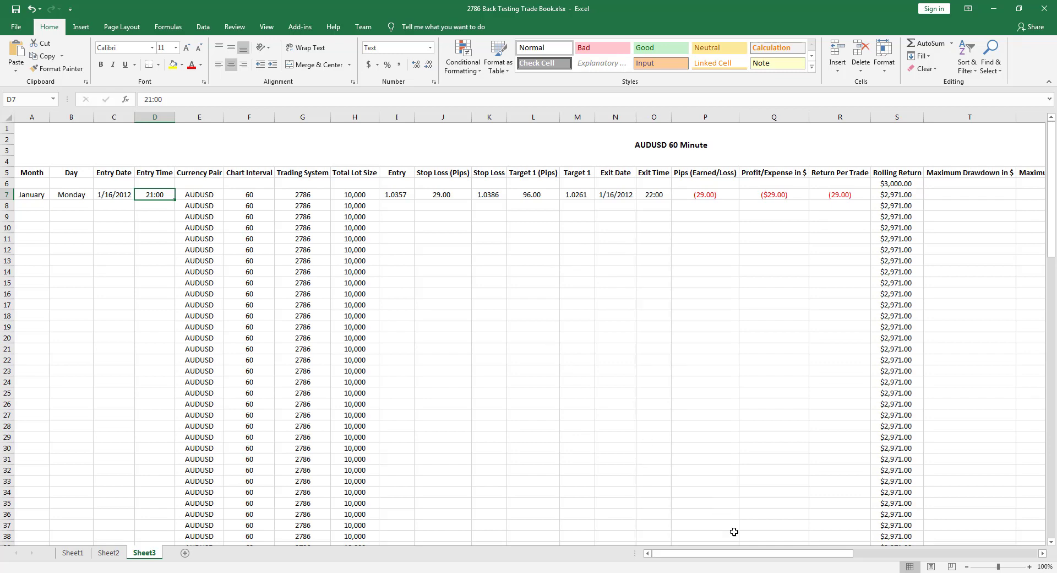
scroll("right", 3)
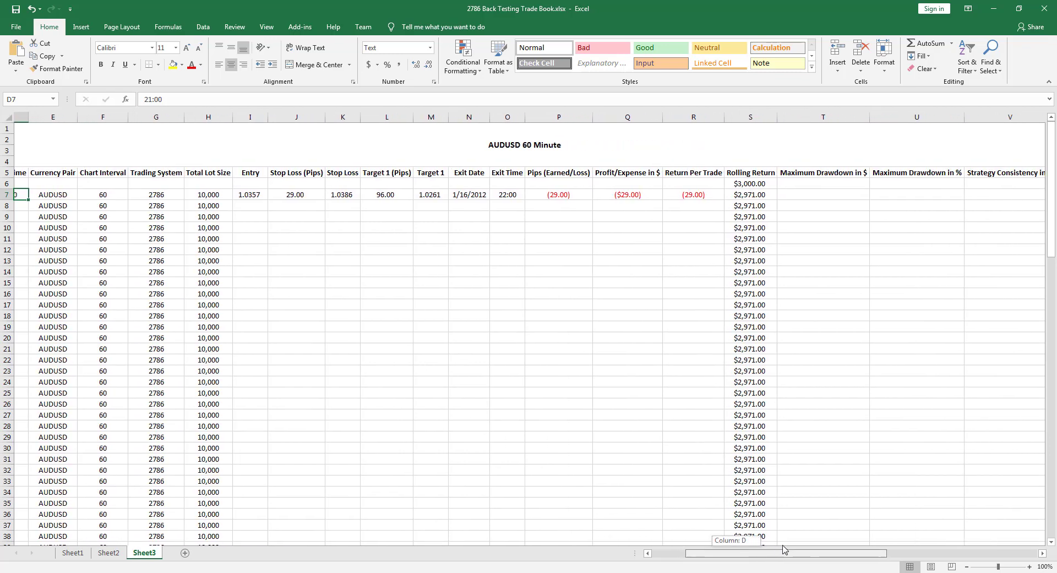
scroll("left", 3)
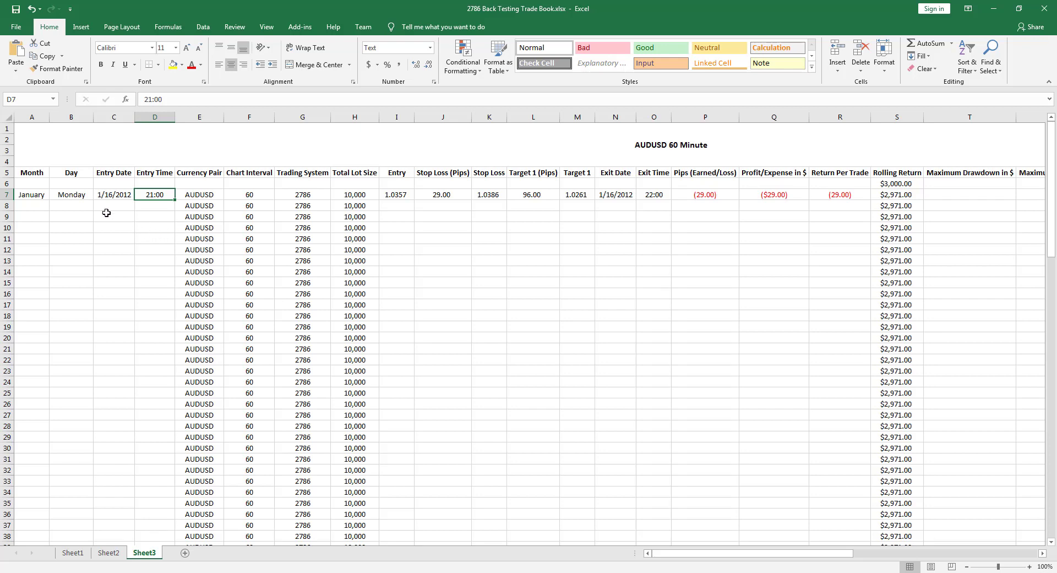
mouse_move(223, 282)
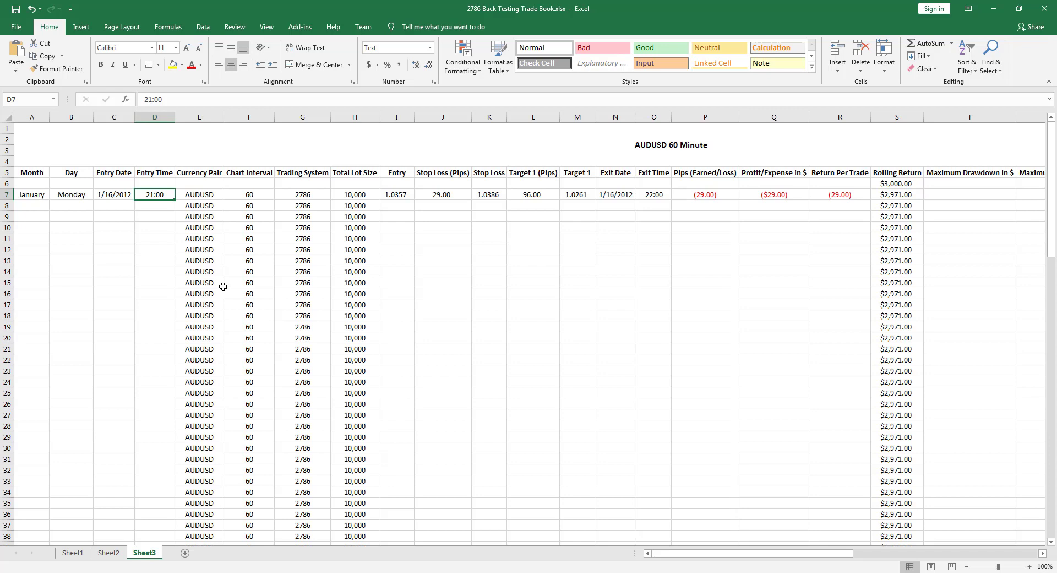
mouse_move(226, 272)
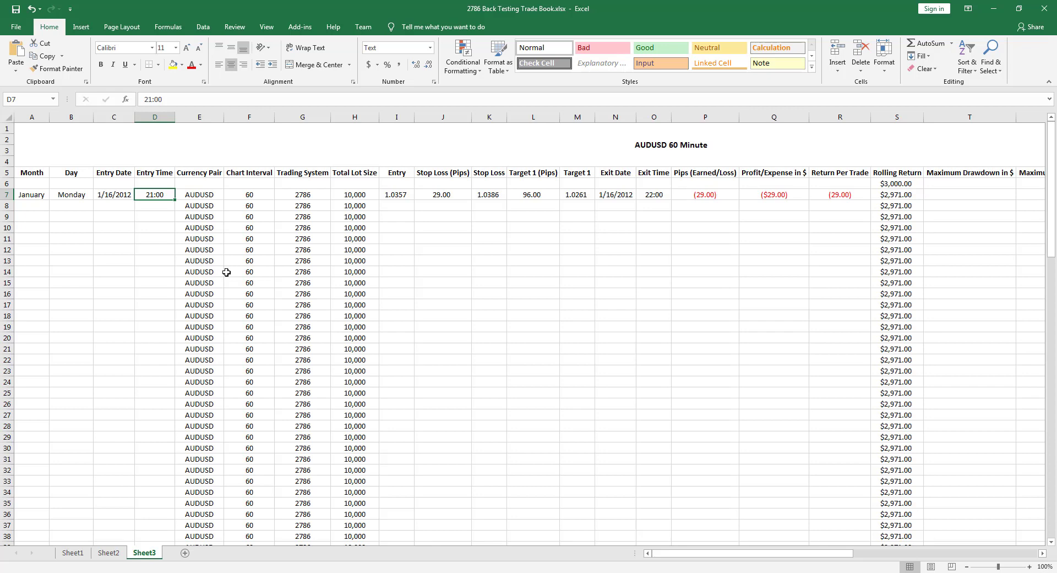
mouse_move(121, 172)
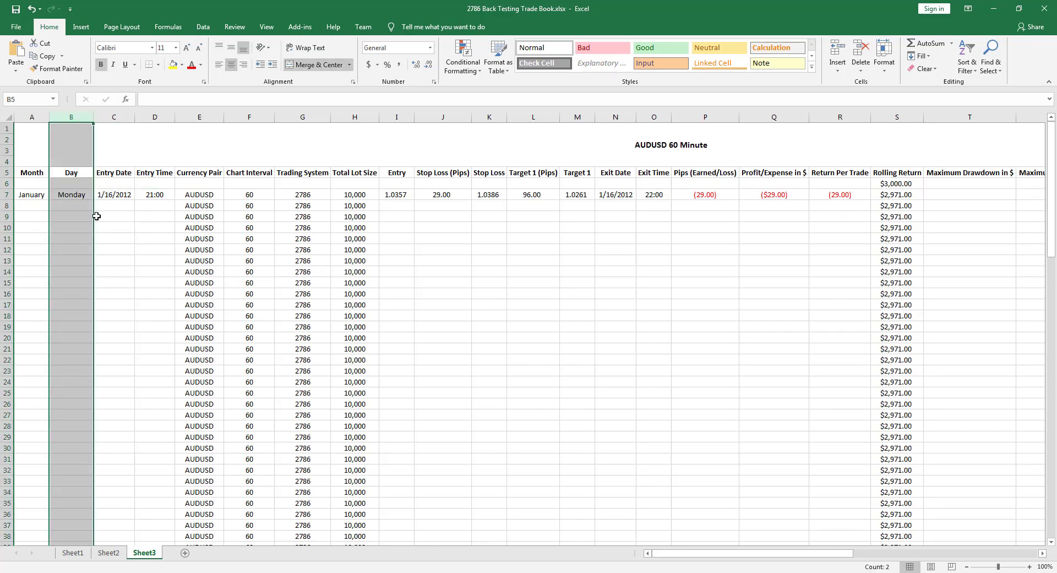
mouse_move(97, 227)
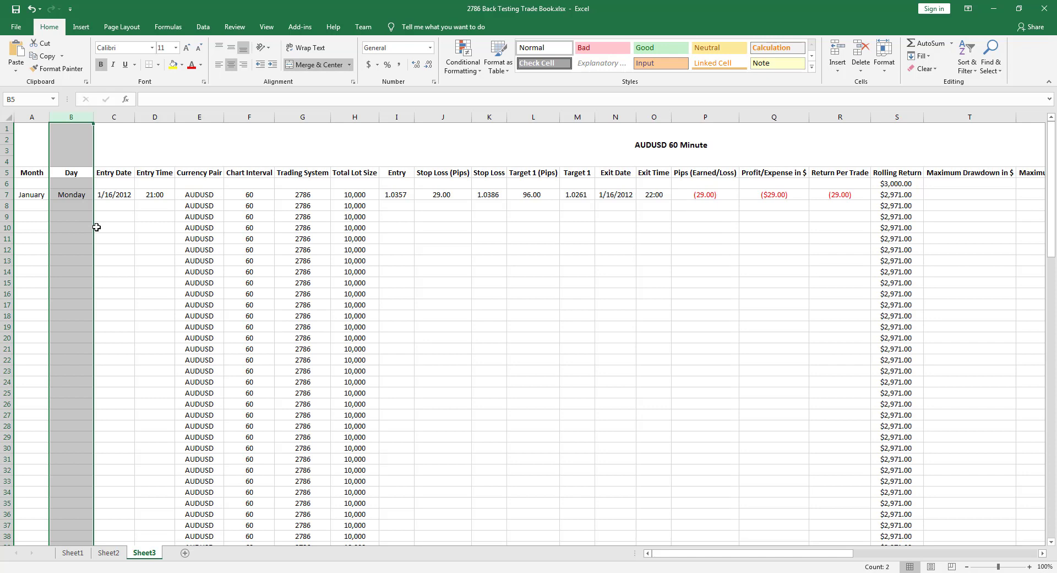
mouse_move(42, 293)
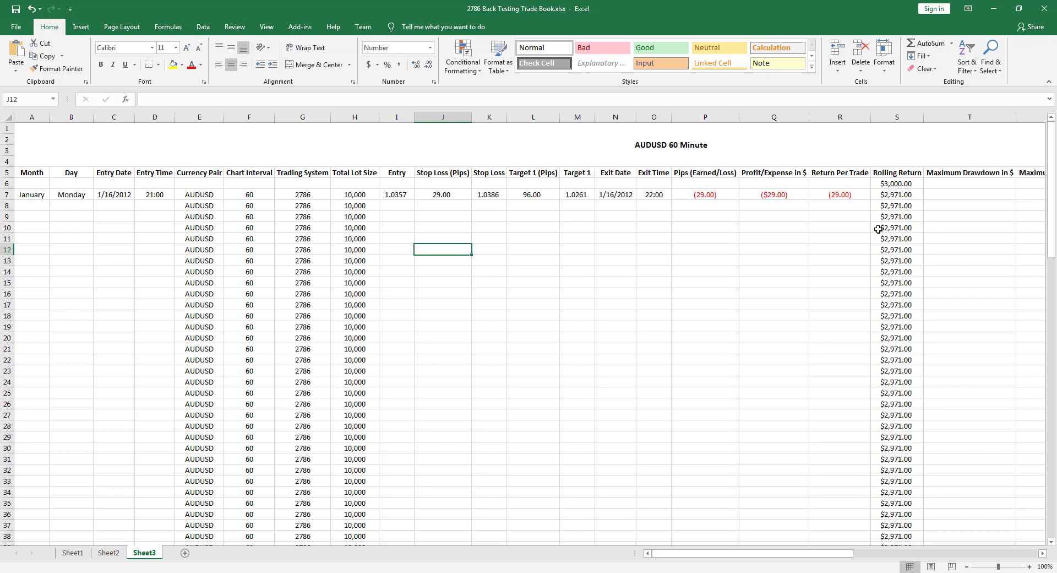
mouse_move(793, 277)
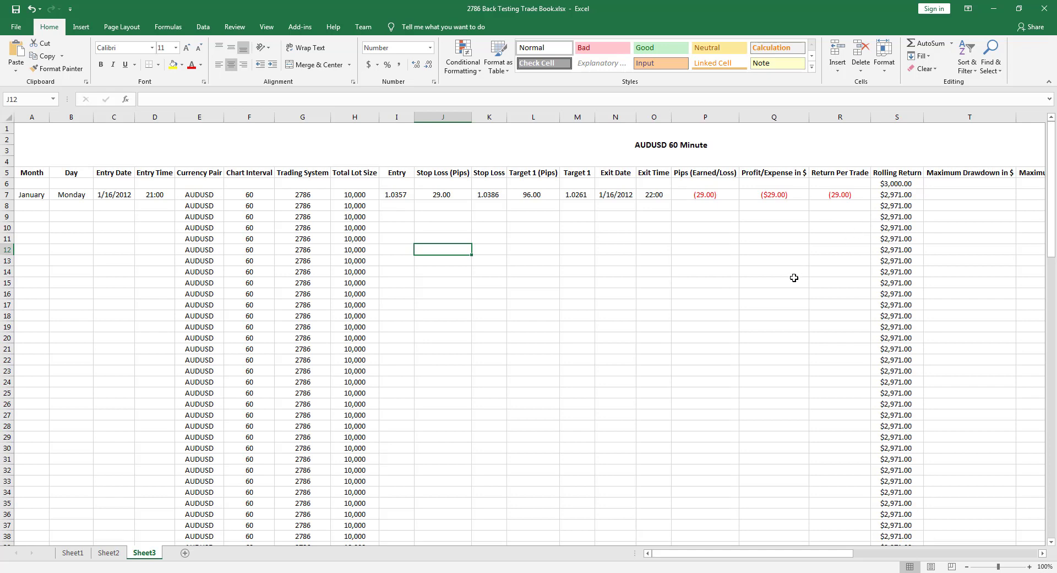
mouse_move(787, 279)
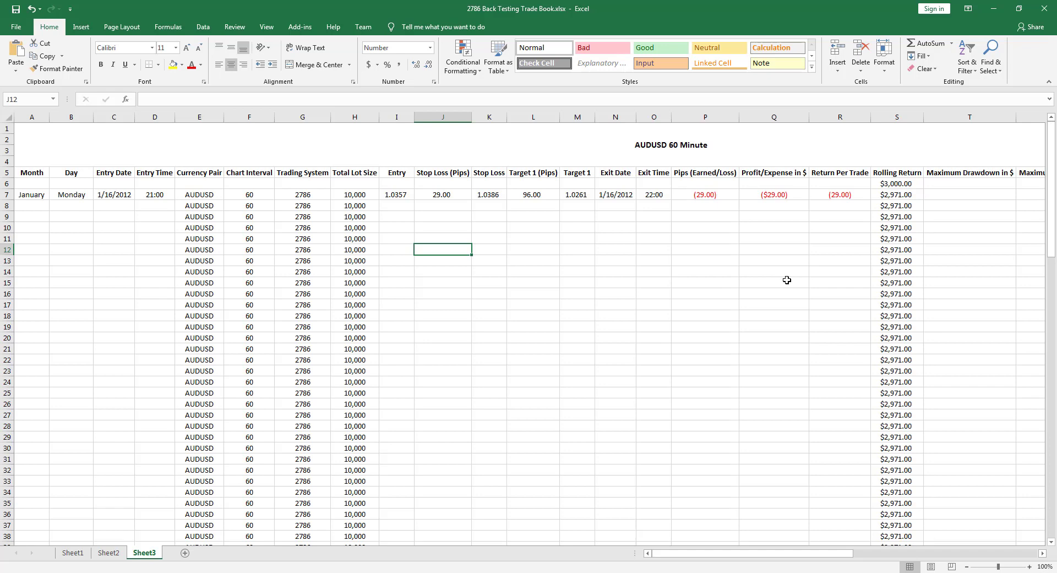
mouse_move(604, 258)
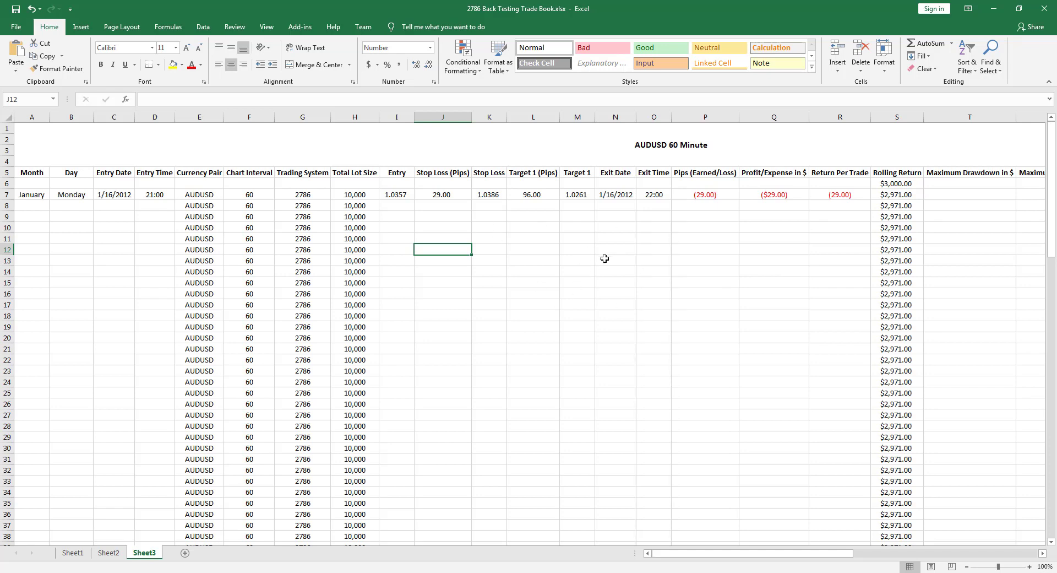